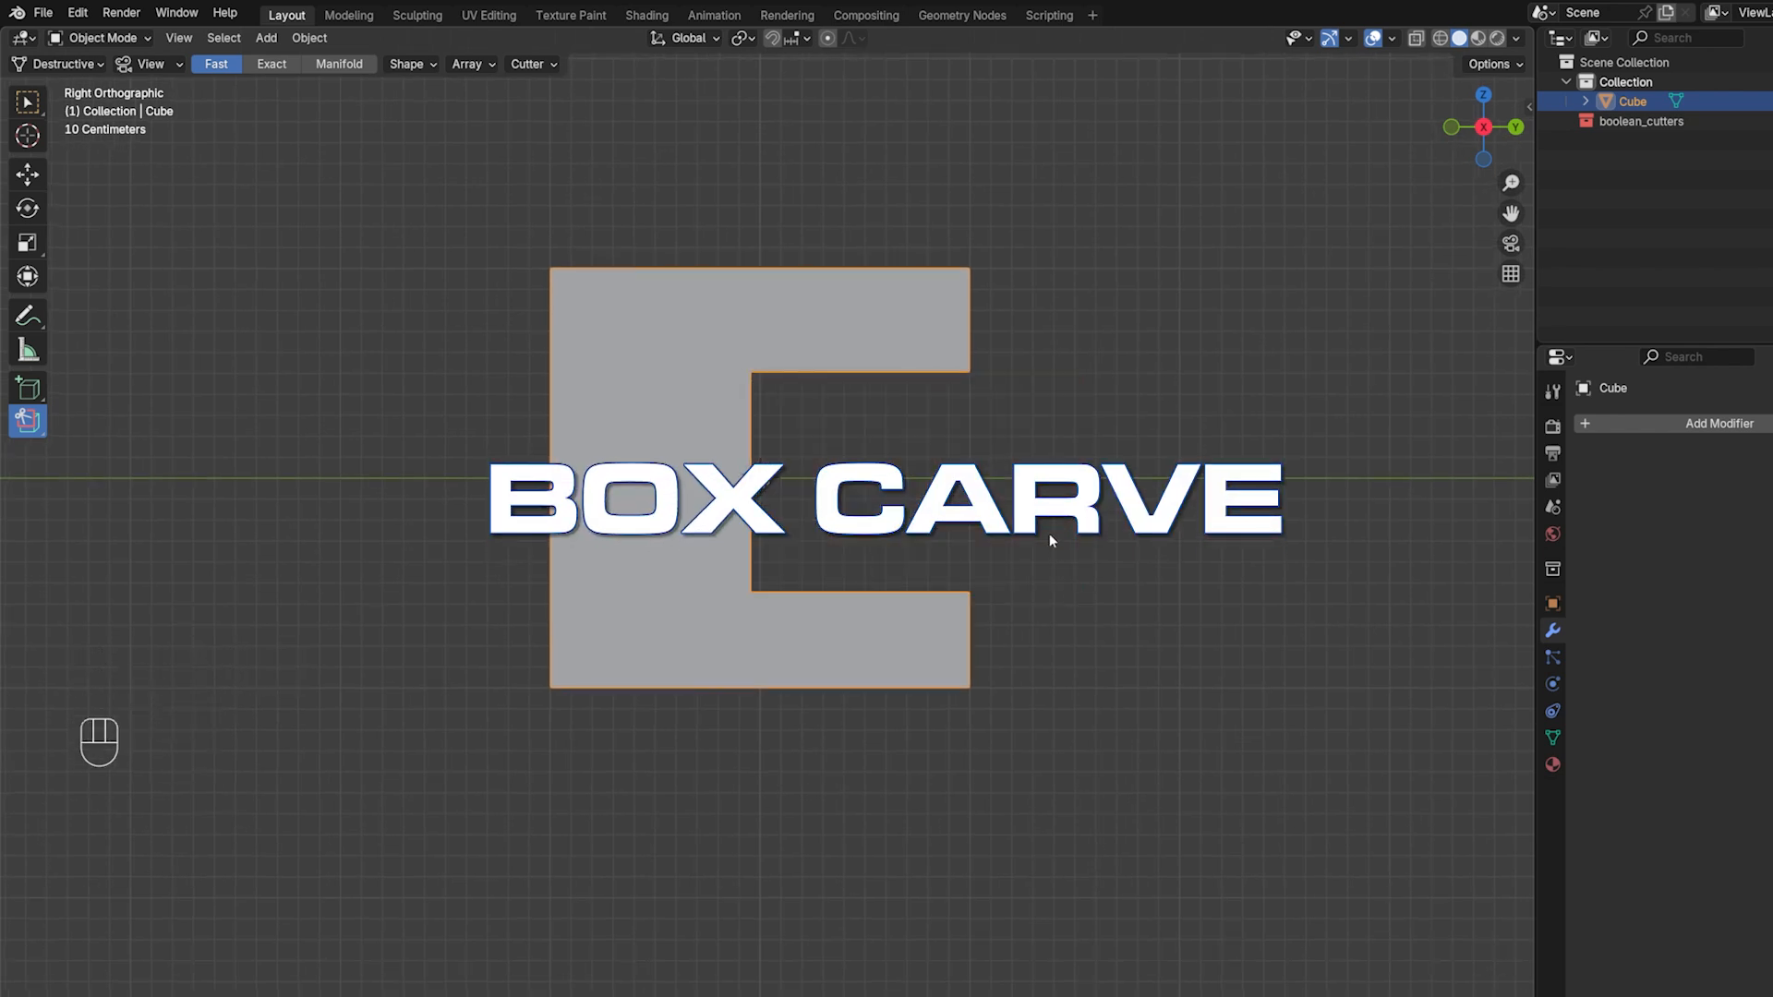
Open the Edit menu in the top bar to reach Preferences
click(77, 12)
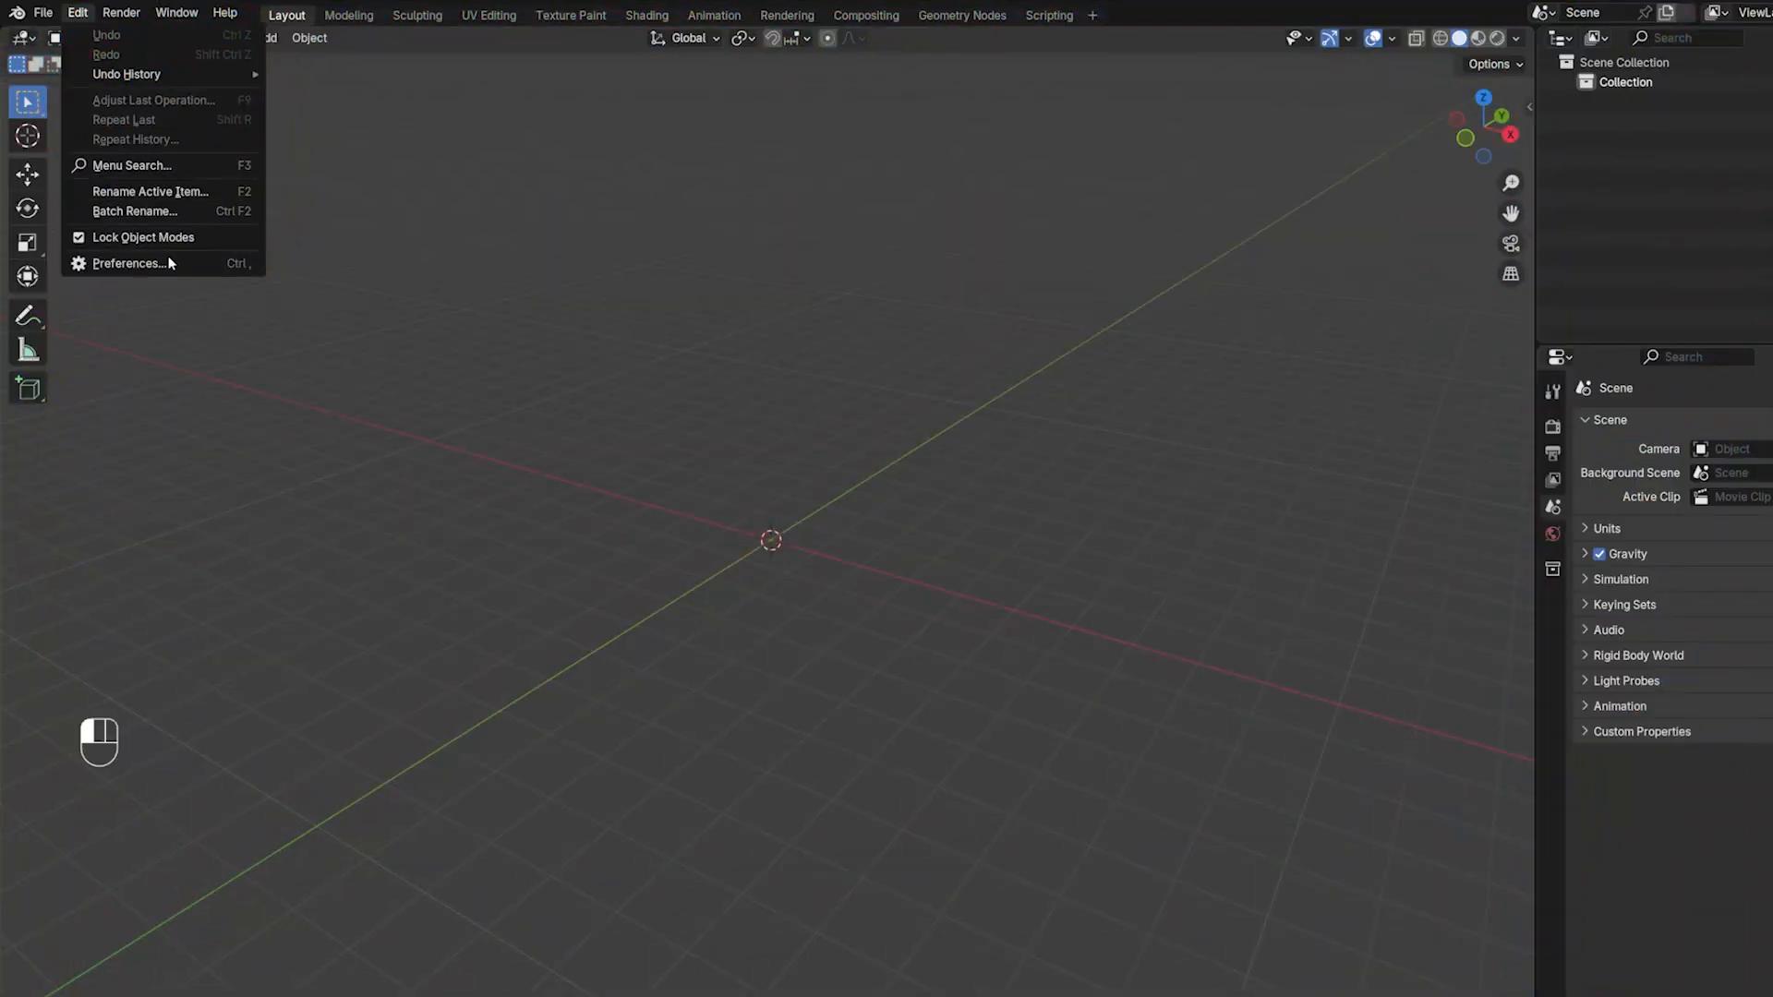
Search 'bool tool' in Preferences, install the extension, and close the window
click(126, 263)
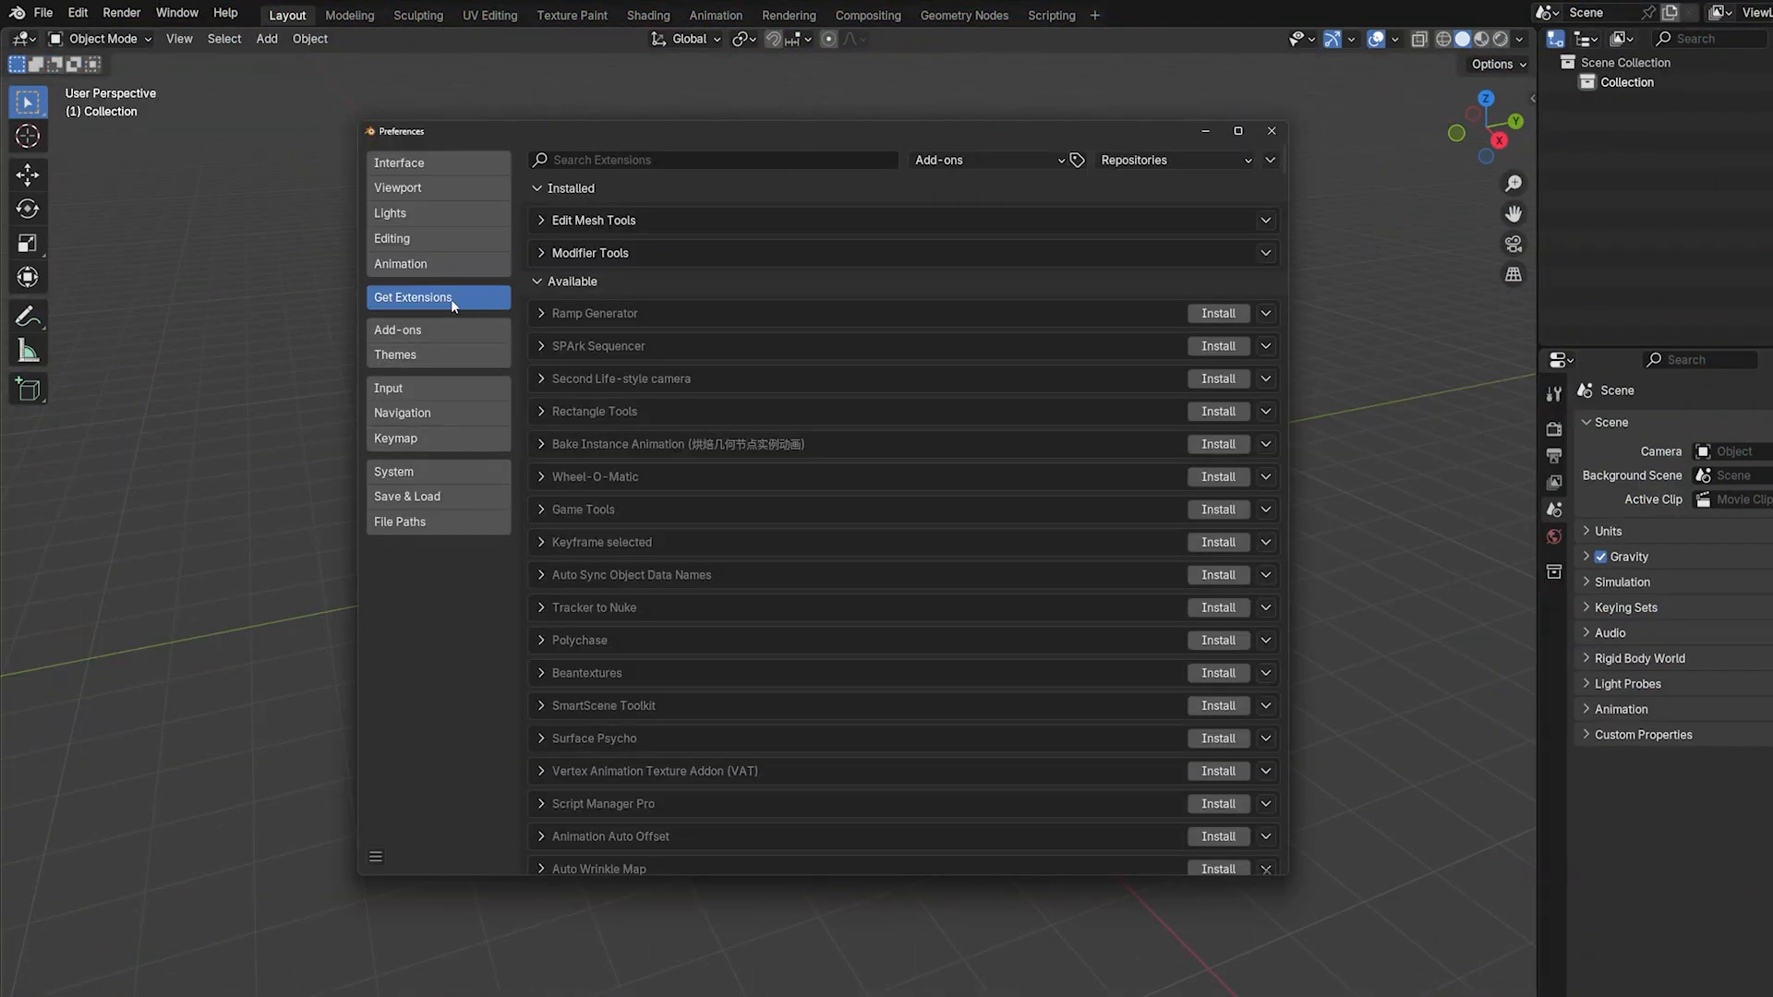
text(bool)
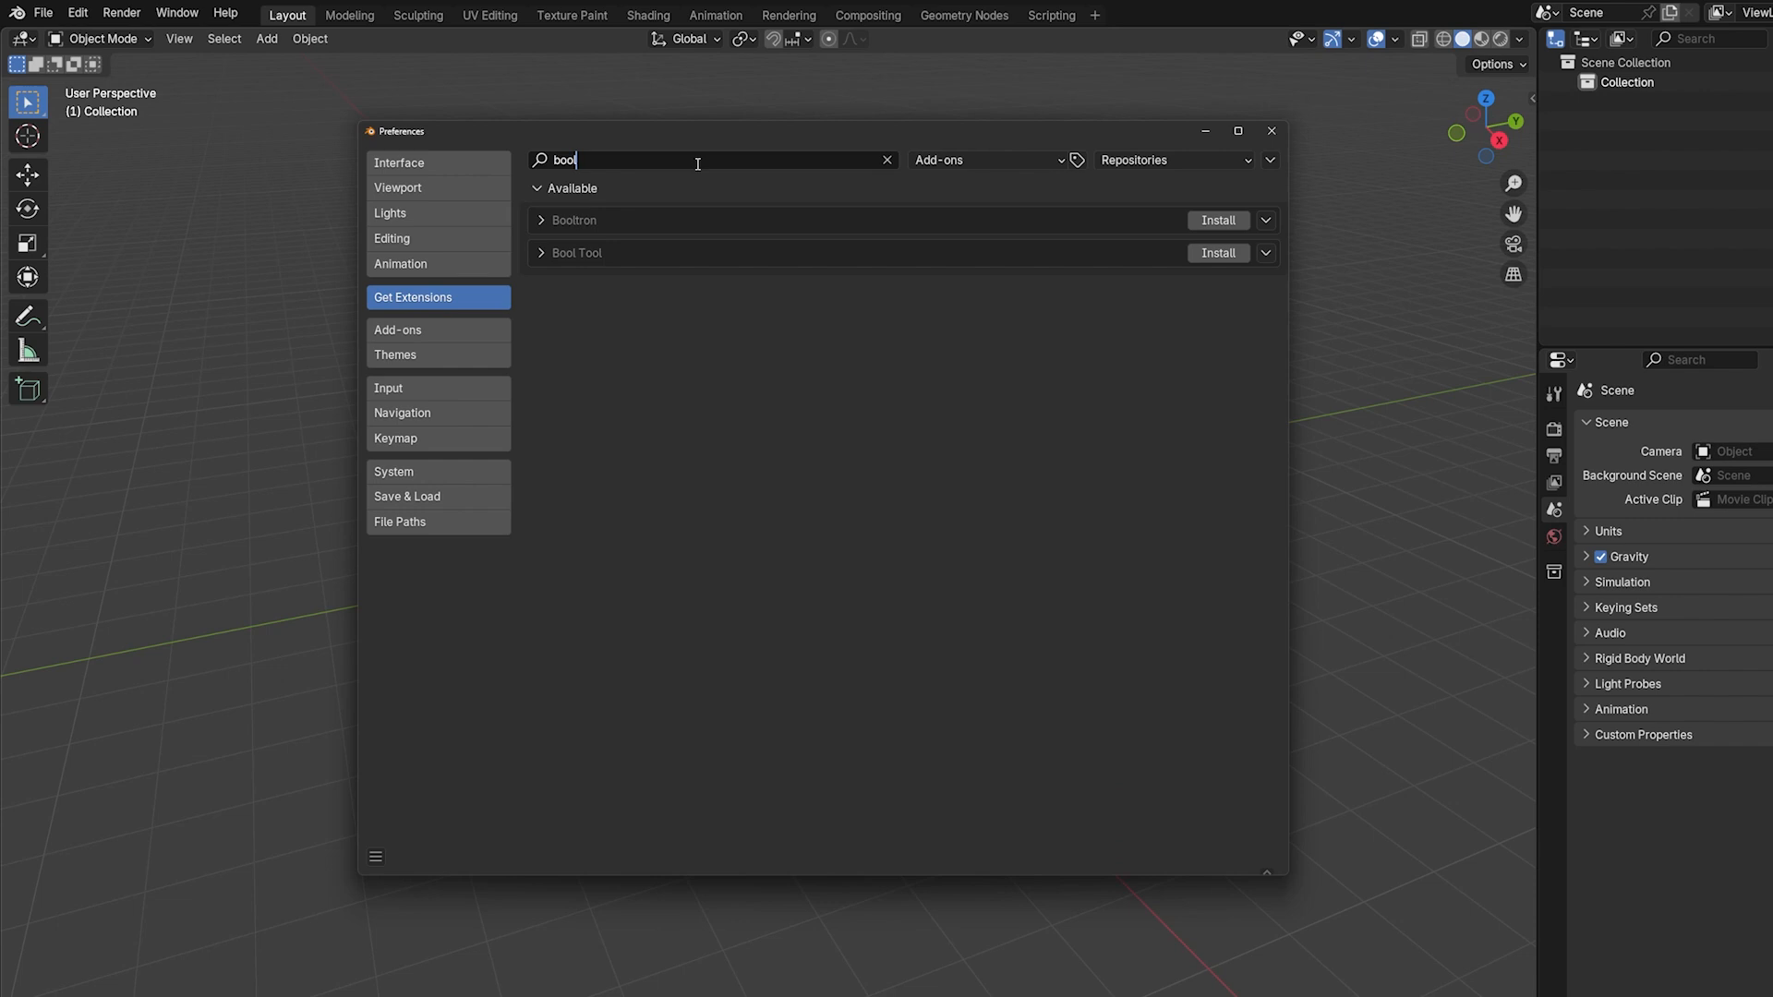
text(tool)
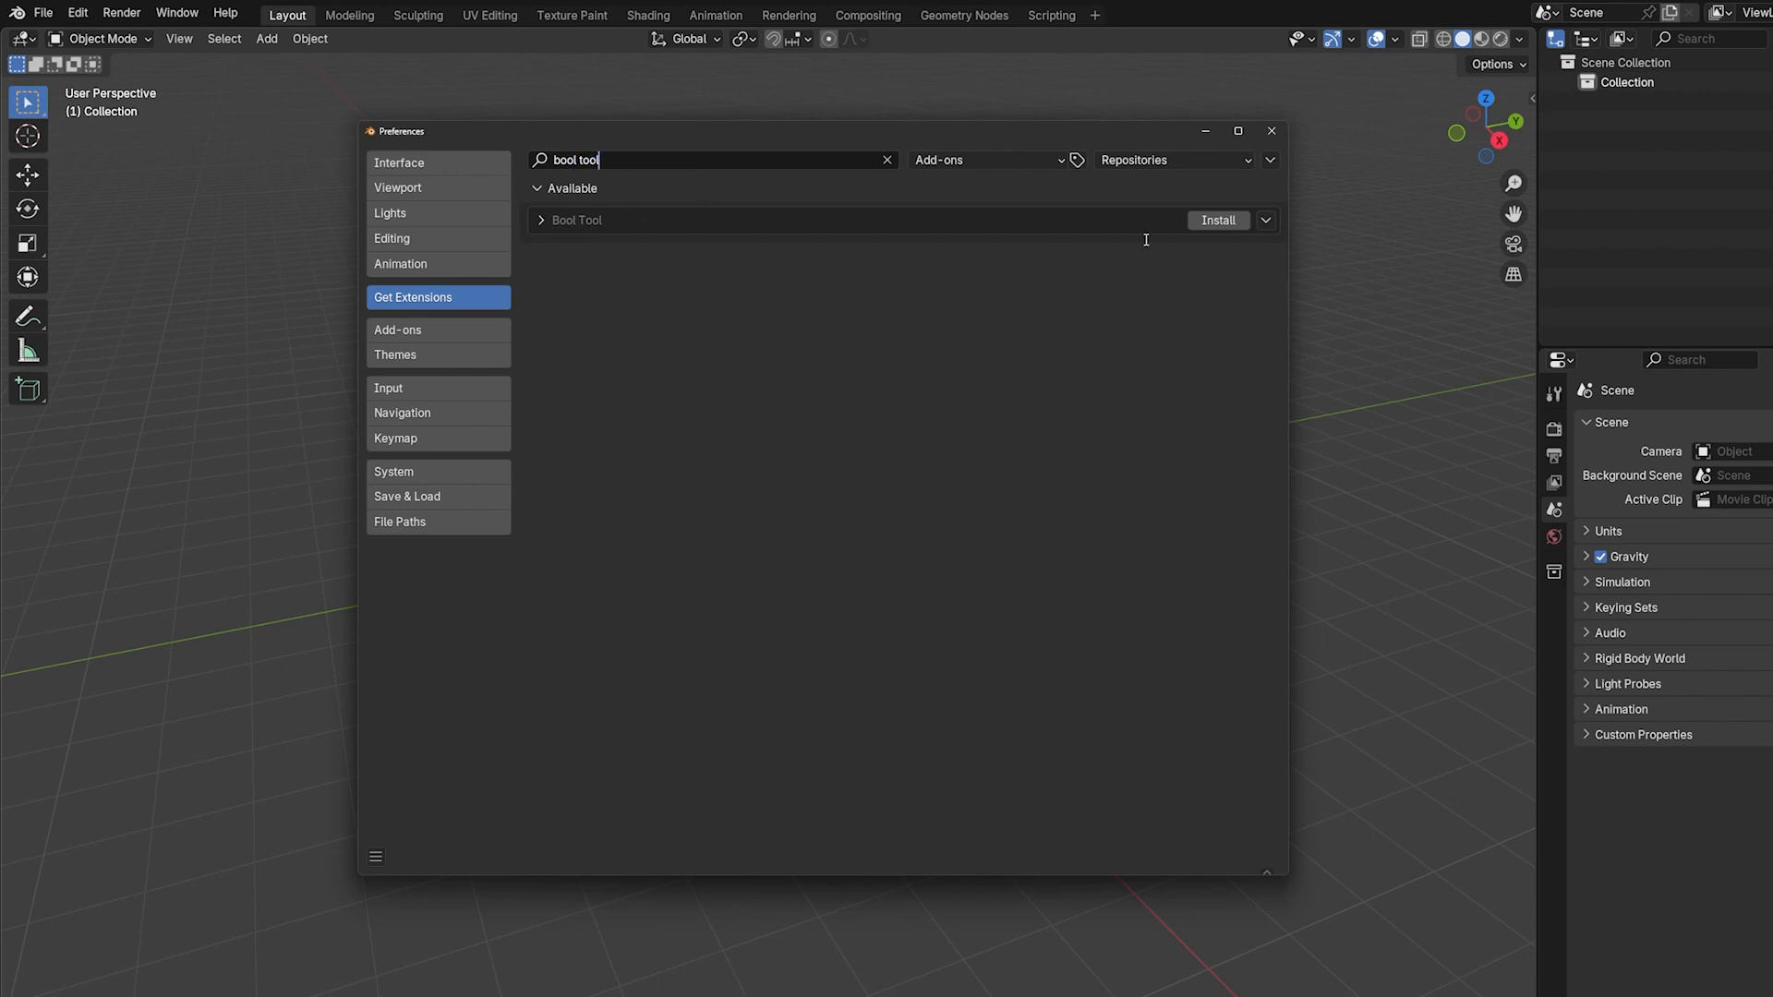
mouse_move(1210, 230)
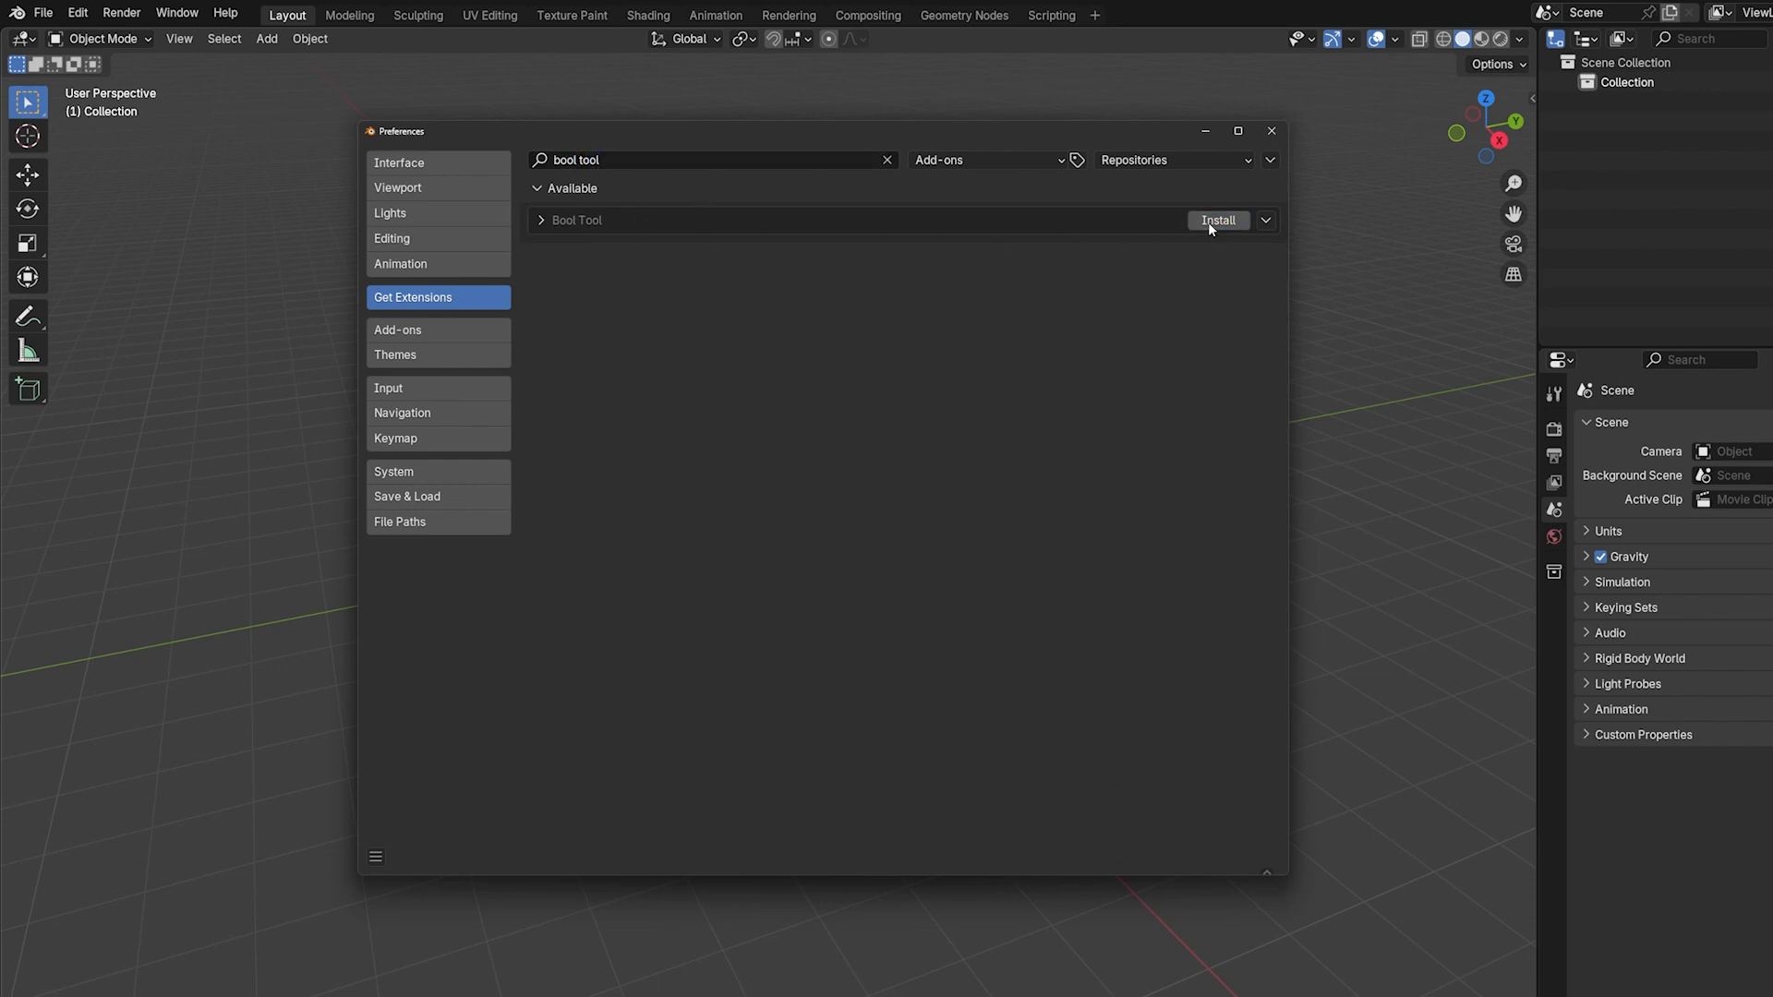
click(1219, 219)
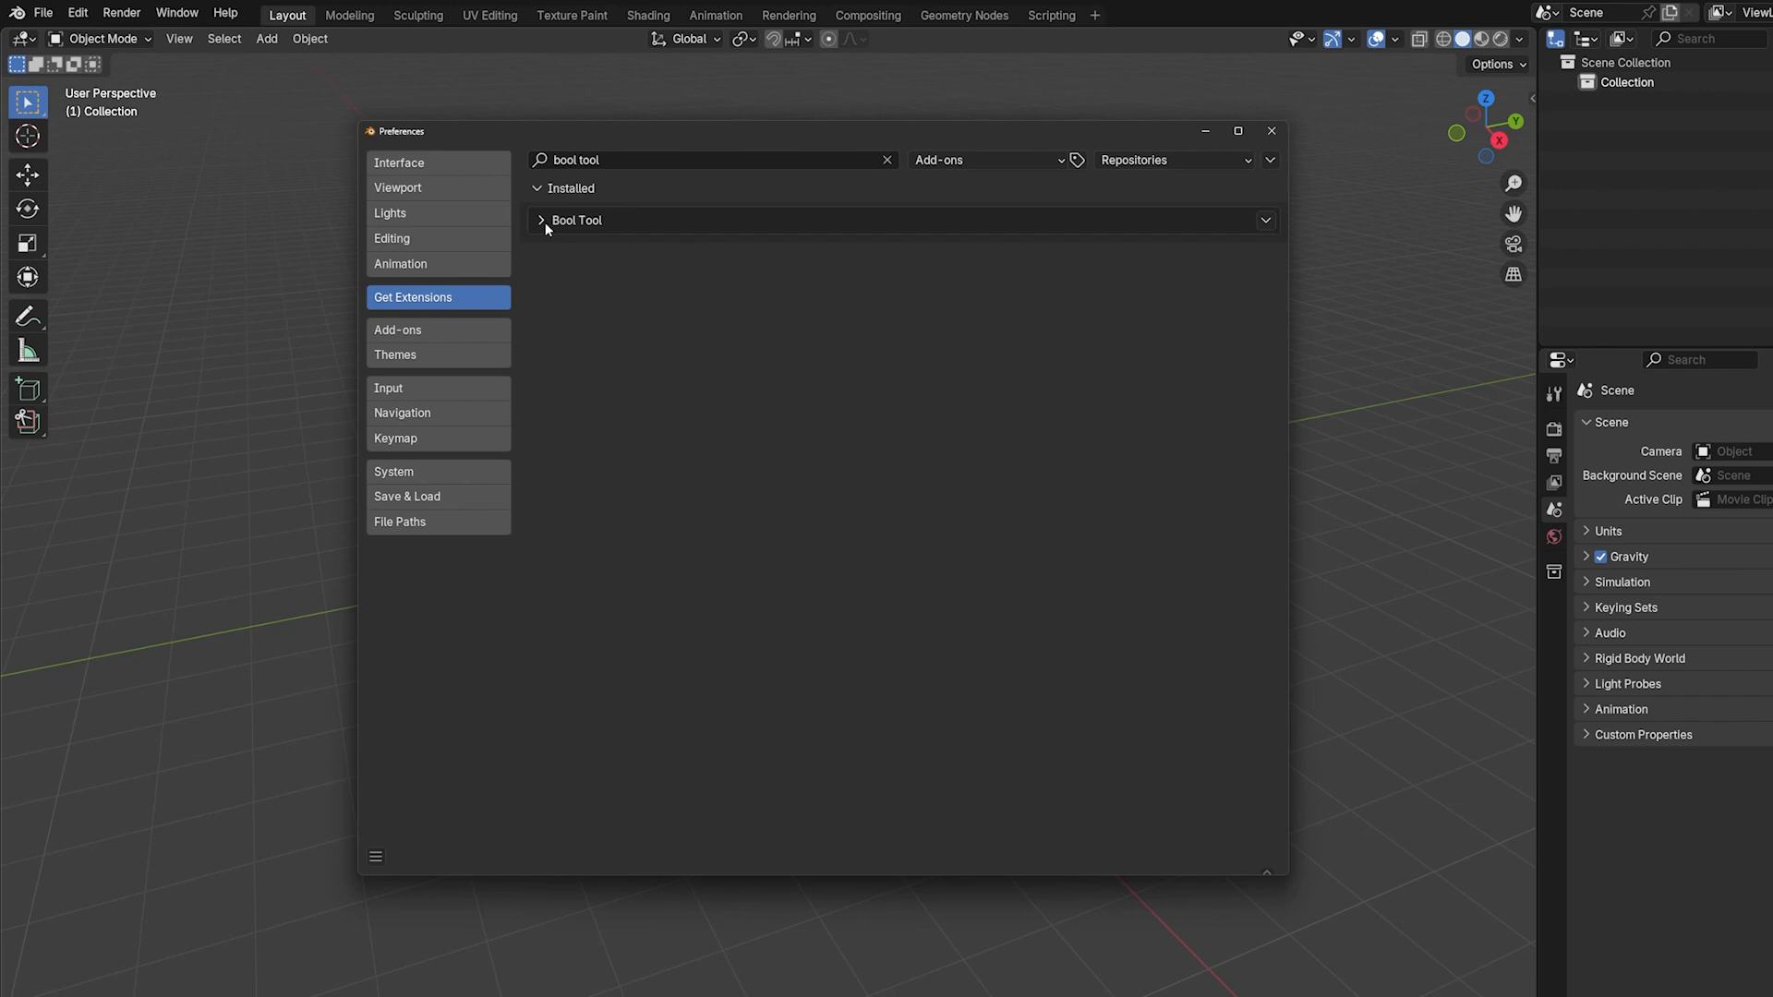
click(1270, 132)
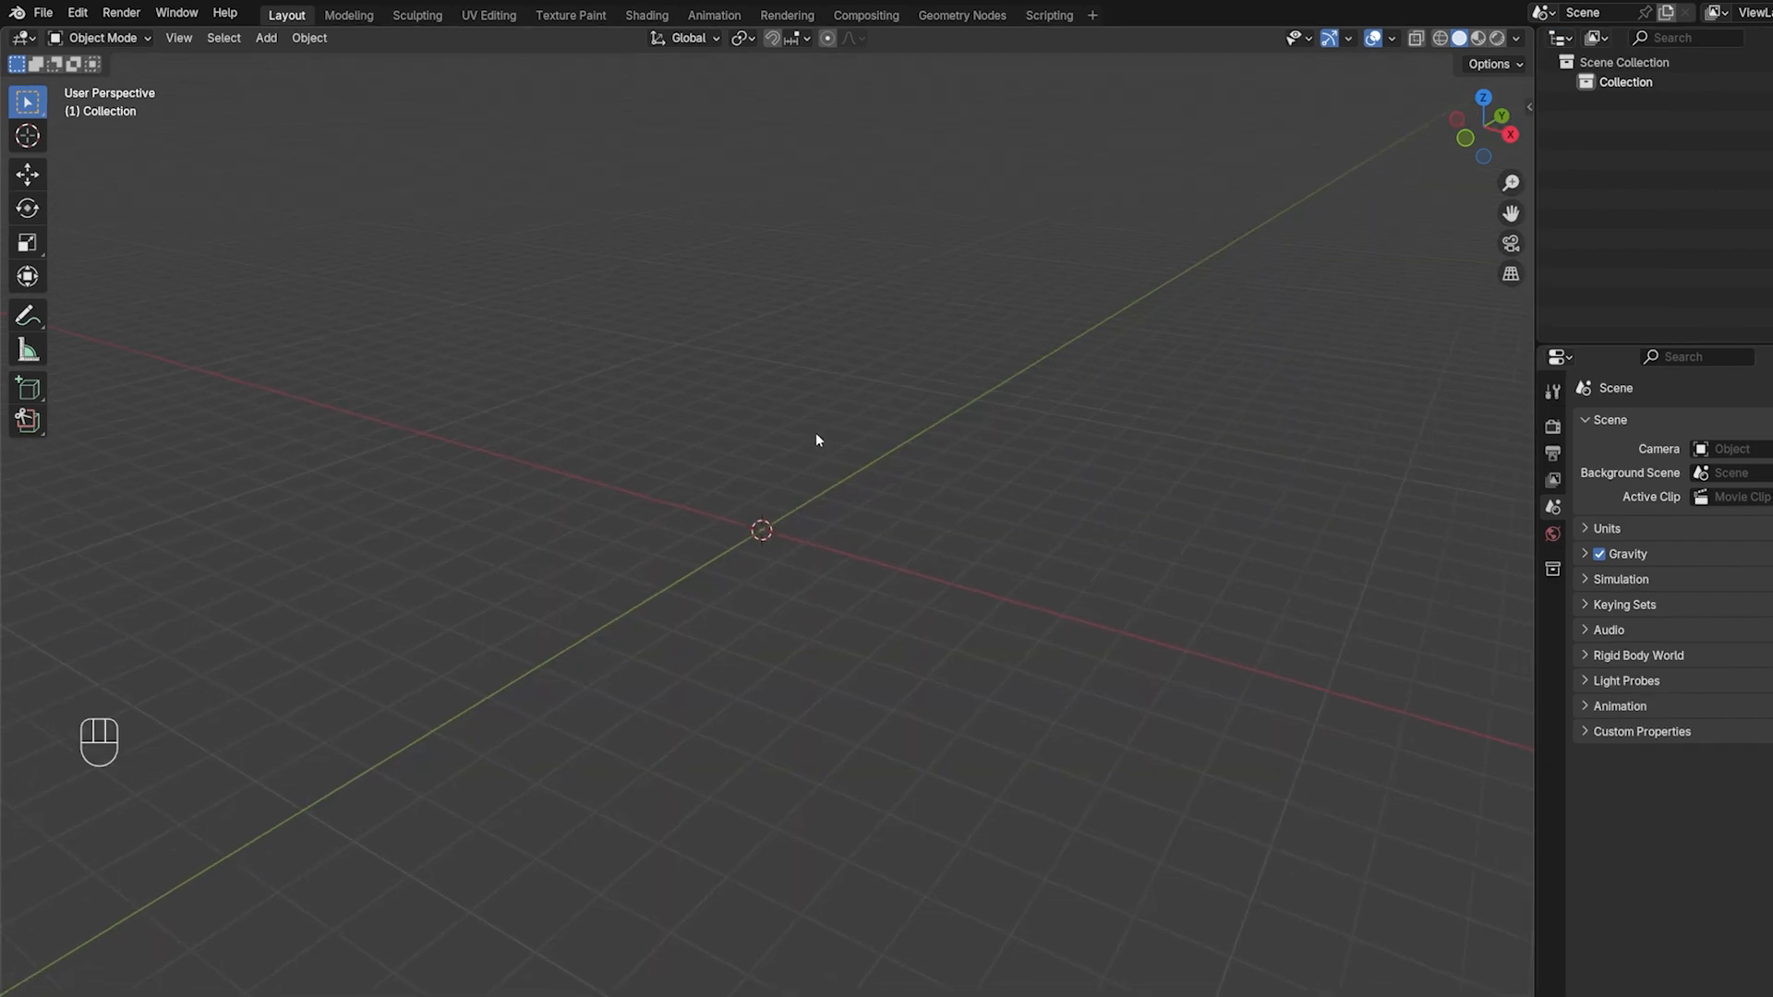
mouse_move(828, 460)
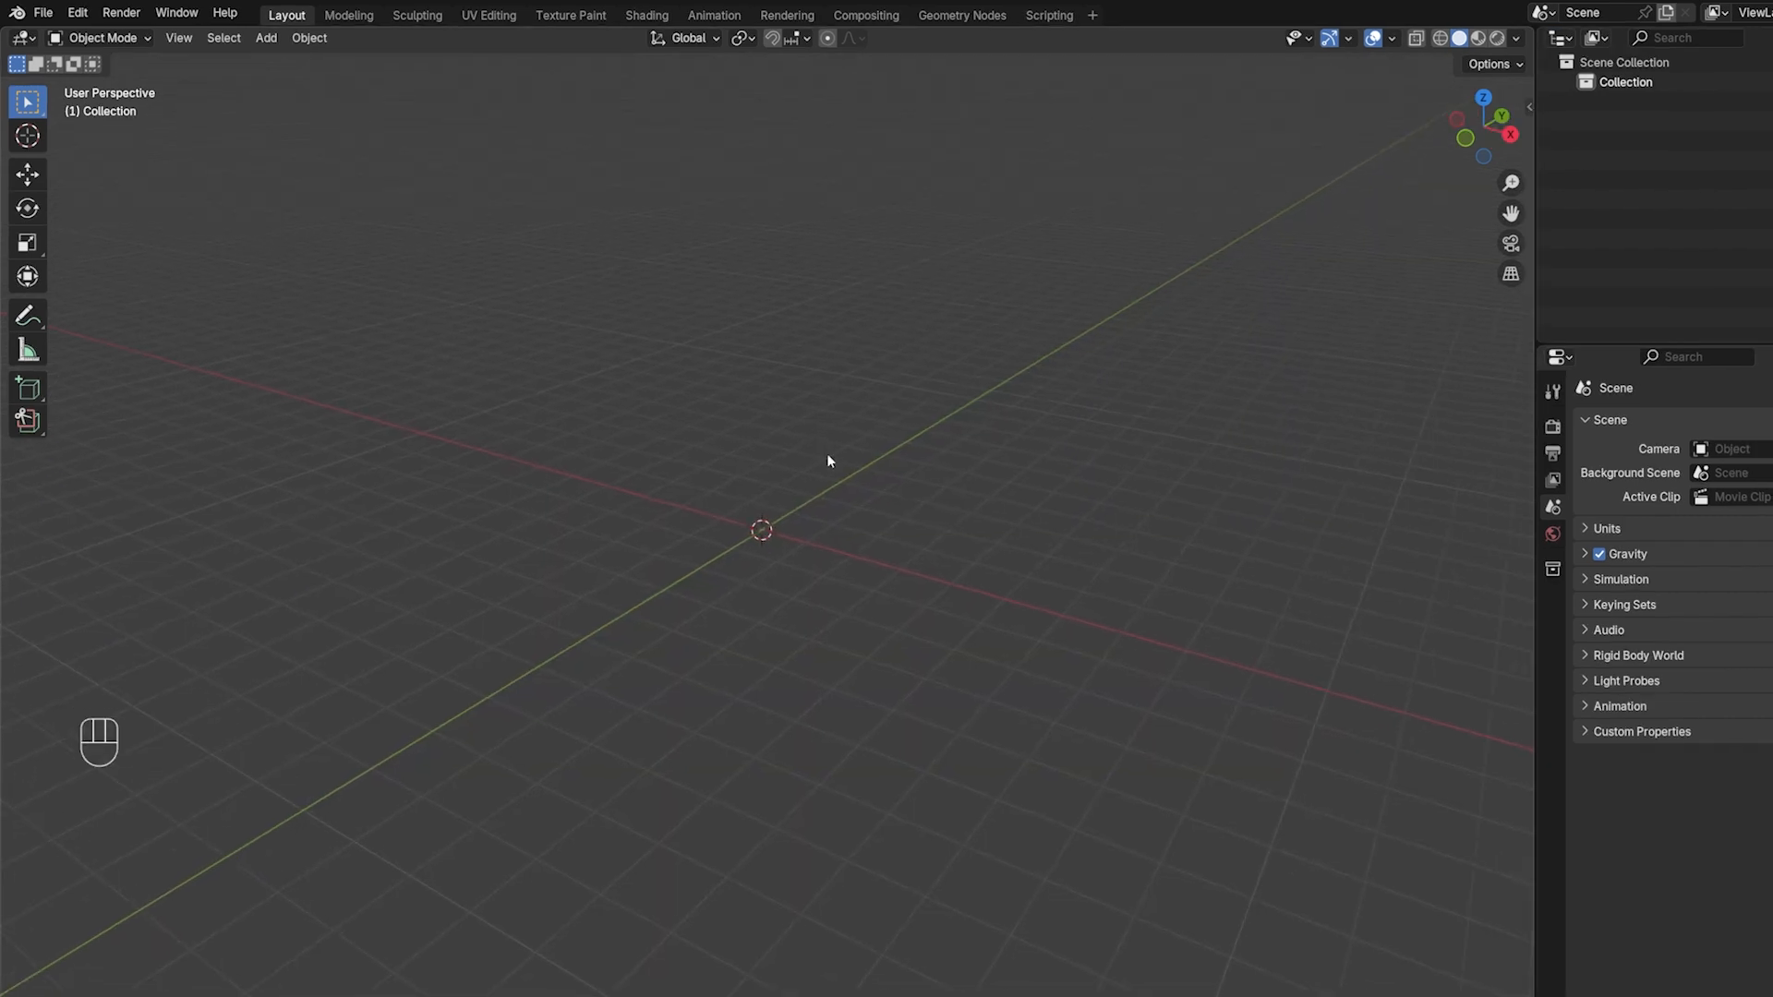
Add a cube through the Shift+A Mesh menu
key(shift+a)
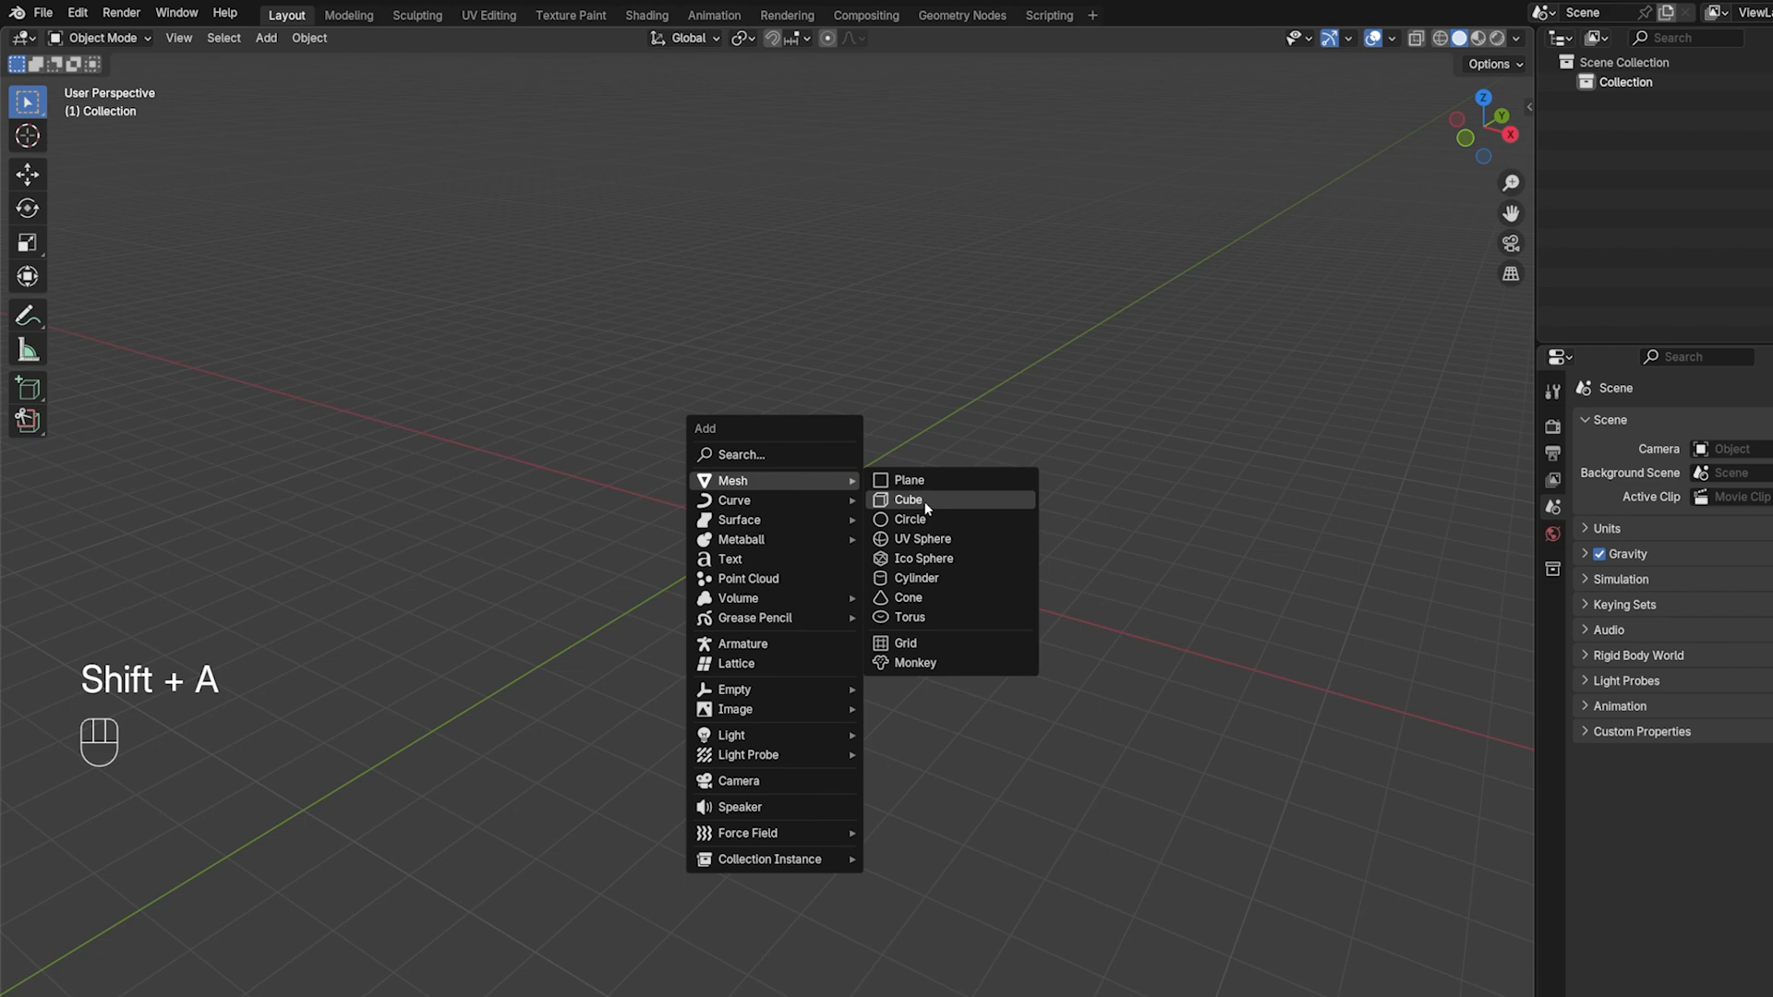
click(907, 499)
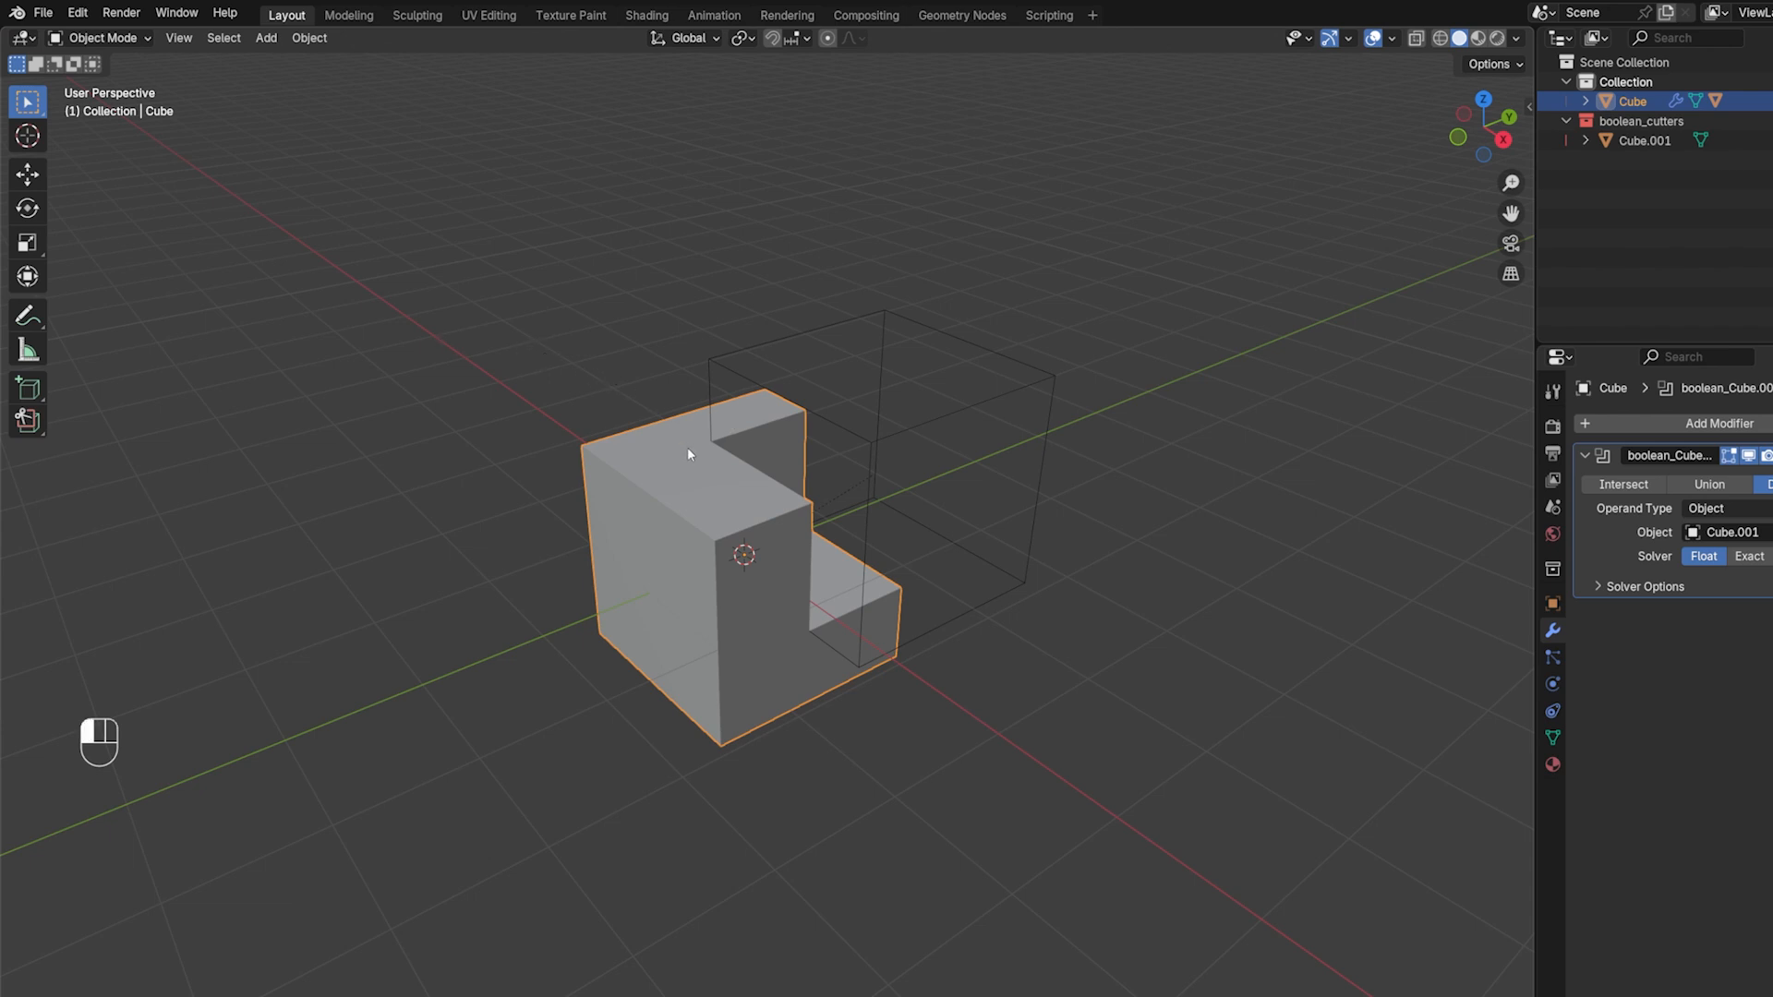
Notch a cube with the Box Carve tool, then clear the scene
key(shift+a)
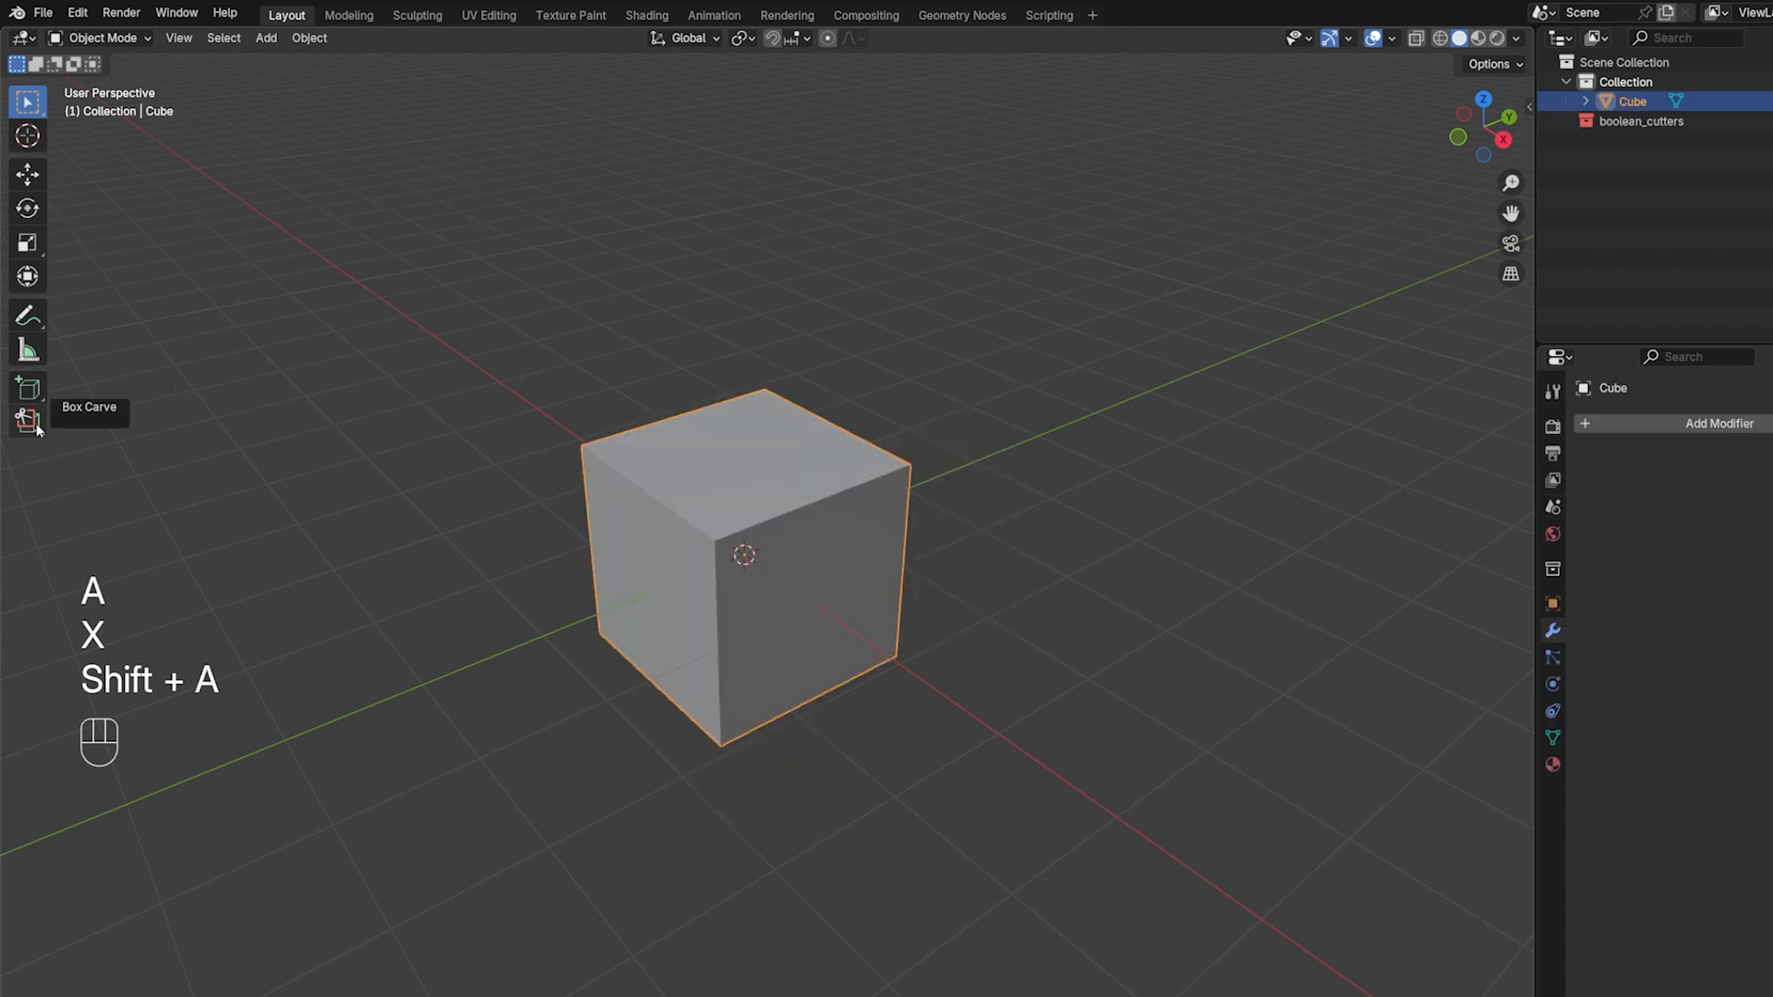
click(26, 421)
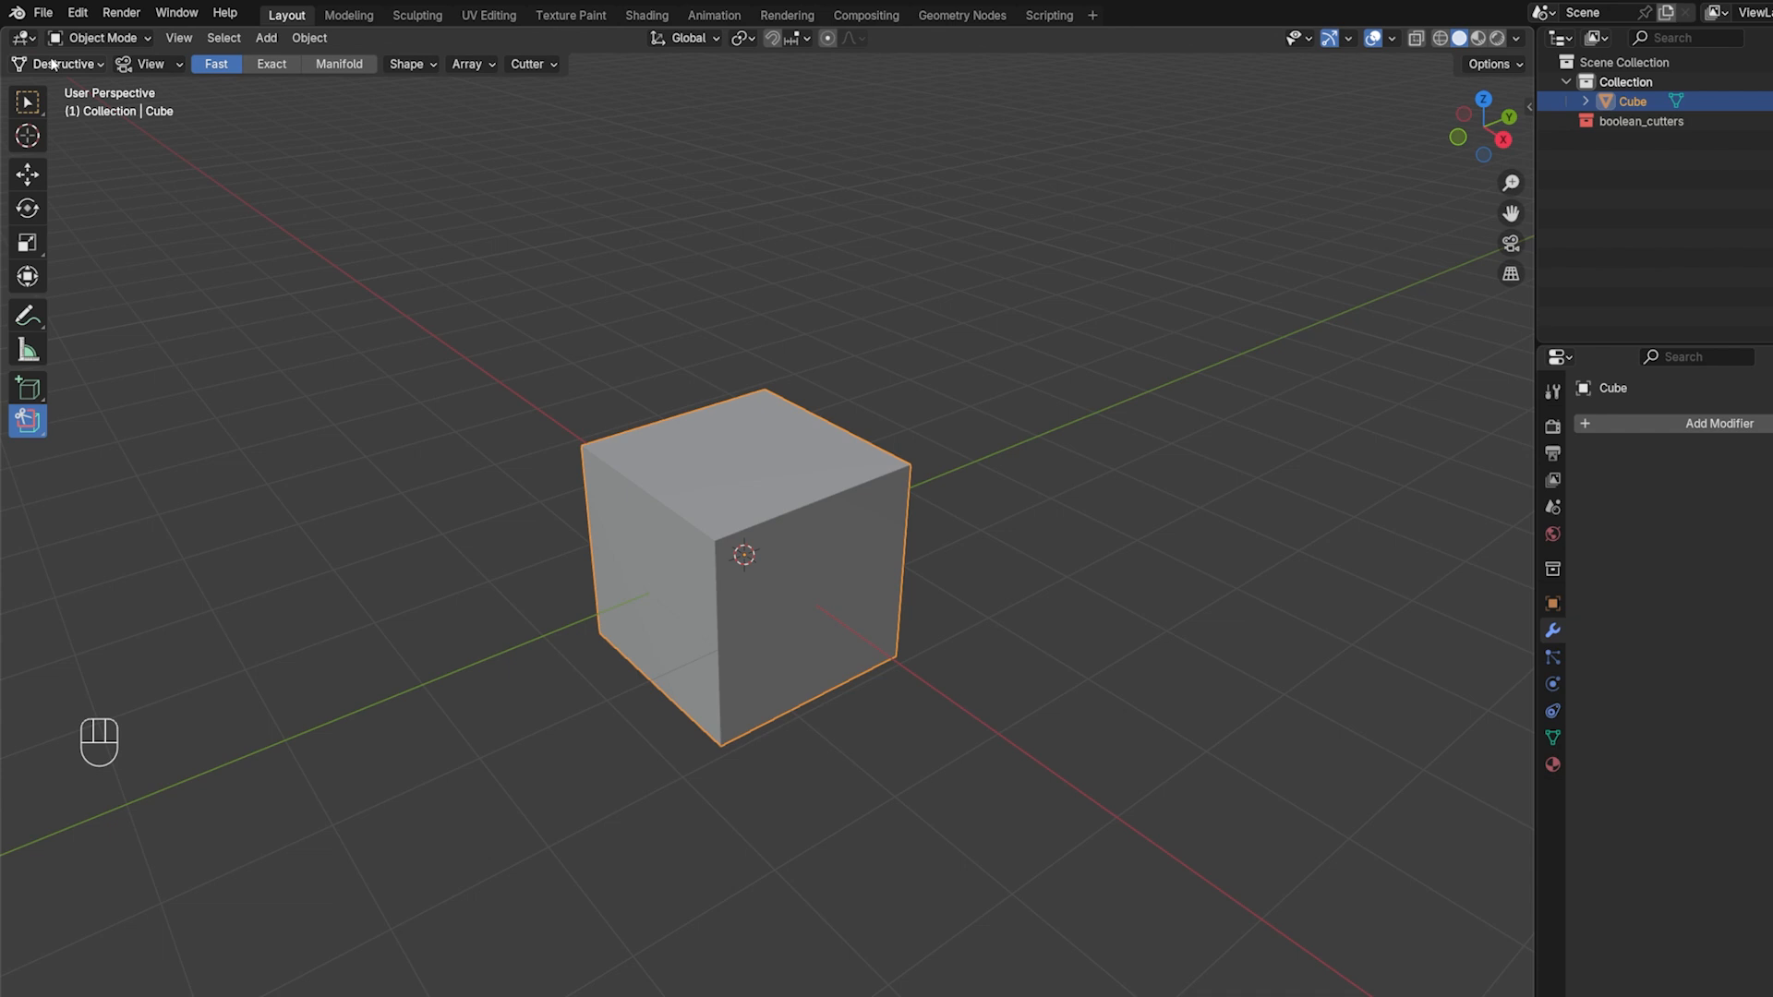
mouse_move(786, 383)
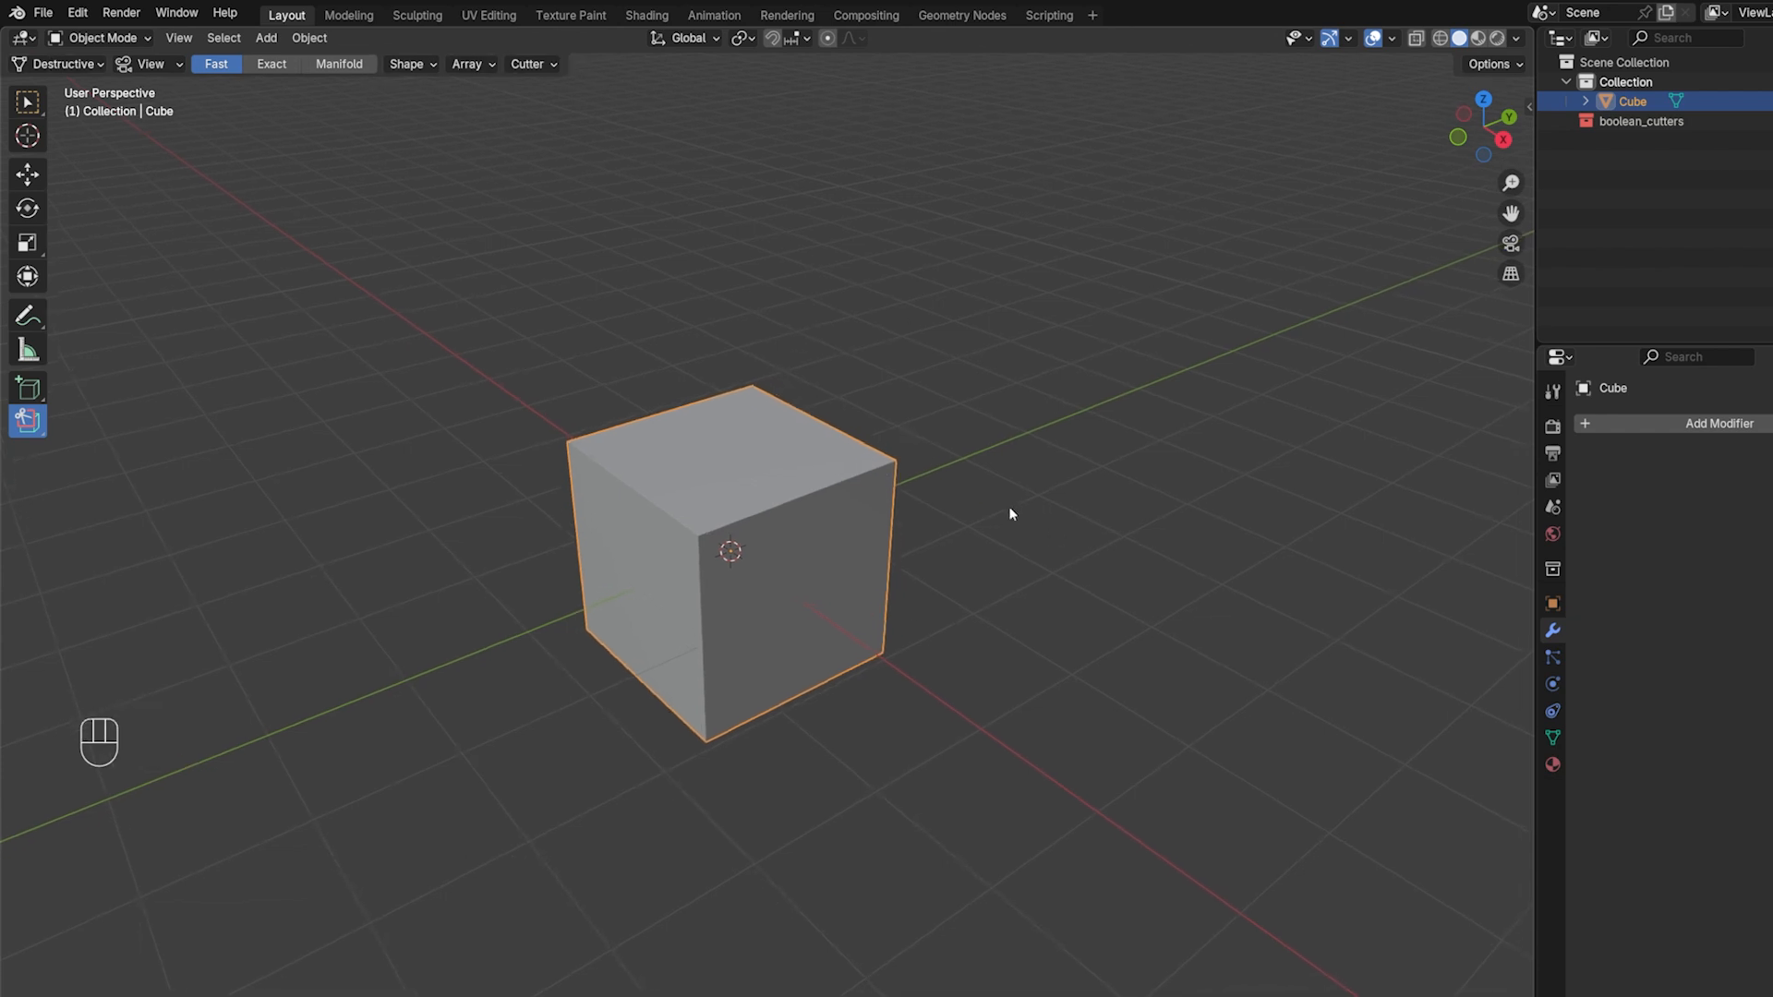
key(shift)
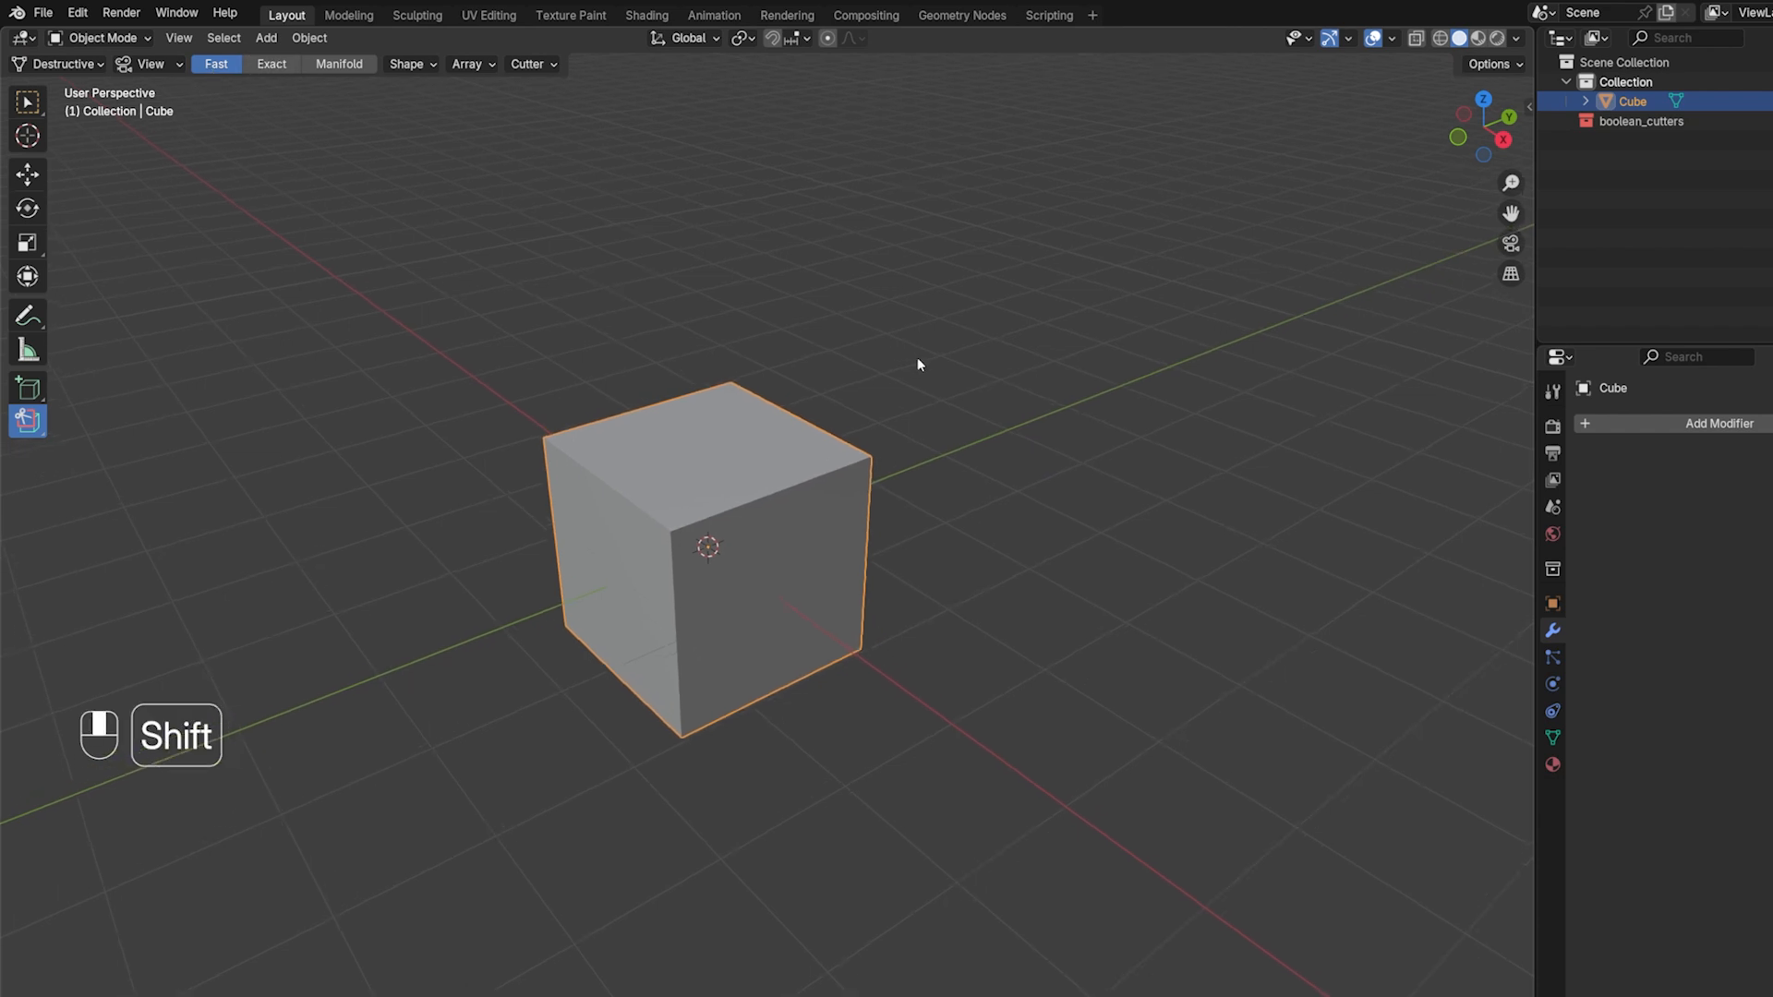
key(shift+d)
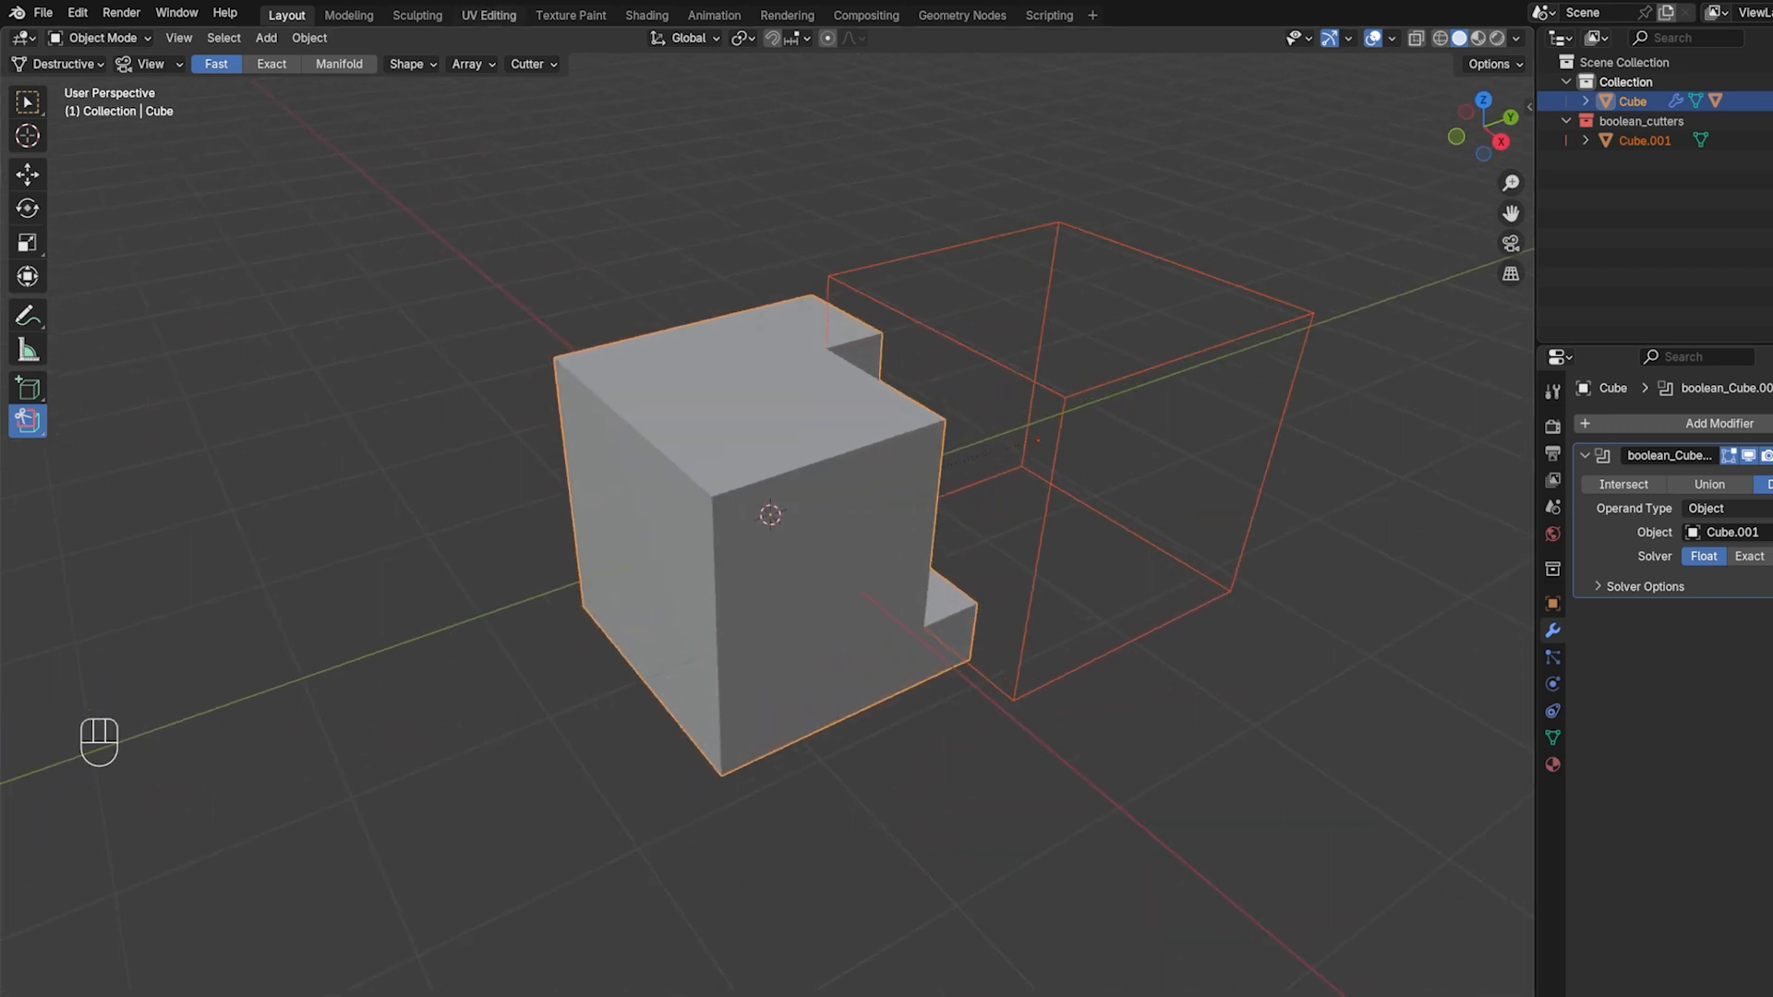
key(shift+a)
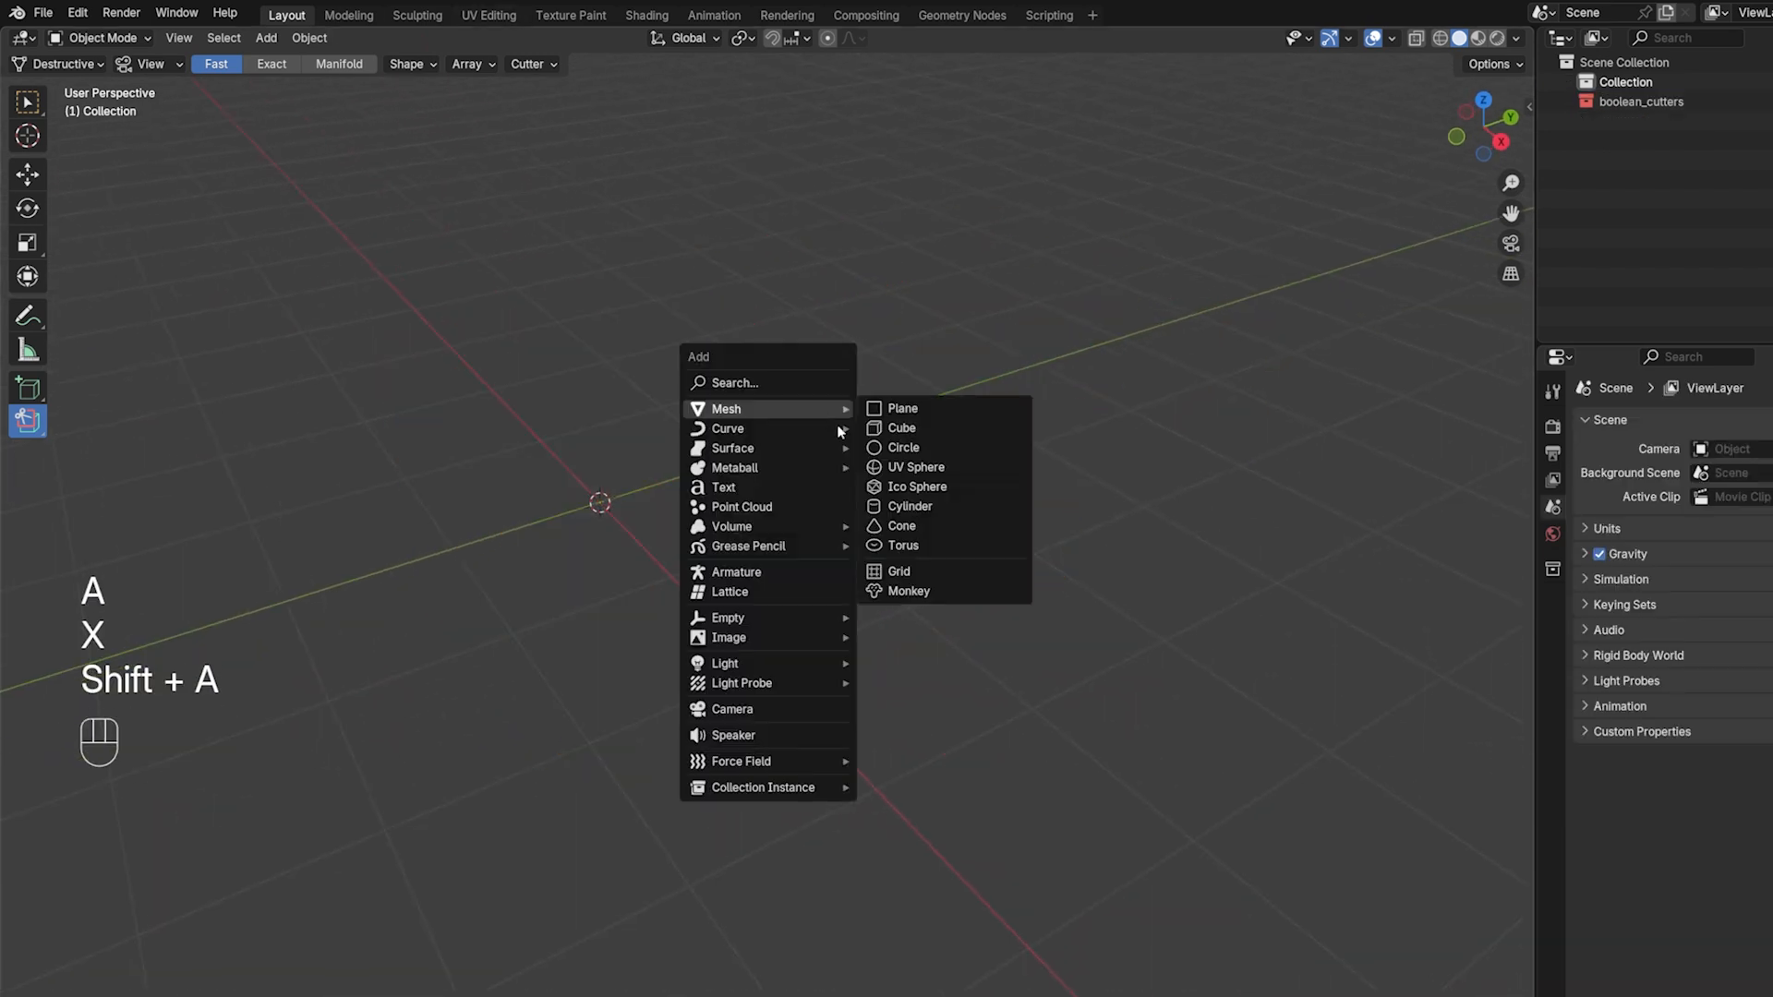
Add a fresh cube and browse the Box Carve tool's shape variants
click(901, 427)
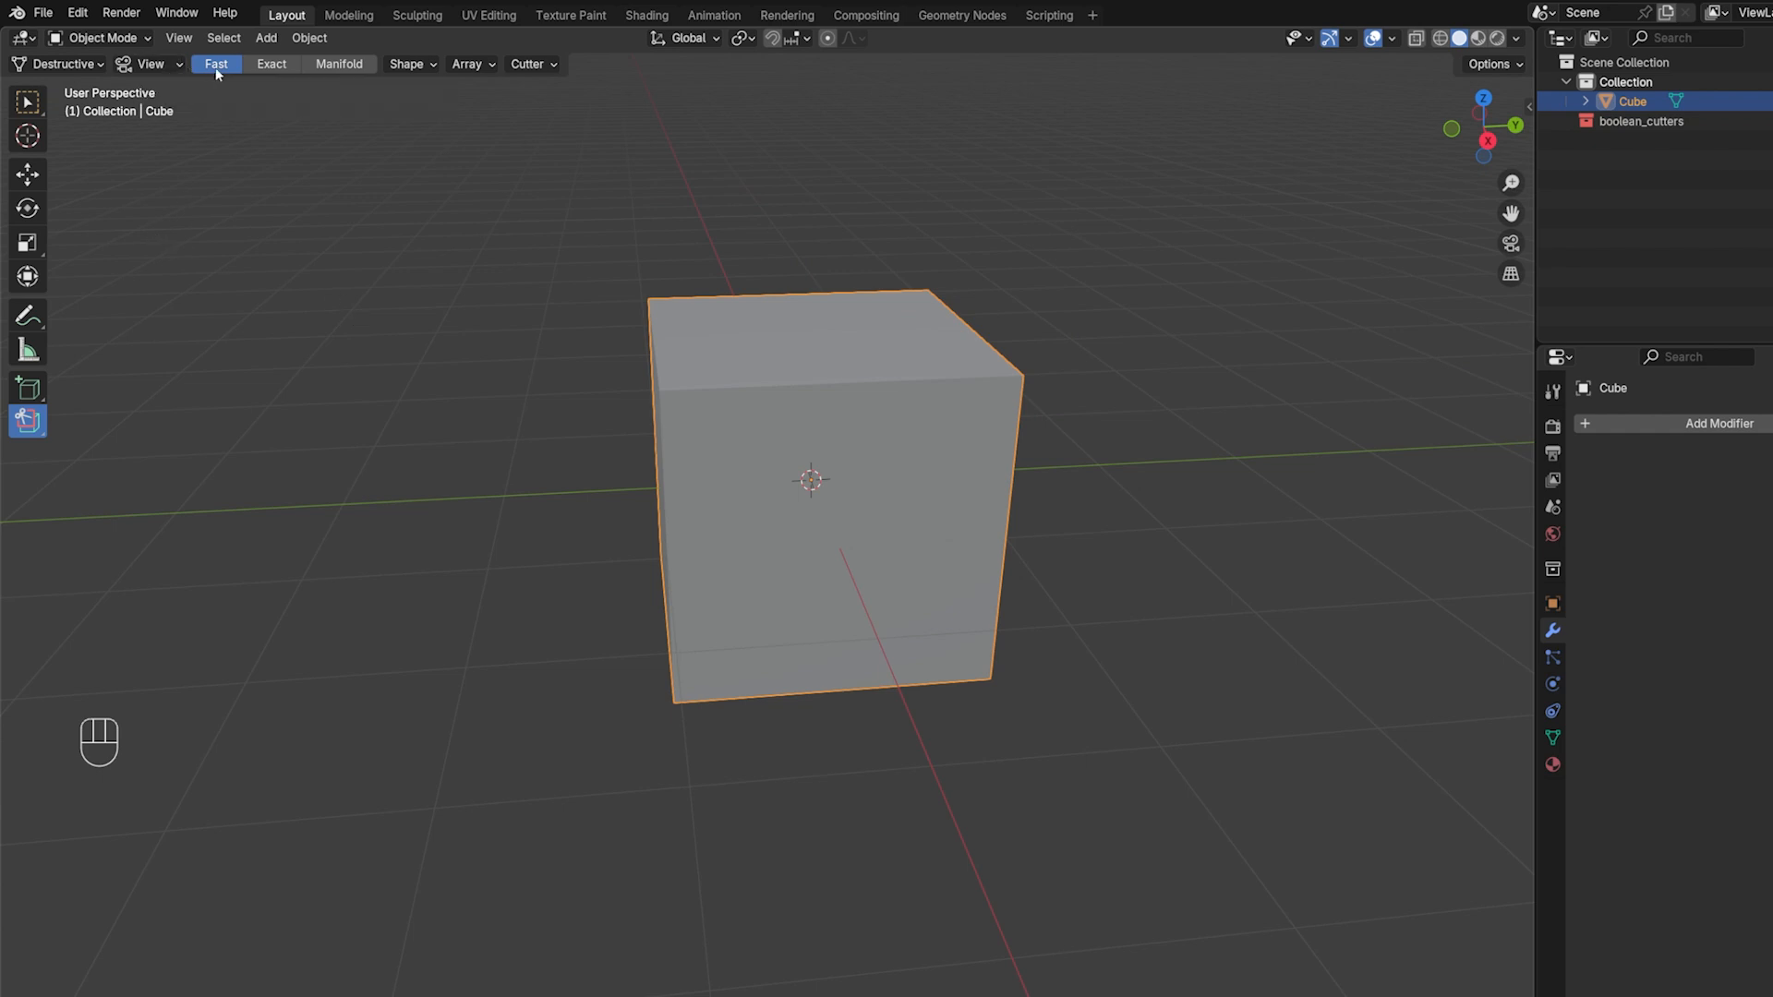
mouse_move(469, 150)
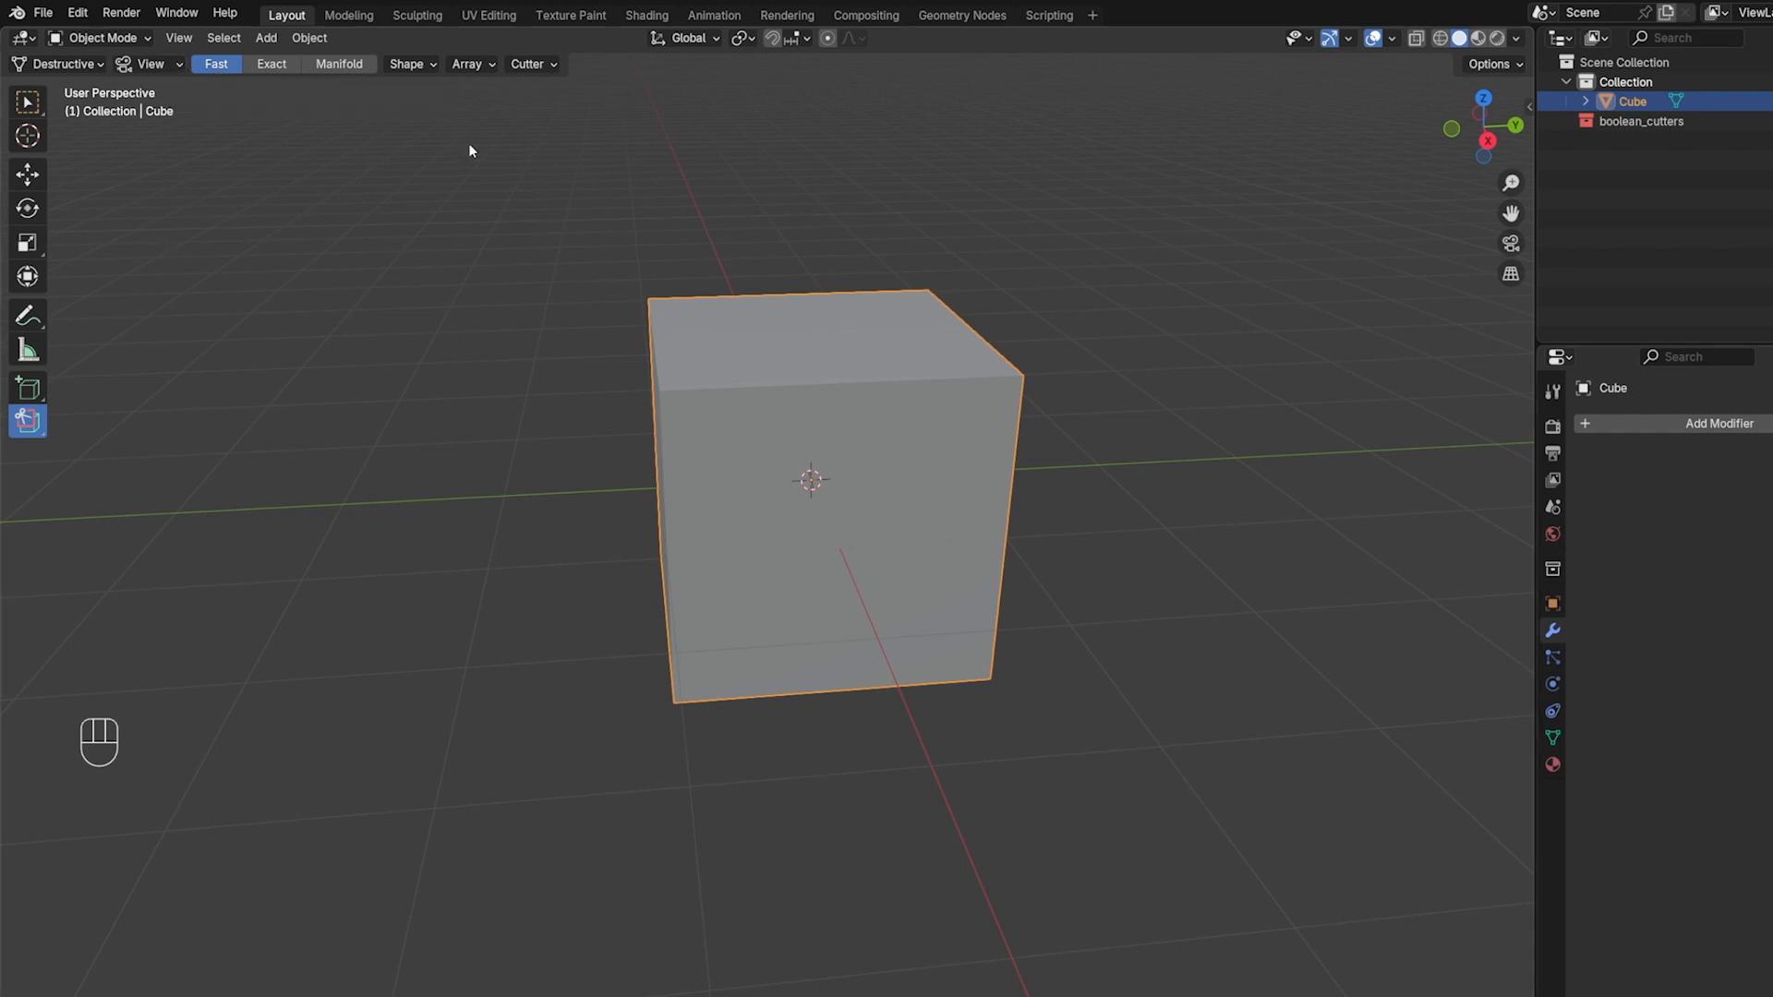
click(465, 64)
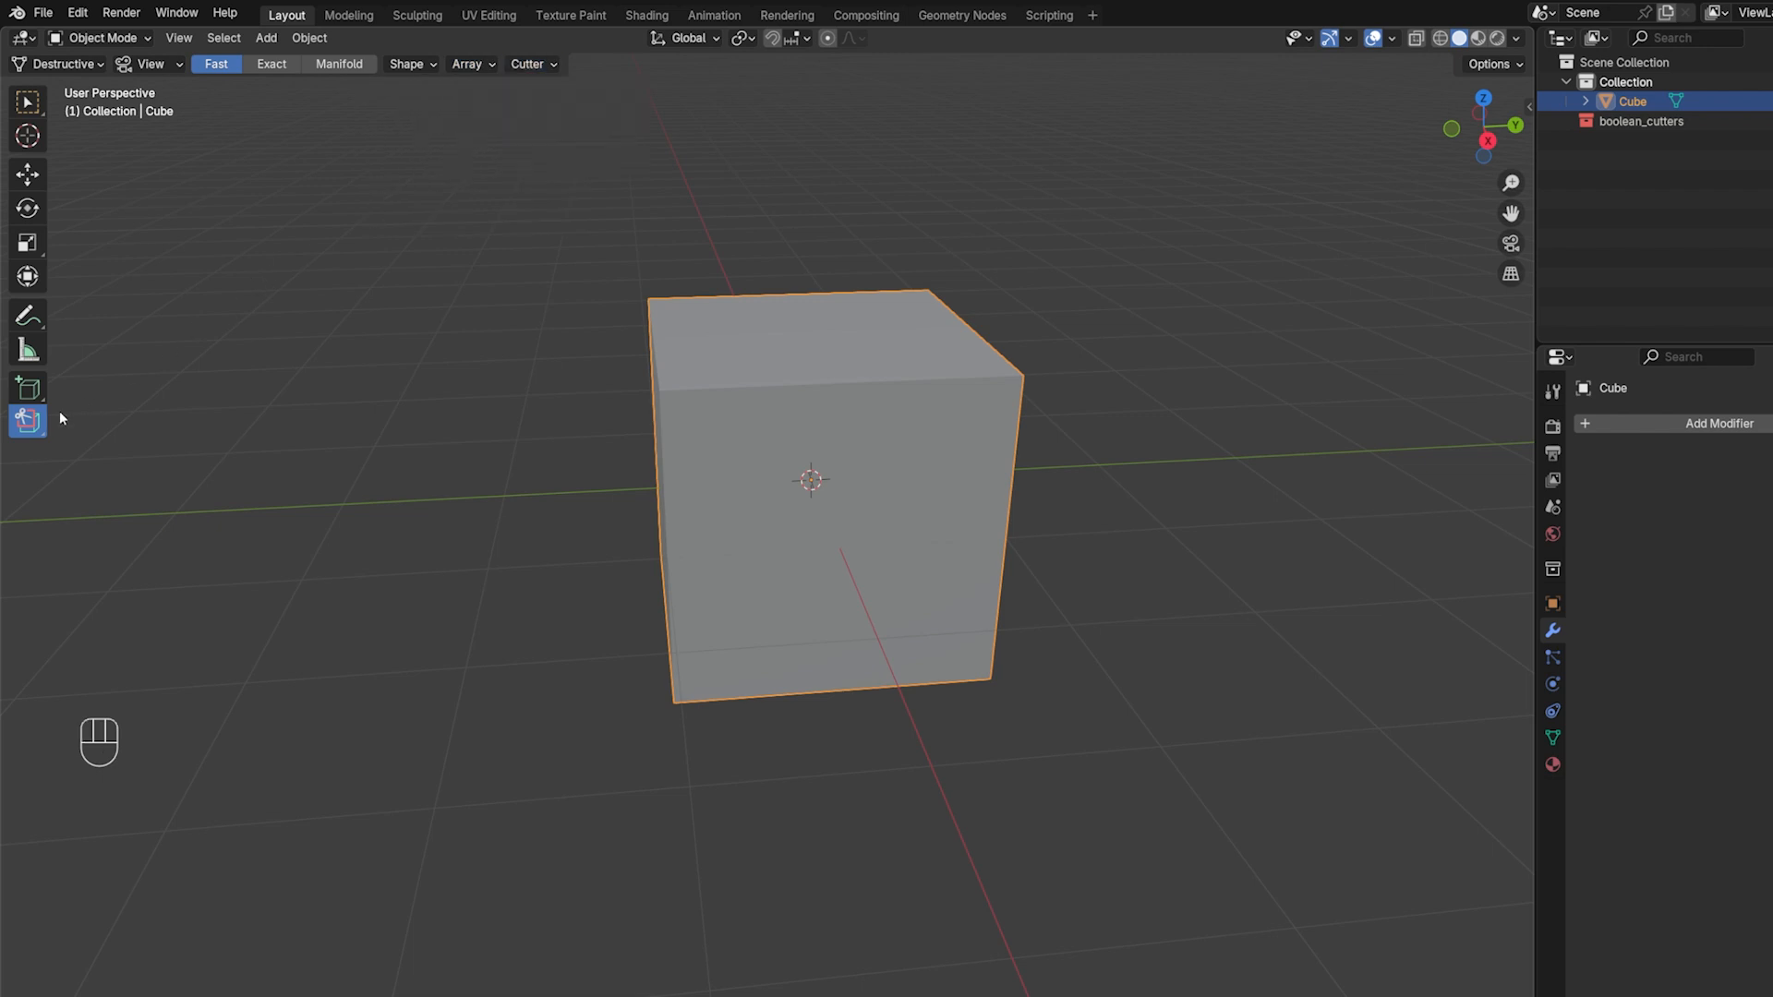
click(26, 420)
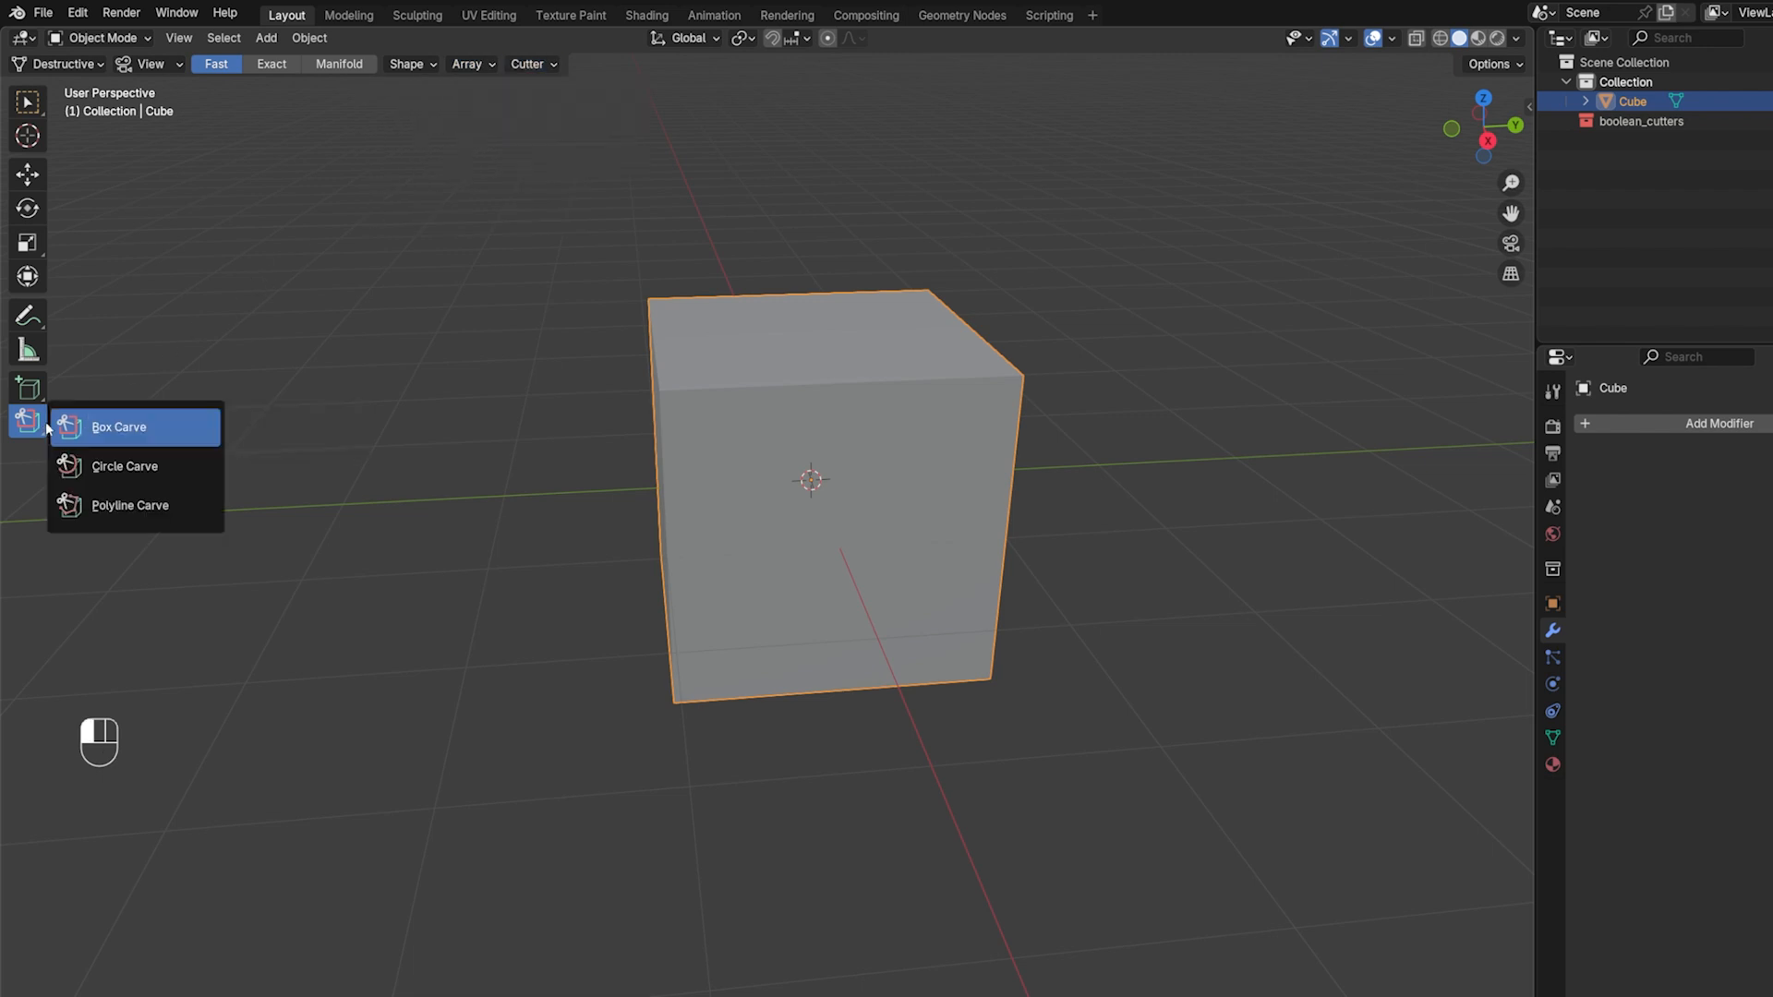
mouse_move(117, 426)
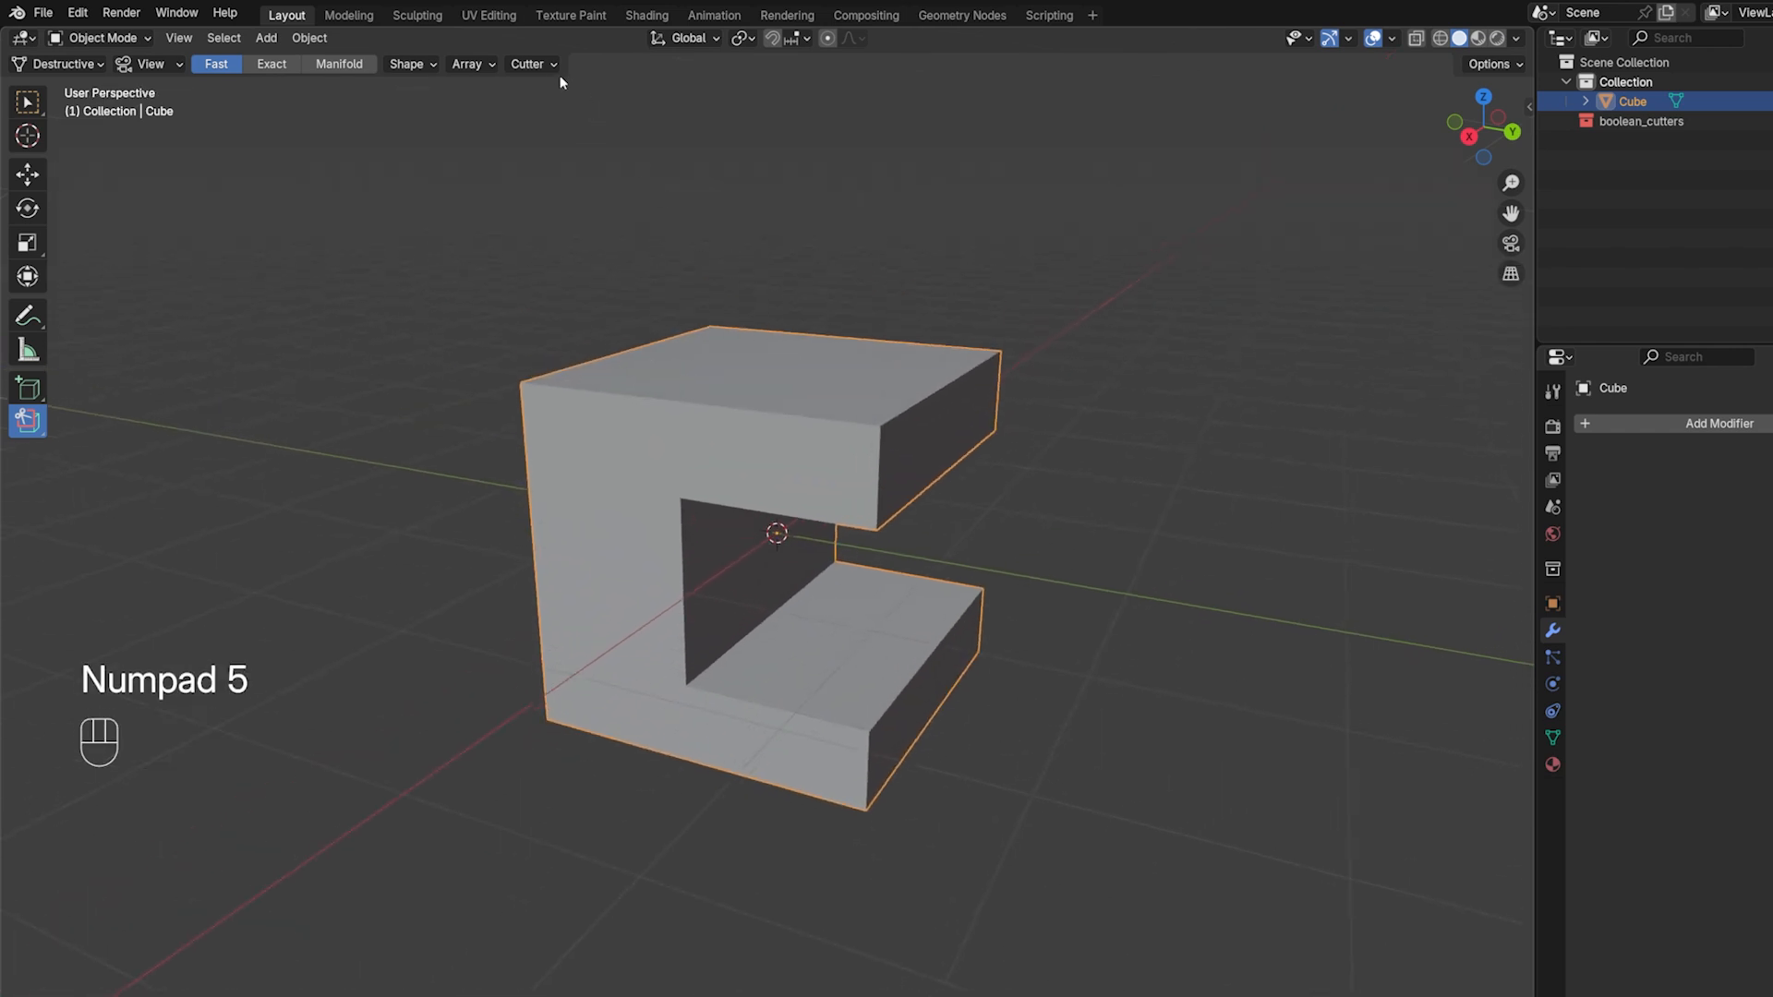
Open the Bool Tool cutter options to enable Auto Smooth at 30°
click(527, 64)
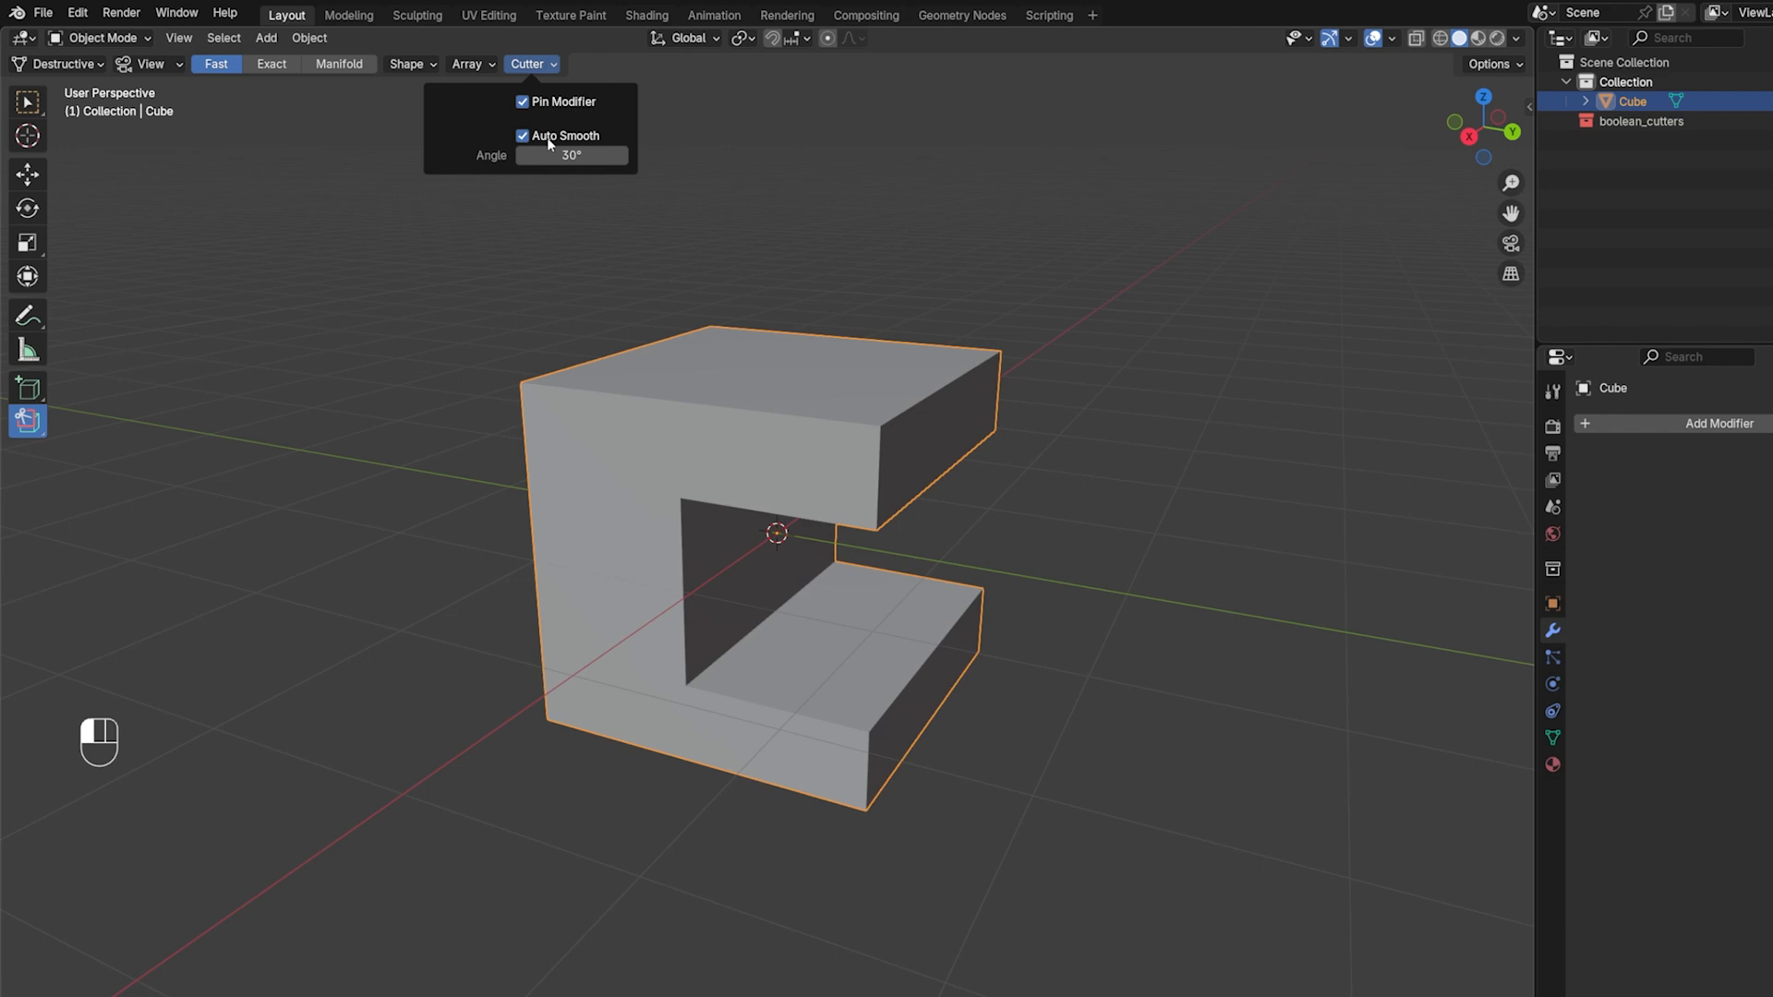
mouse_move(566, 147)
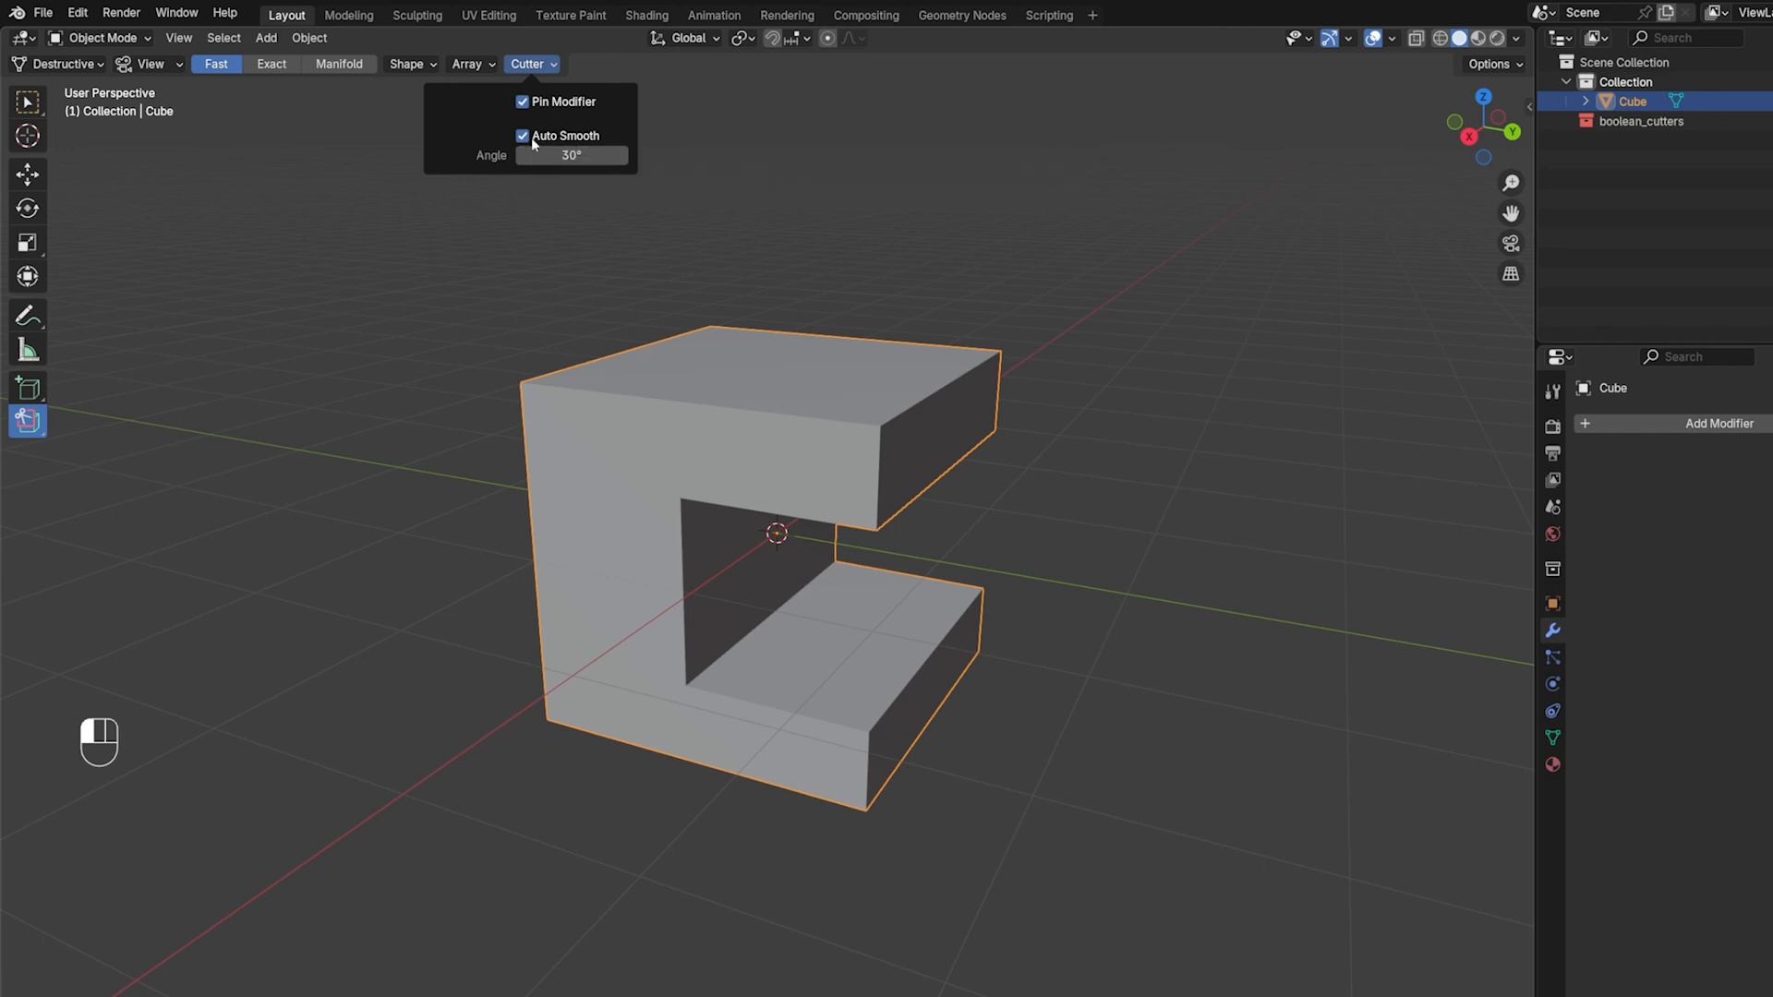
mouse_move(571, 155)
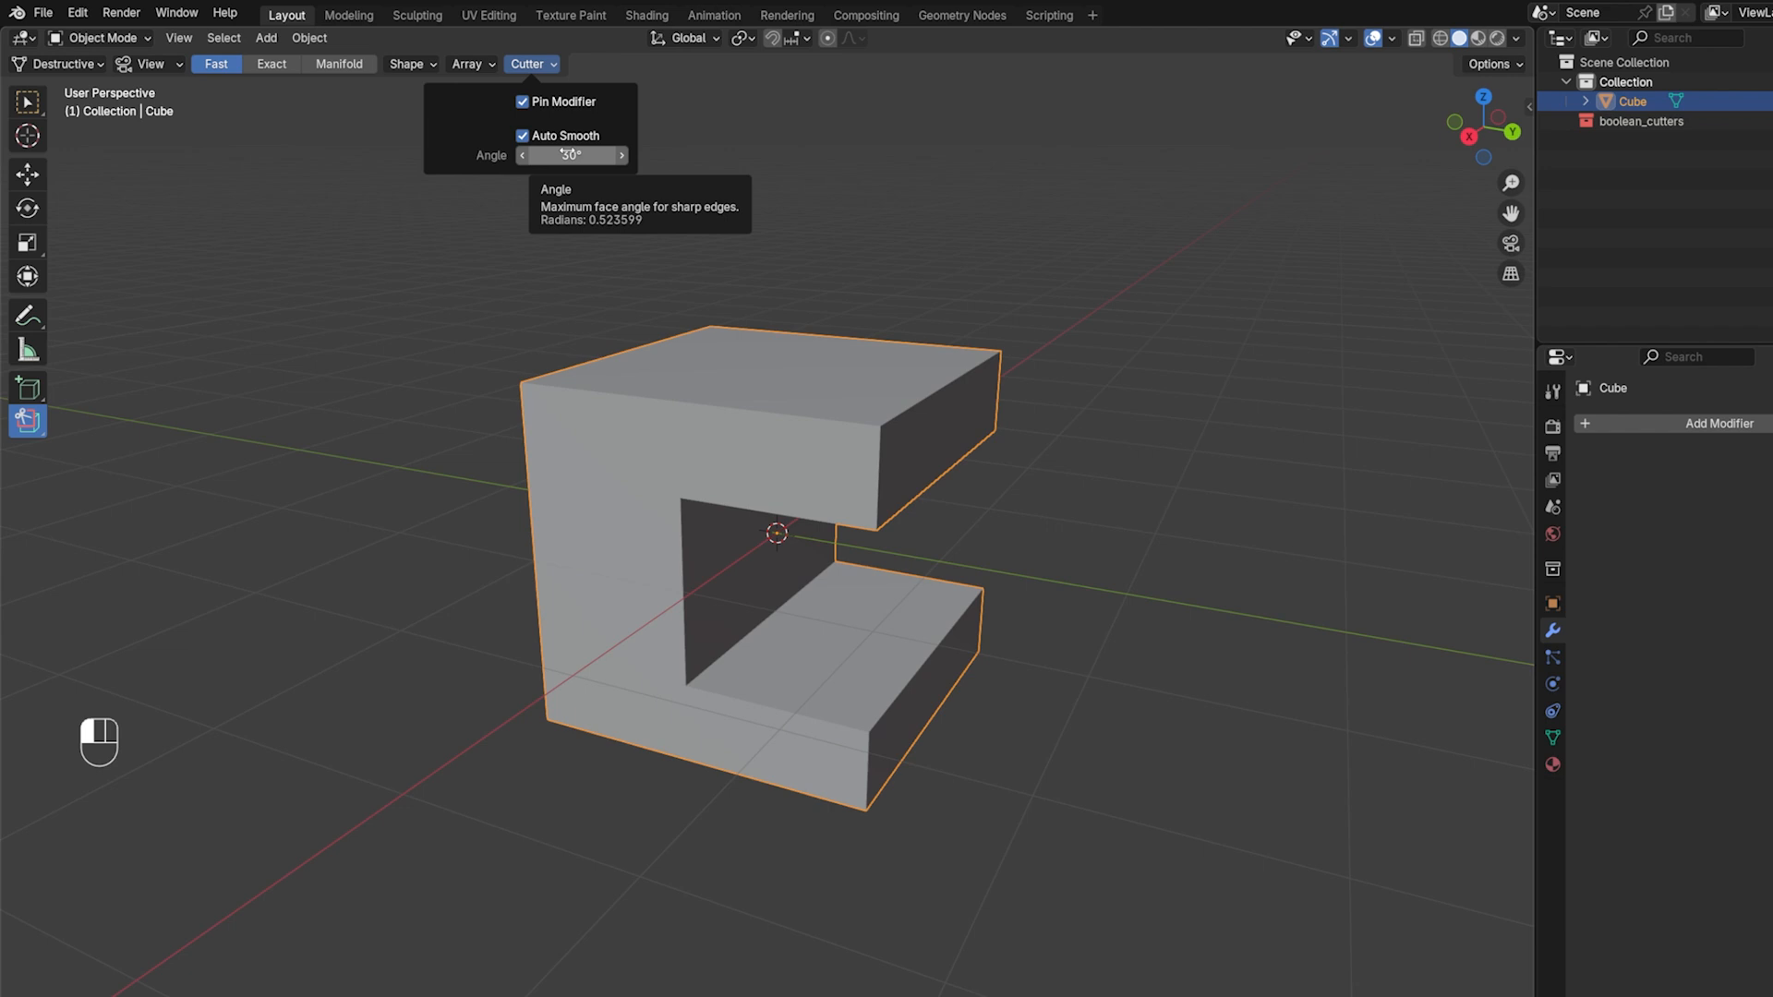
mouse_move(548, 136)
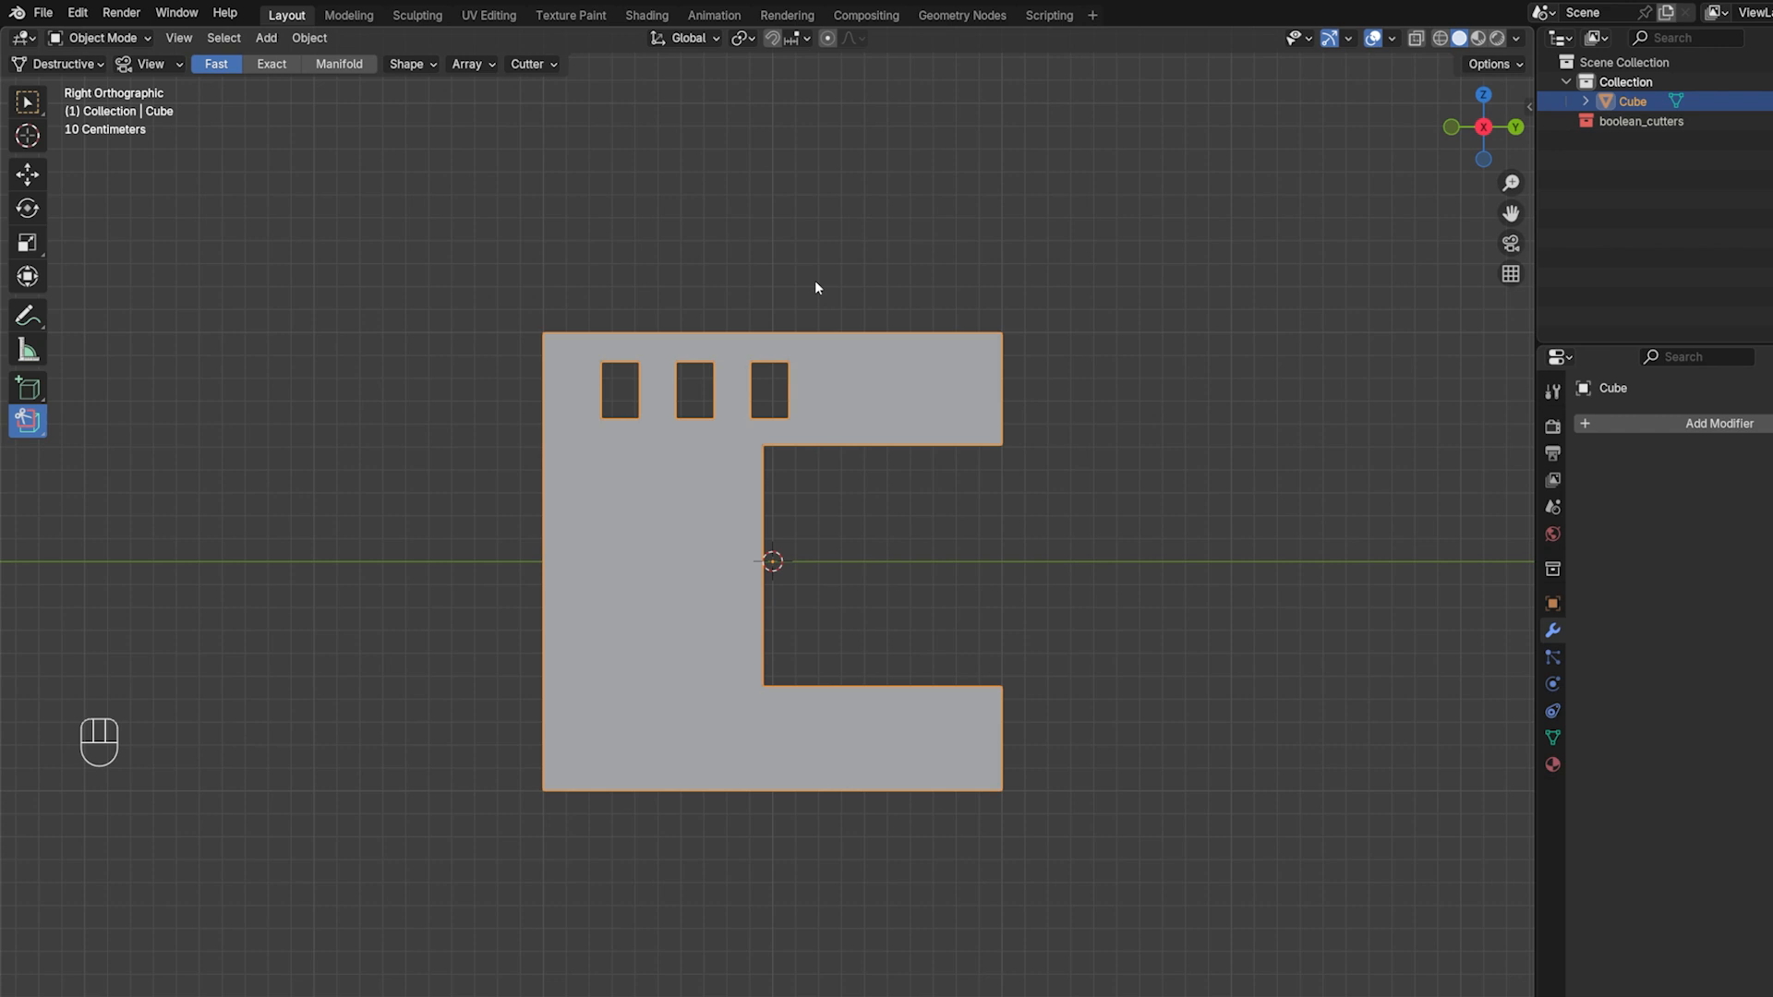
click(468, 64)
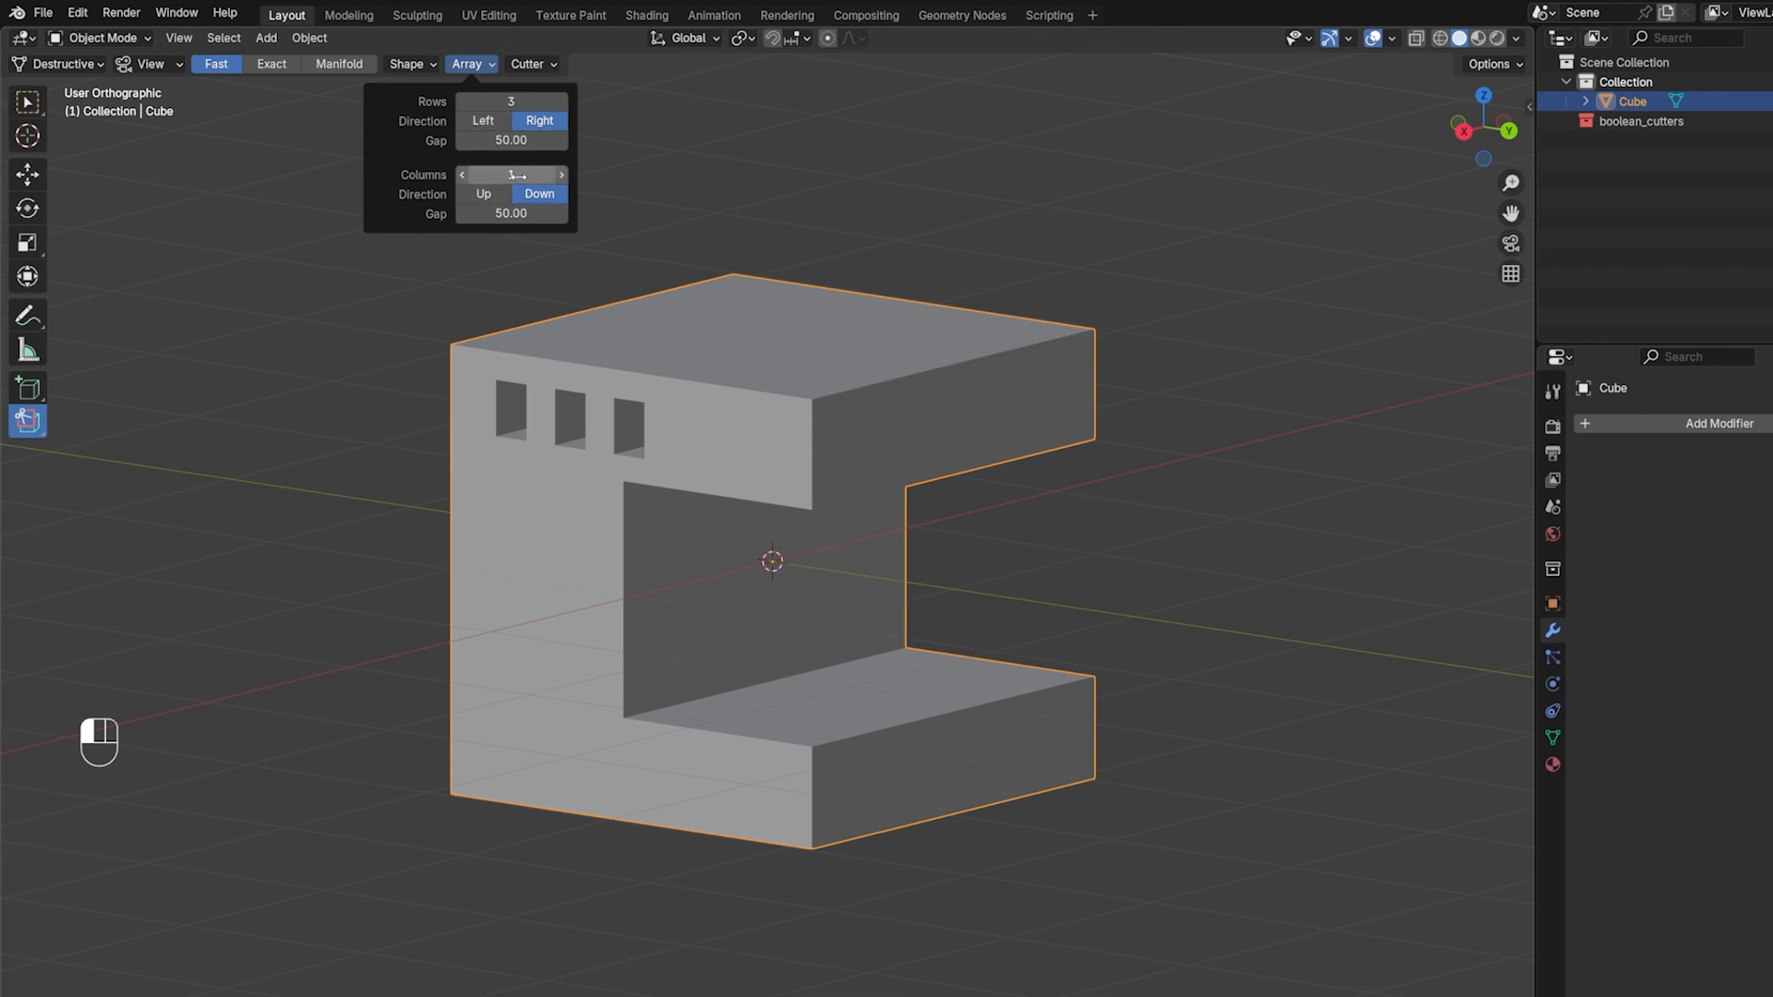
key(alt)
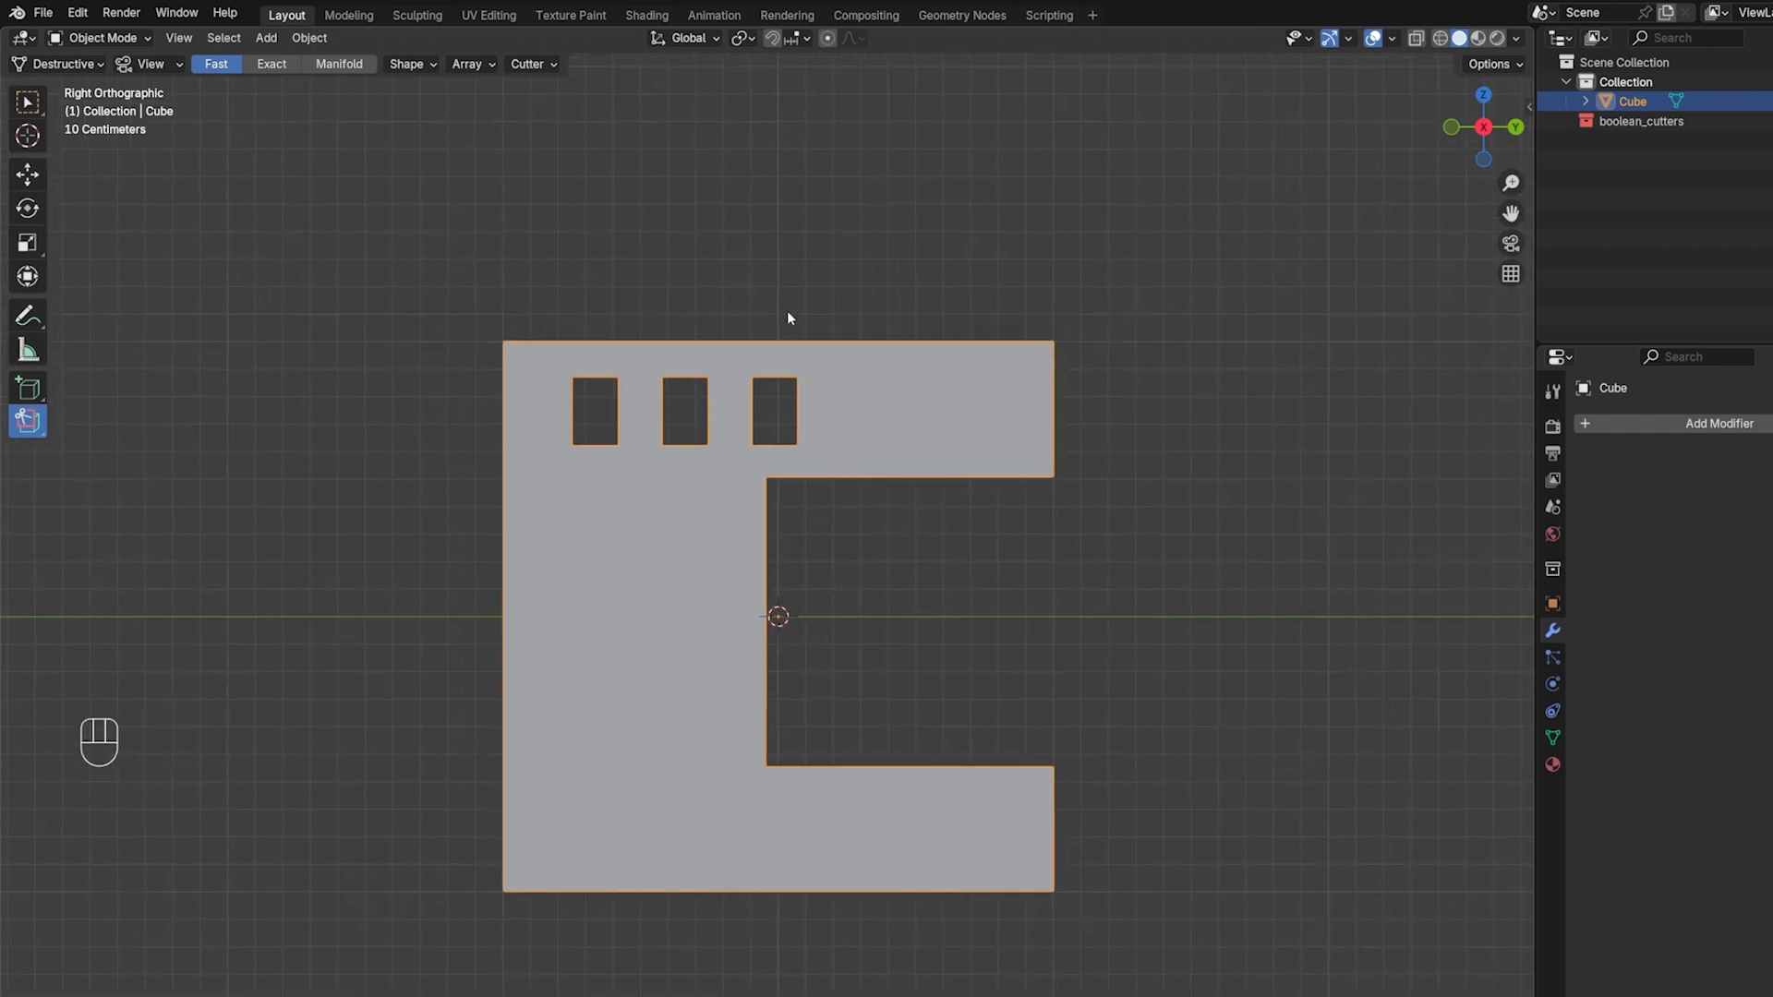
mouse_move(736, 403)
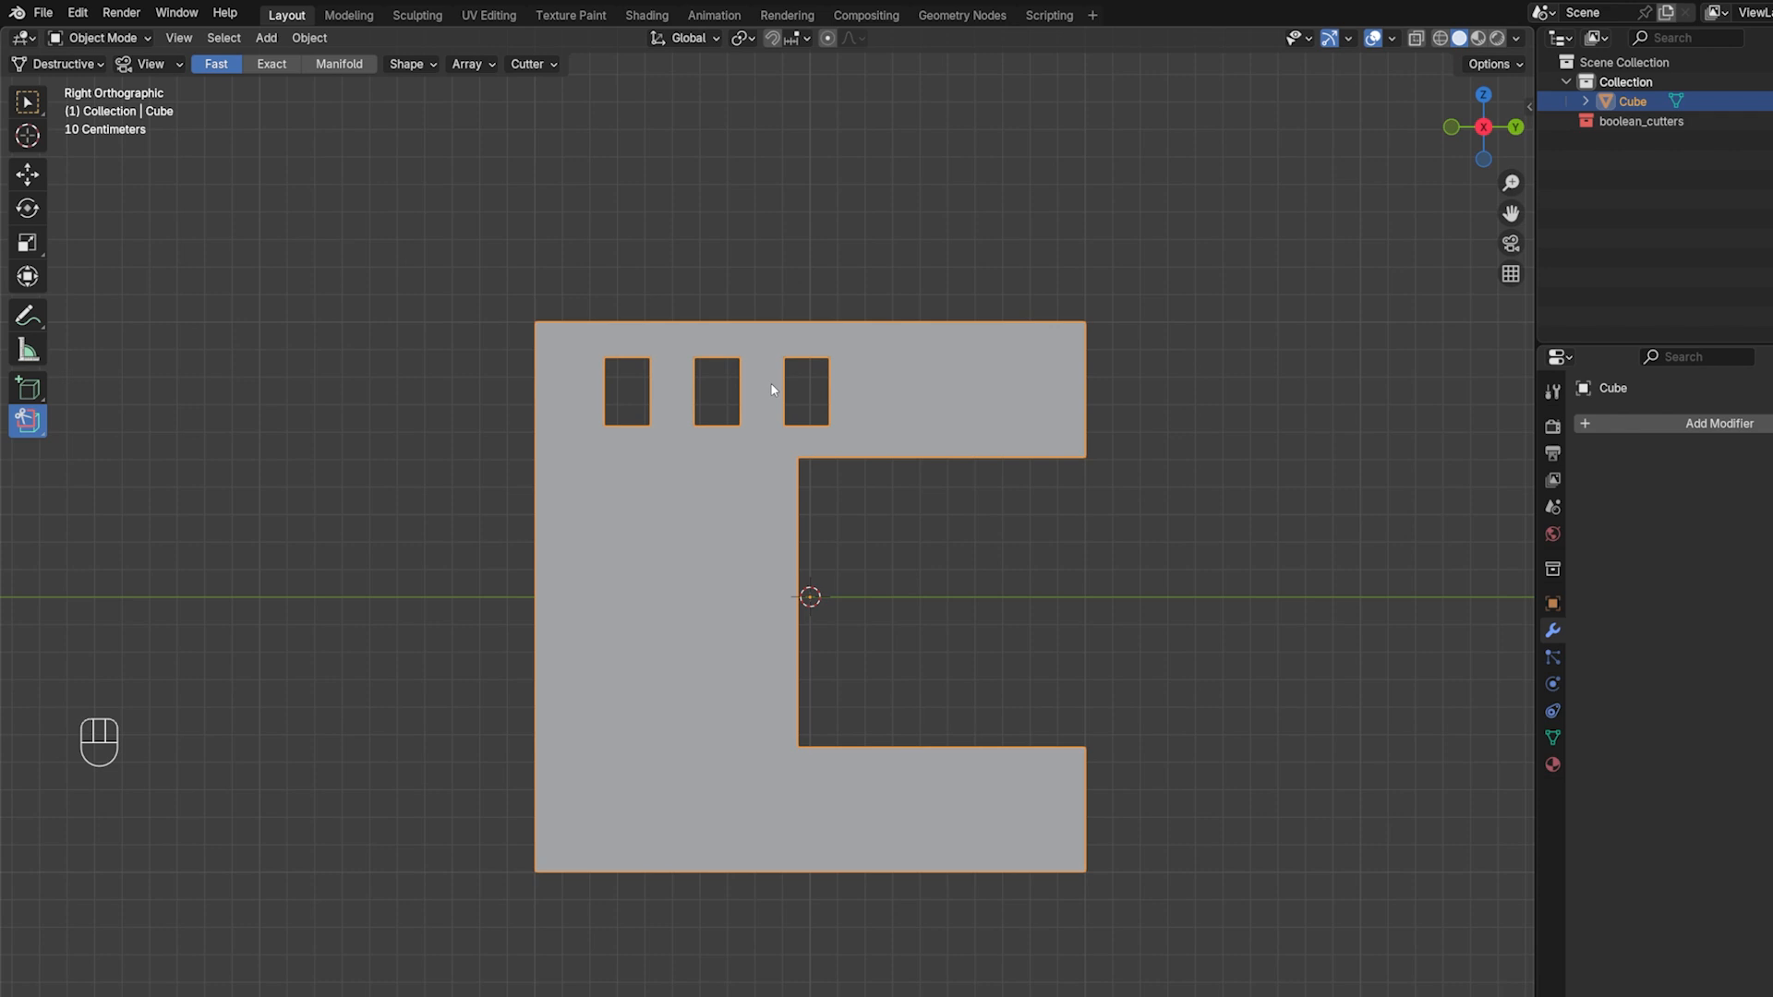
key(shift)
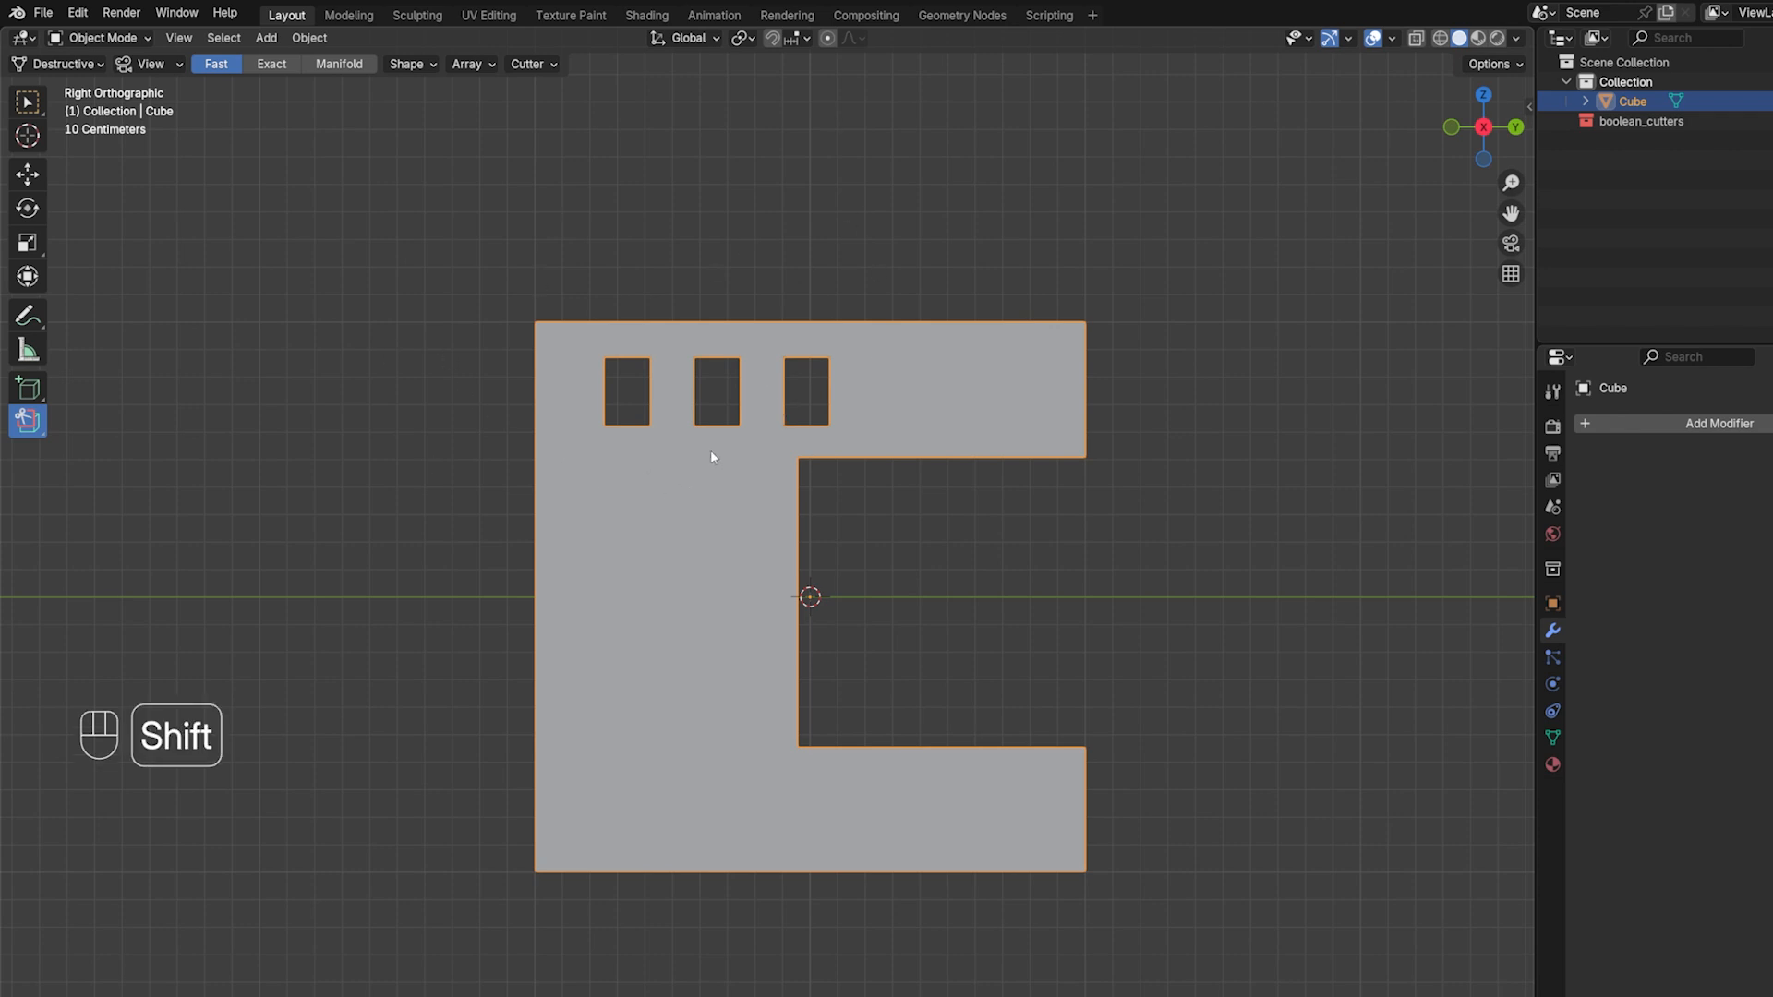
key(ctrl+z)
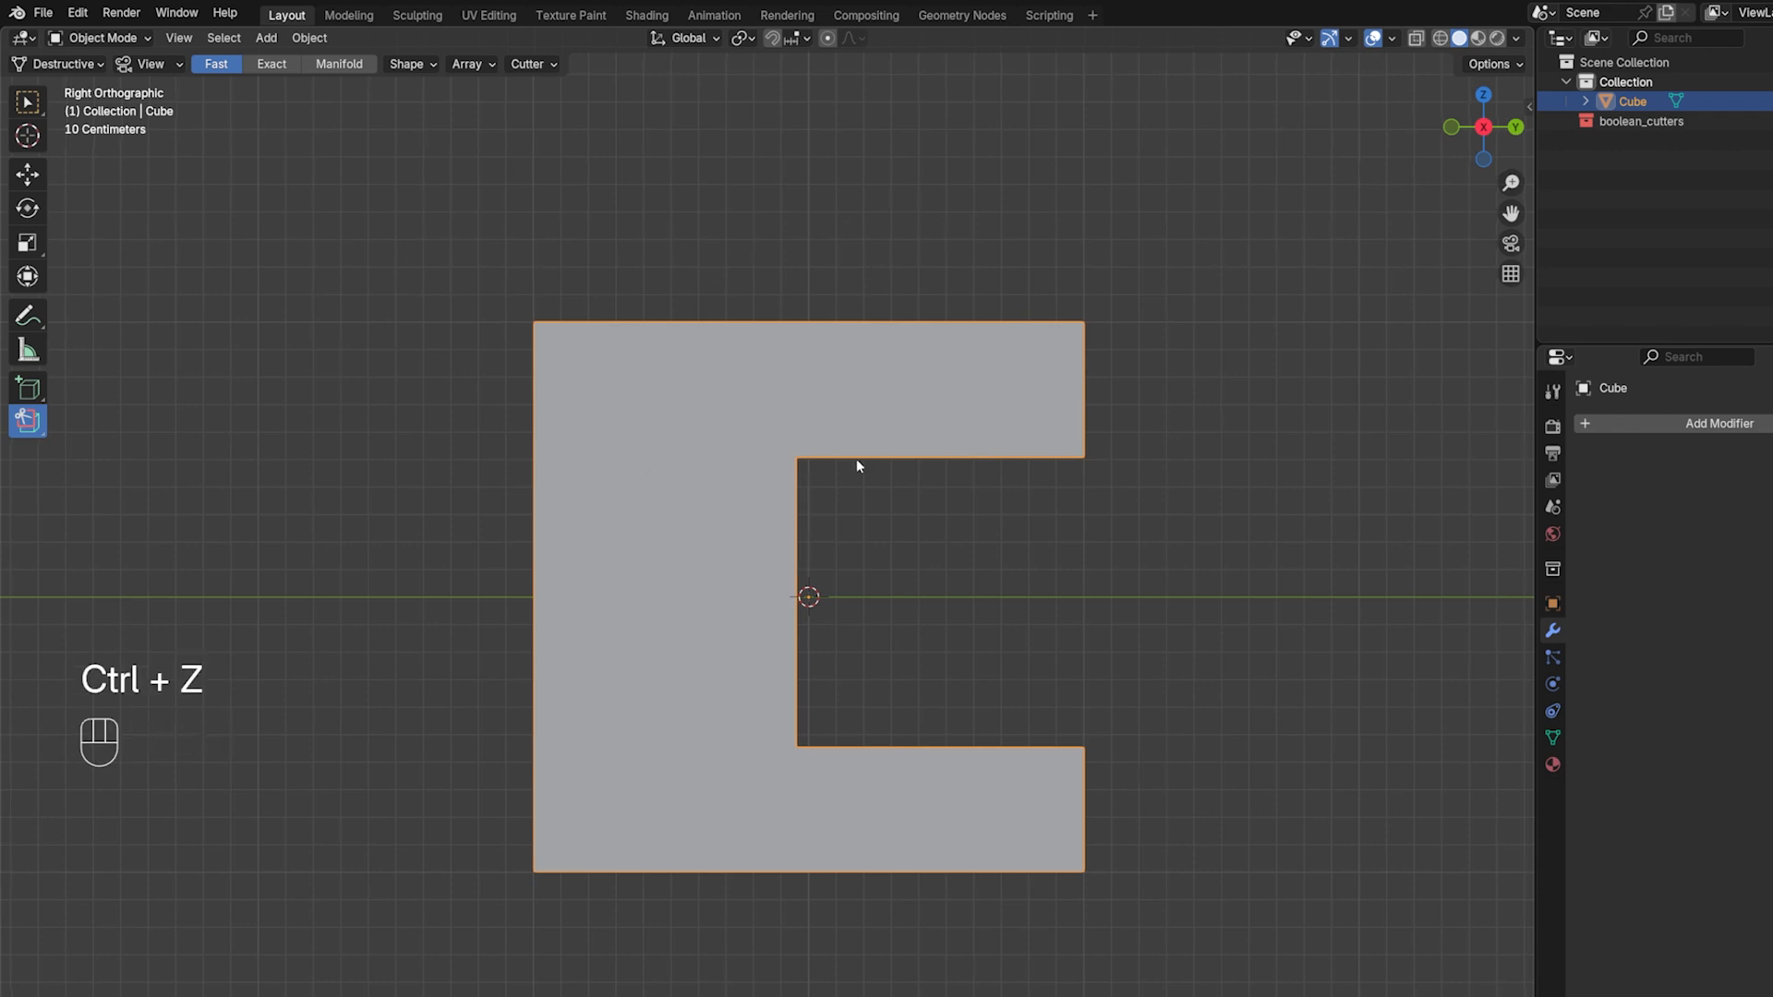
key(ctrl+z)
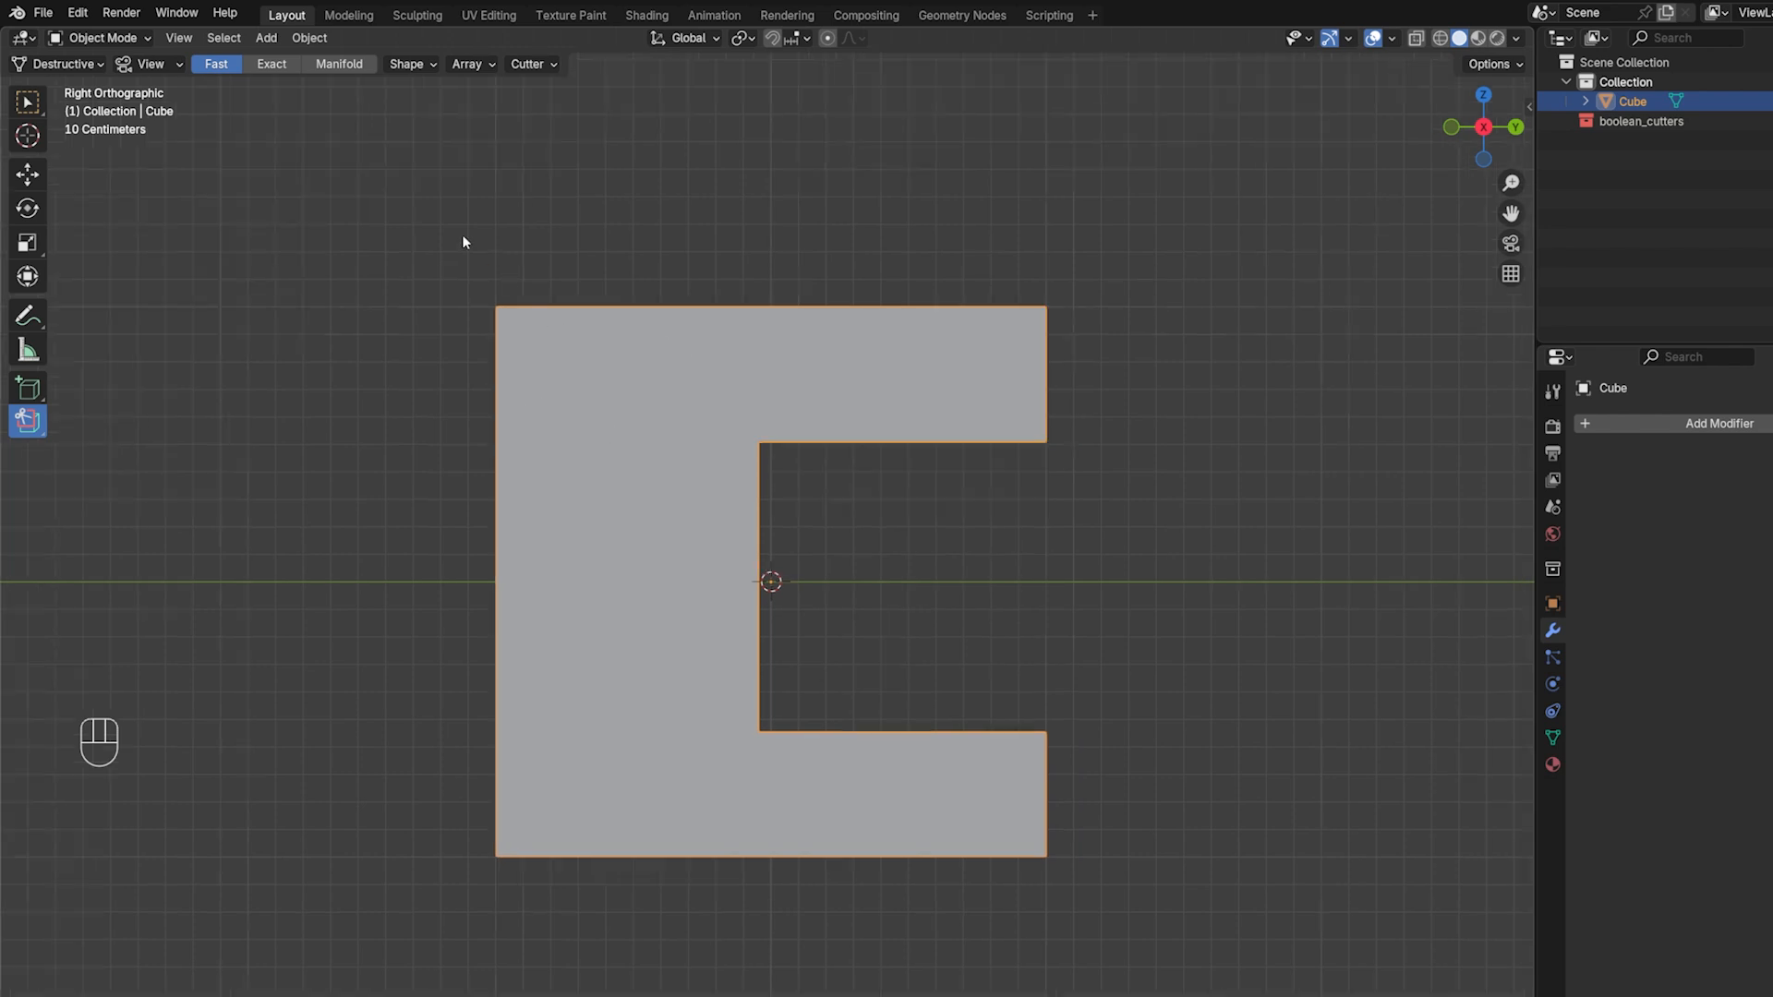
Cut three arrayed notches along the top edge, then set Array Rows to 1
click(409, 63)
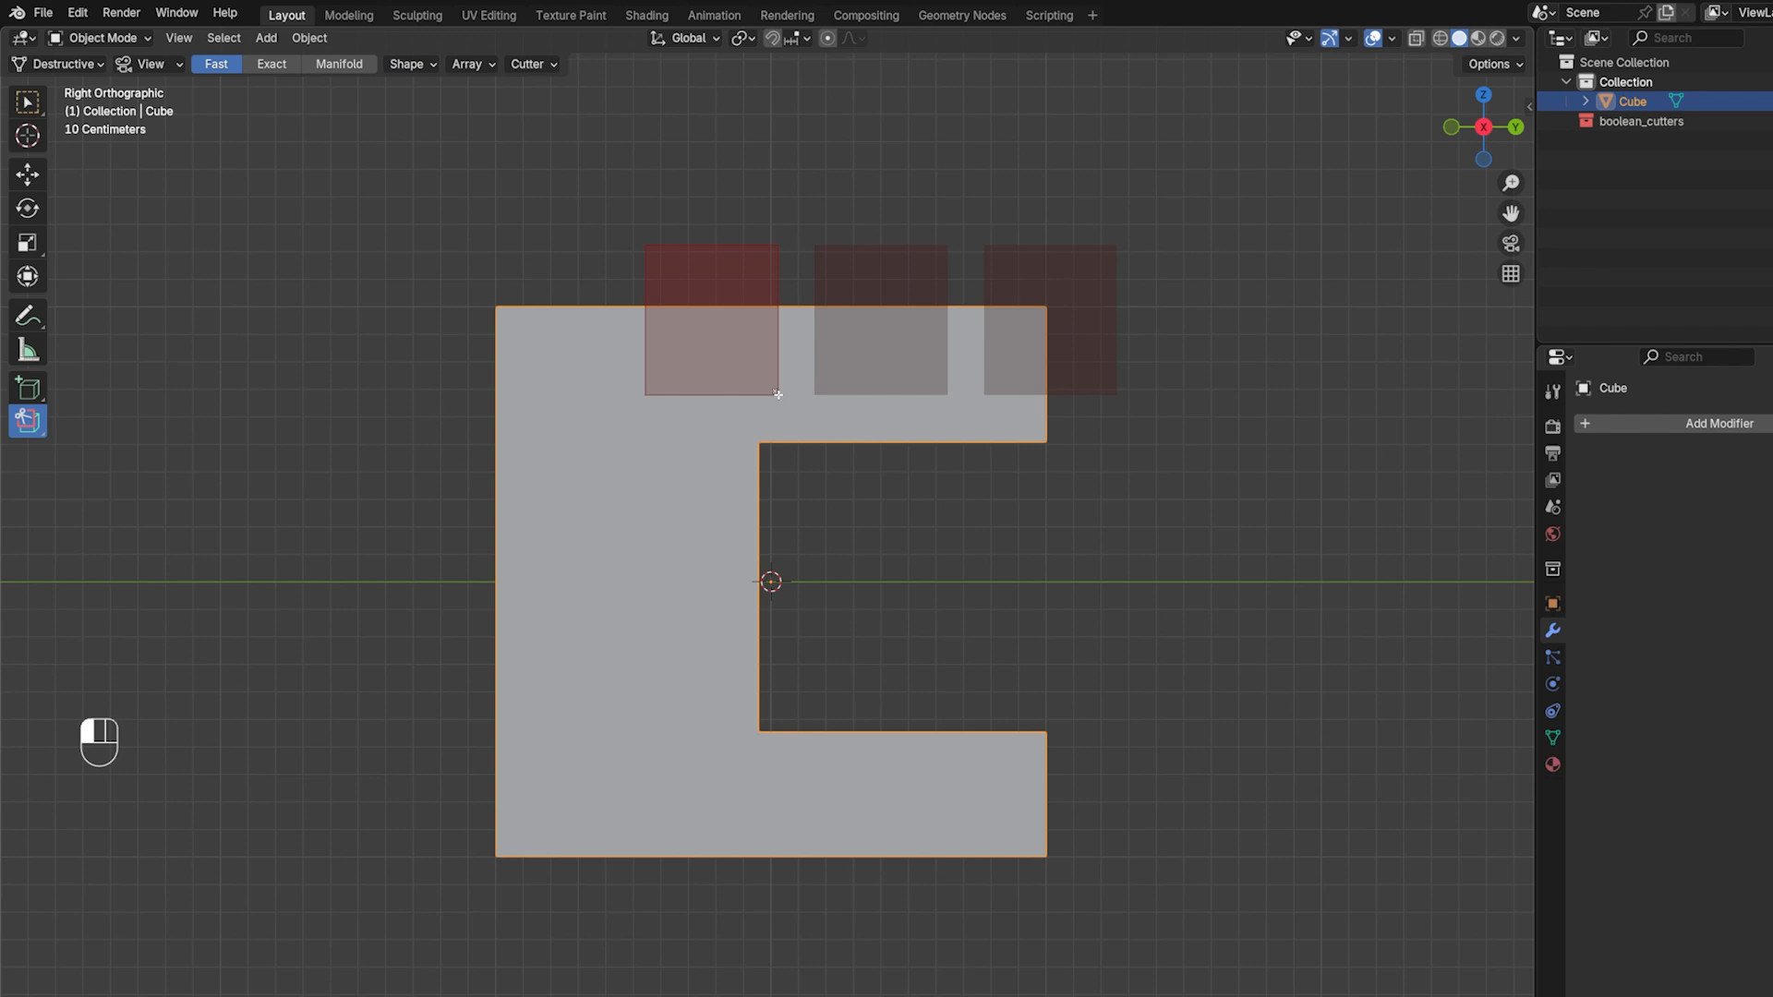
click(468, 64)
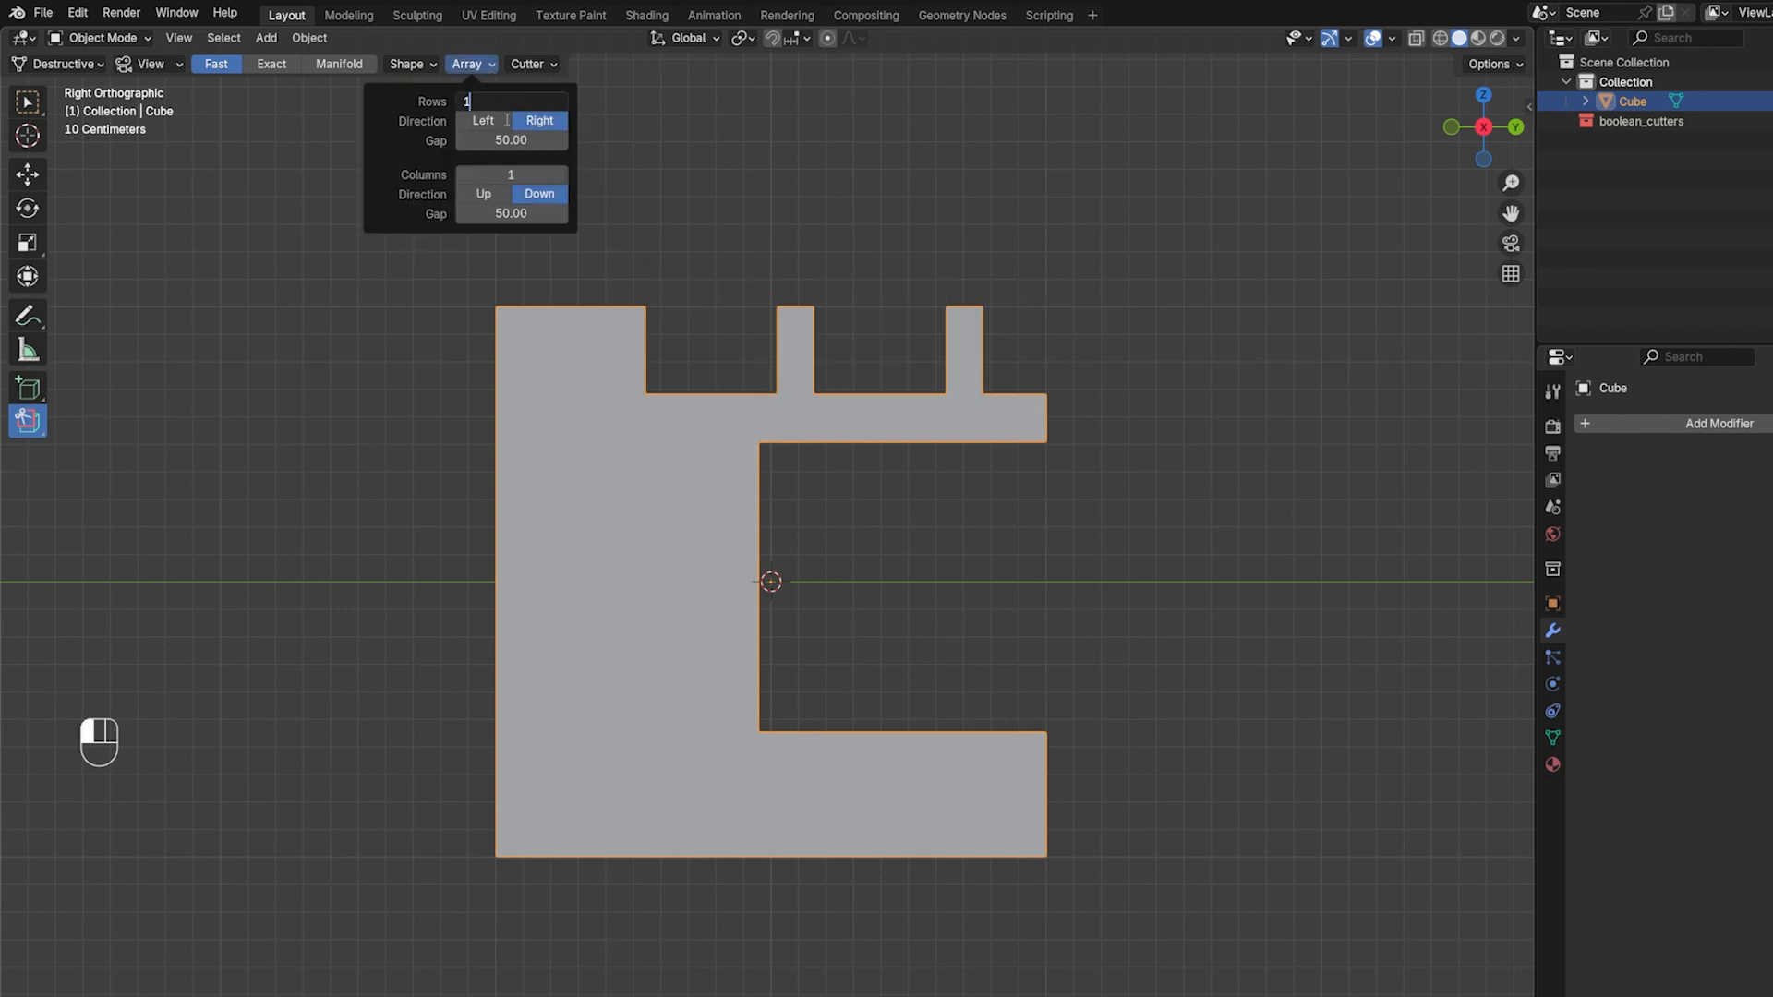
click(408, 64)
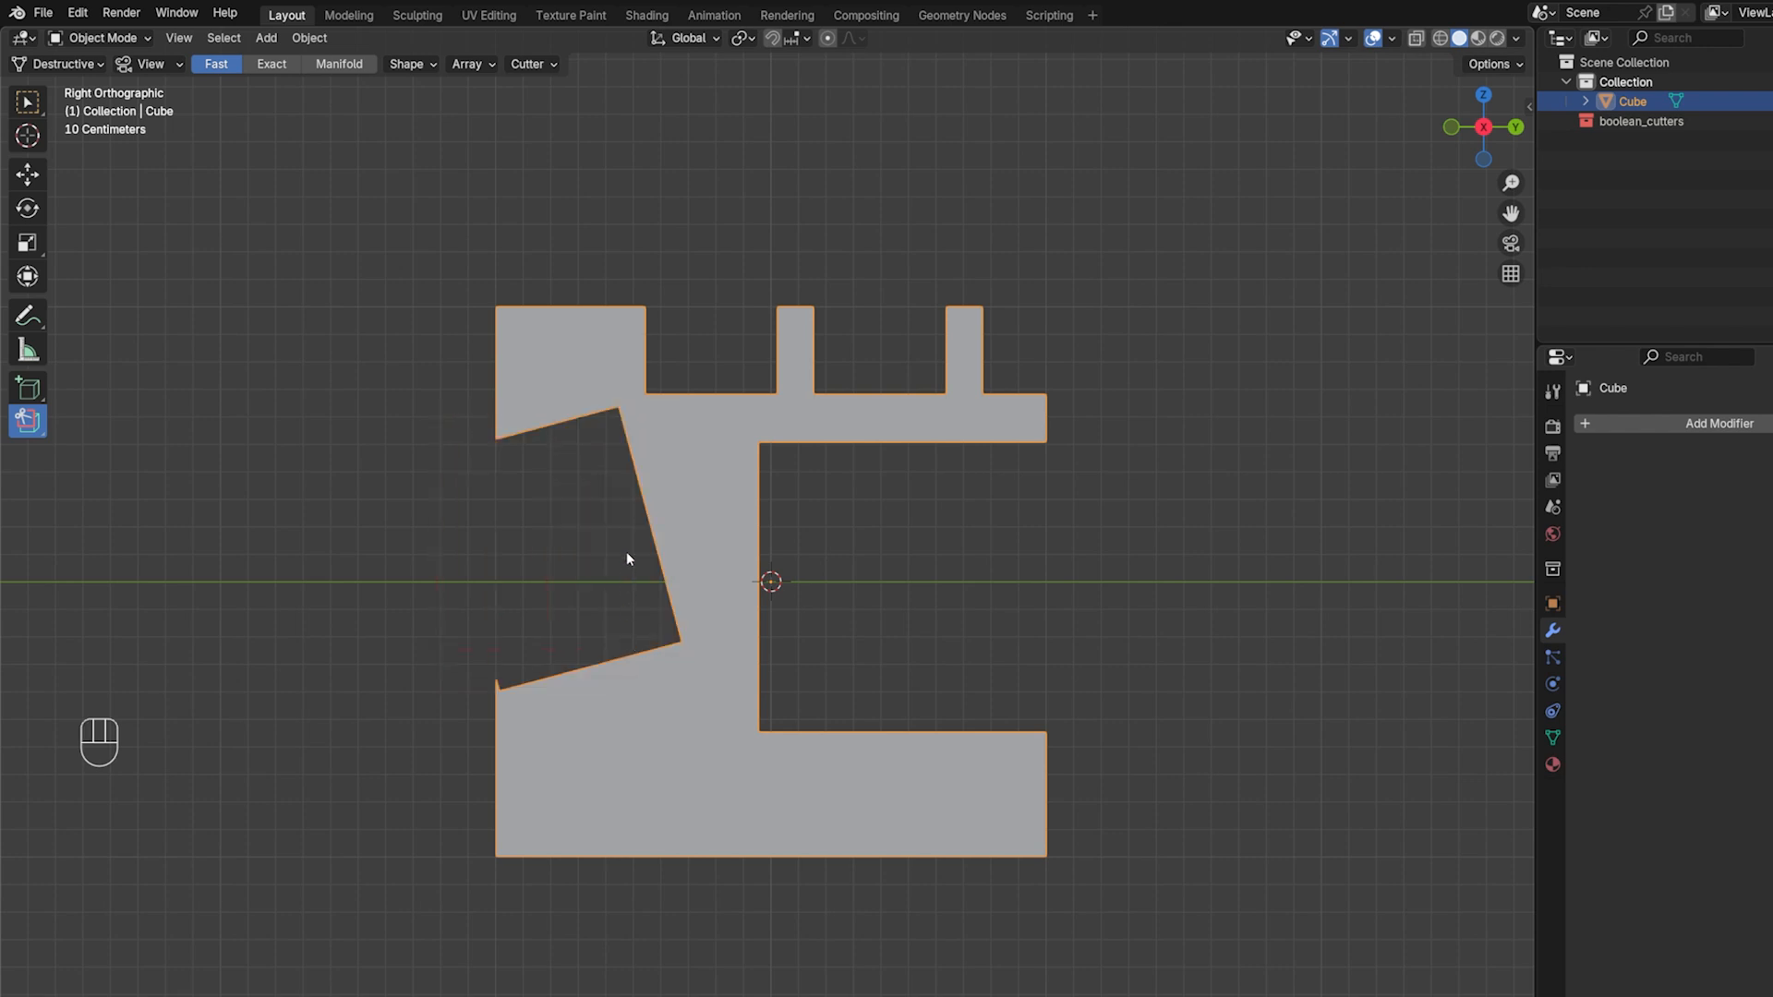
key(ctrl+z)
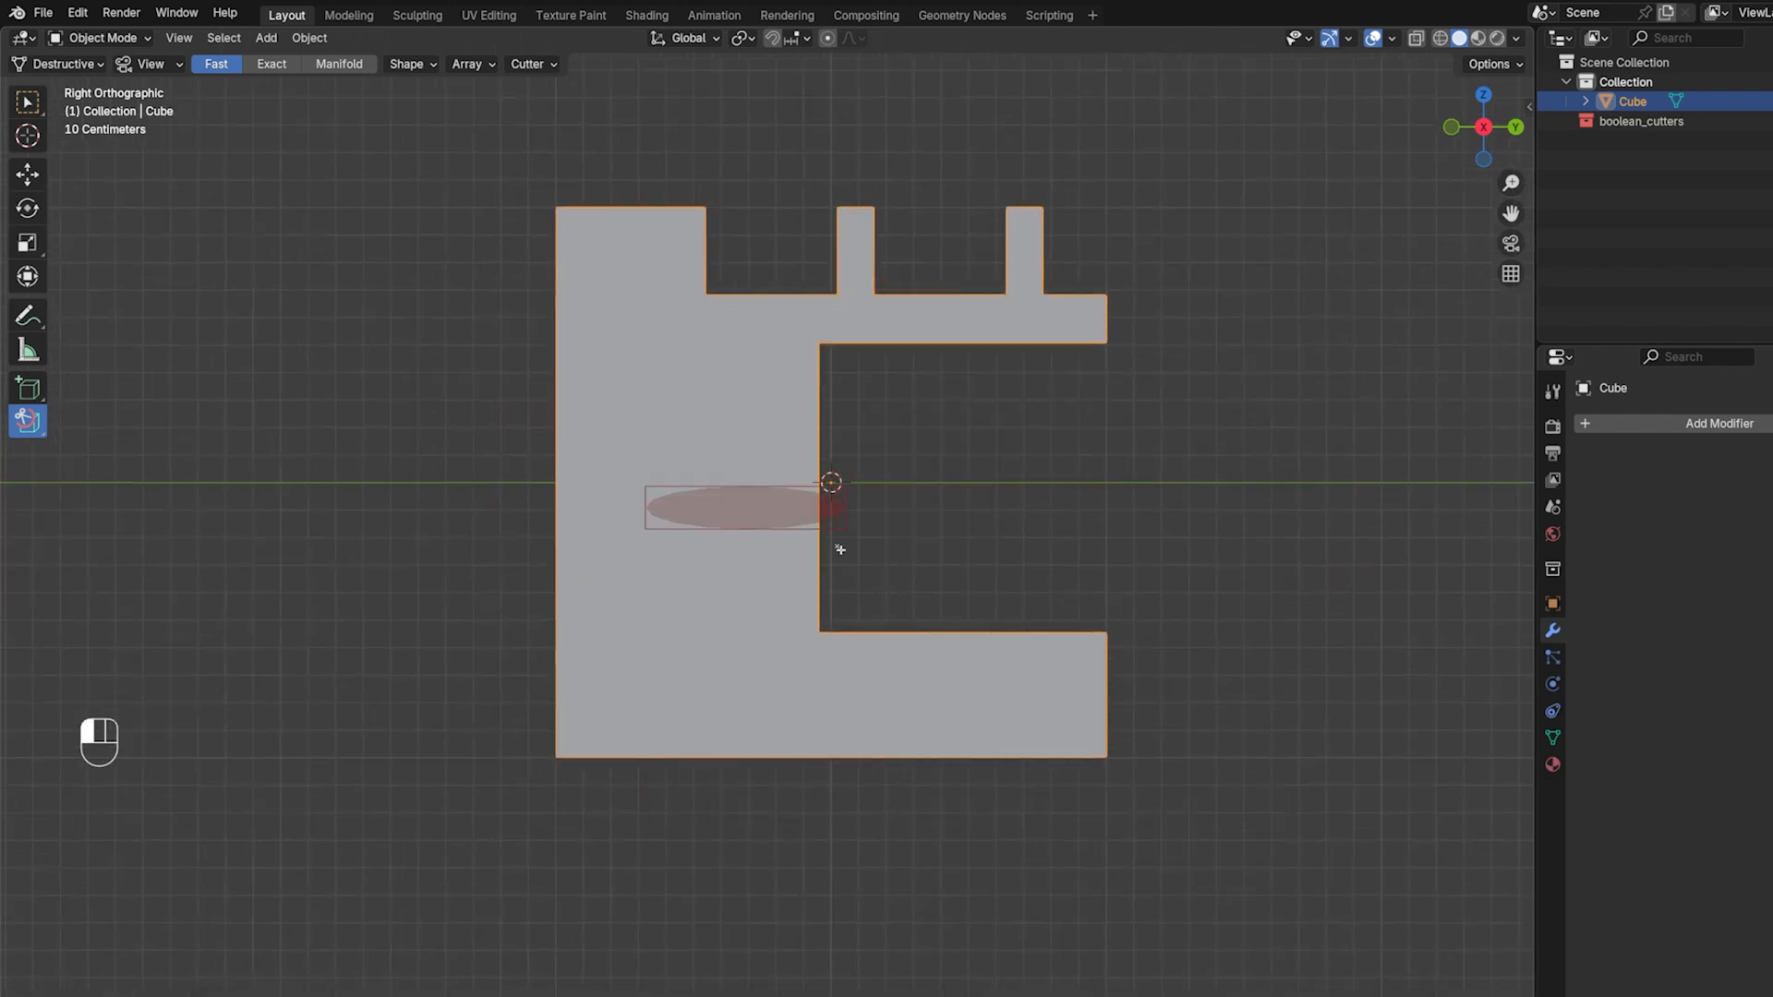
Cut a perfect-circle hole and adjust its vertex count in the Shape settings
key(shift)
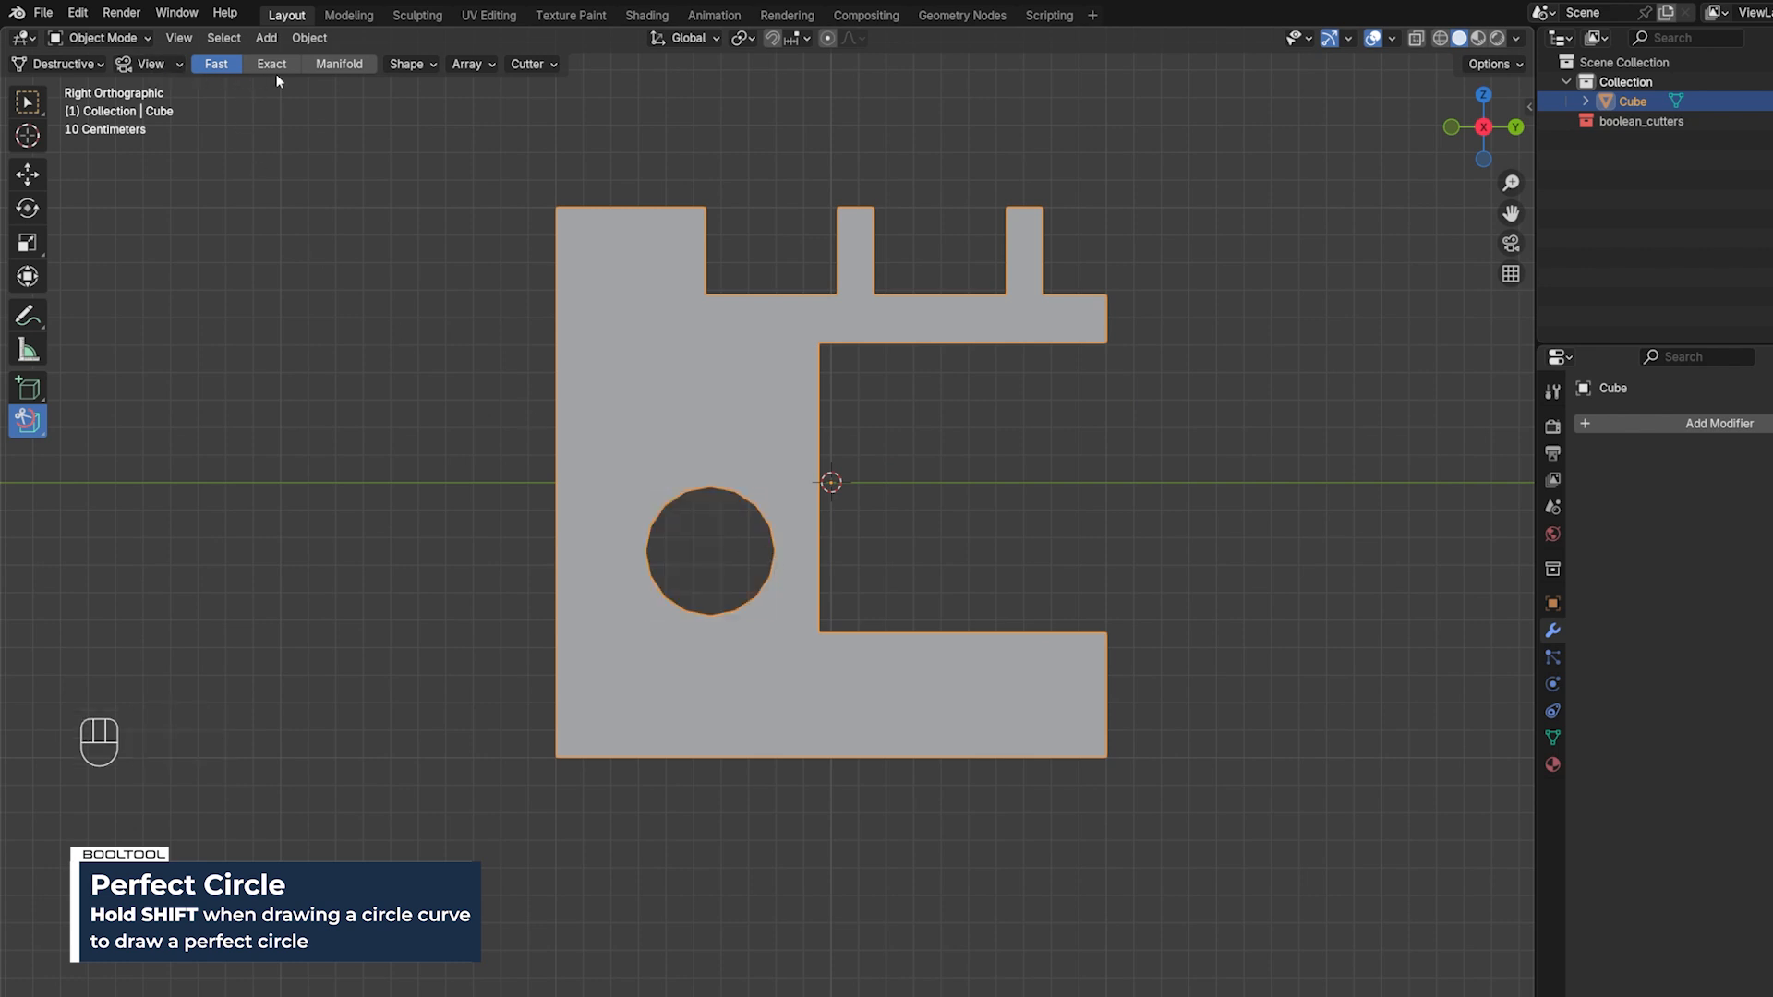
click(407, 64)
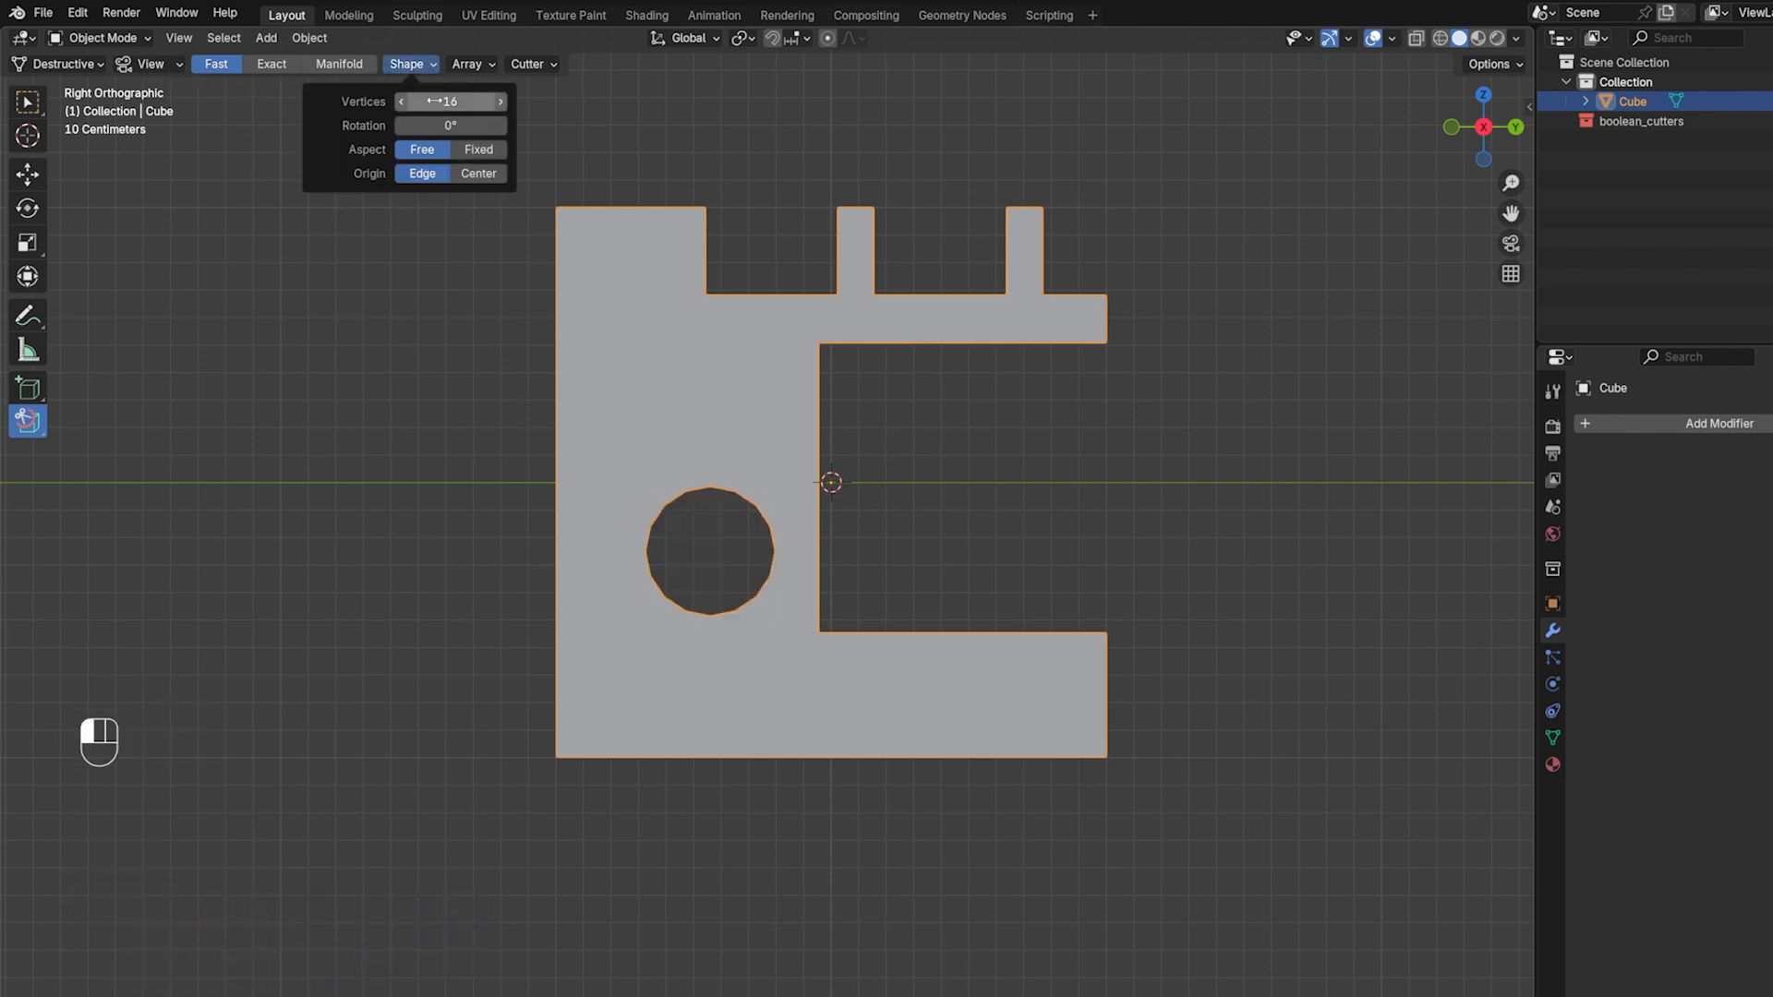
click(468, 64)
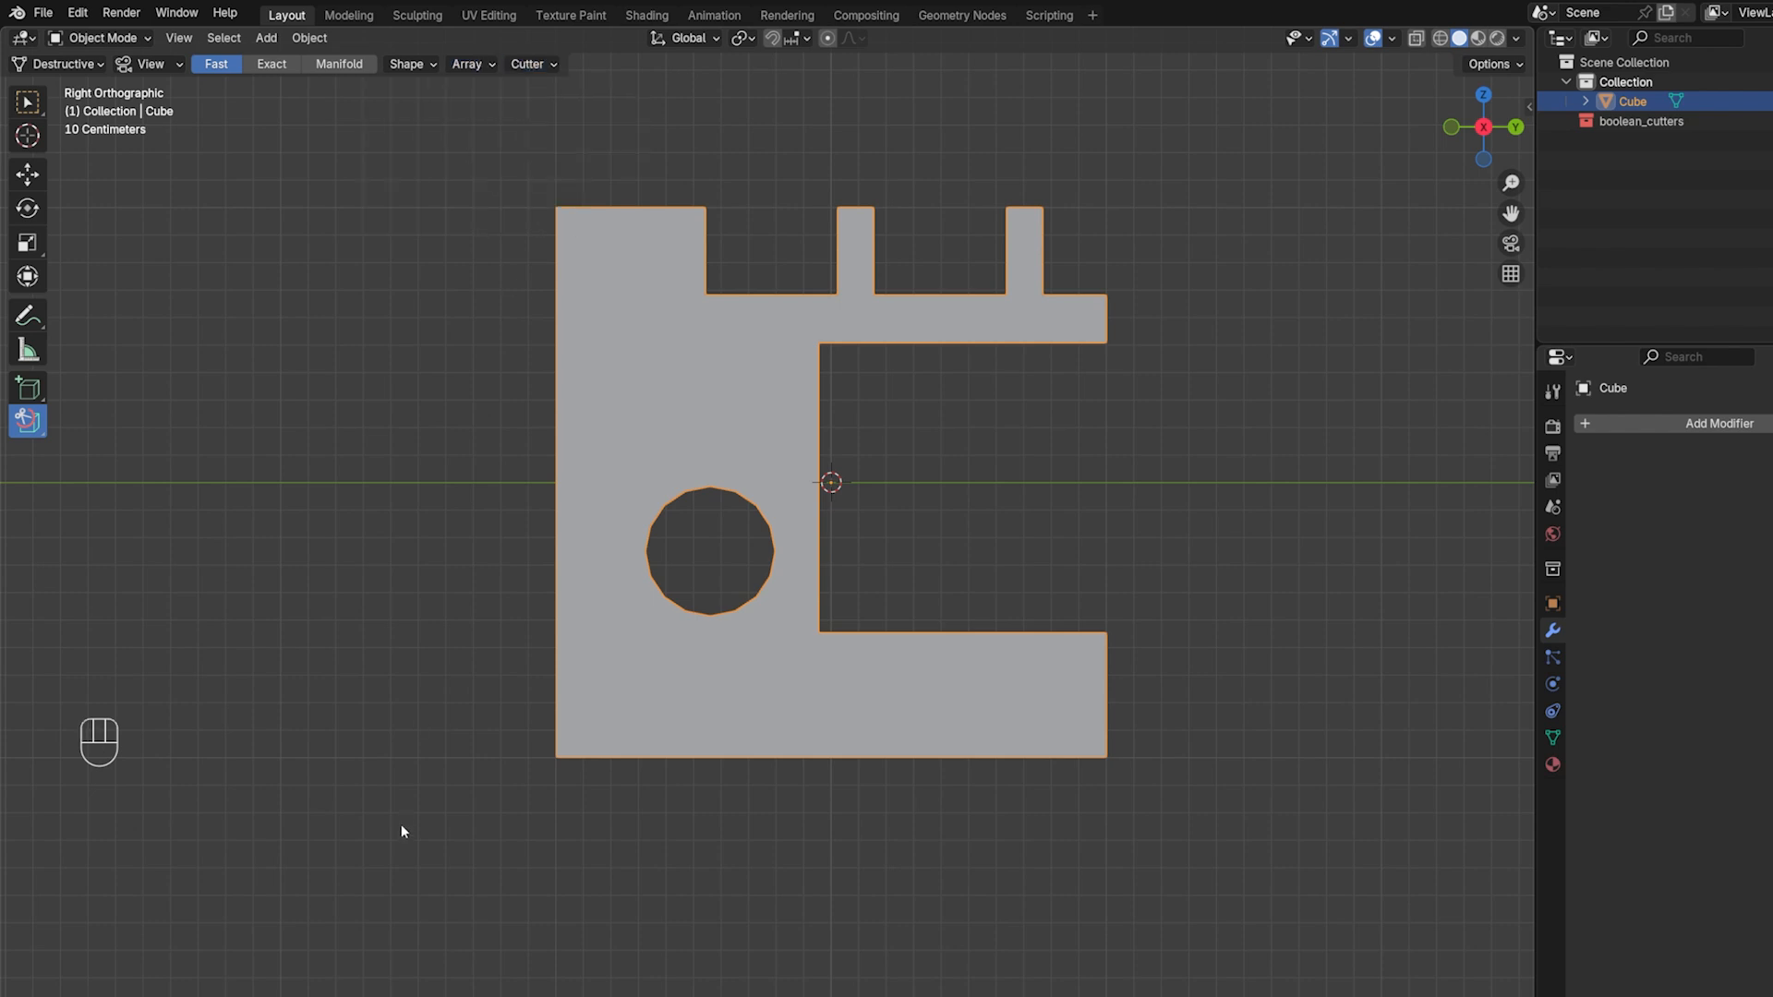
Draw a grid-snapped polygon cut with a diagonal edge on the upper-left side
click(27, 422)
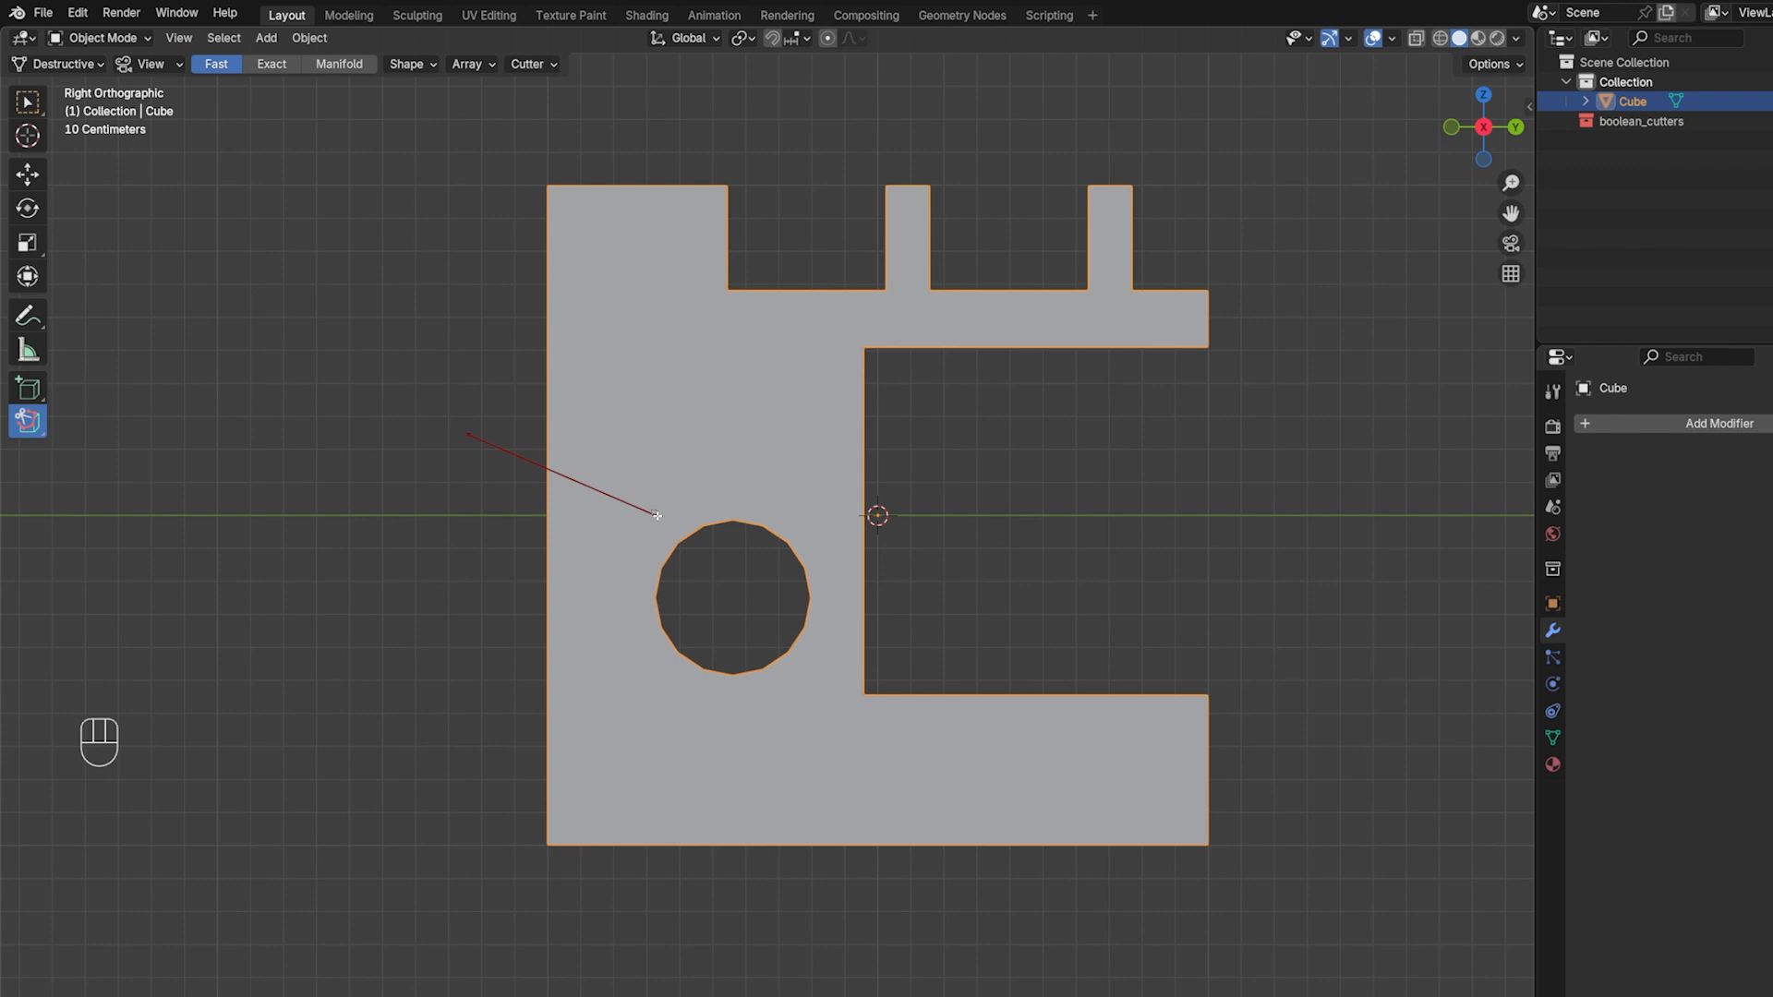
key(ctrl)
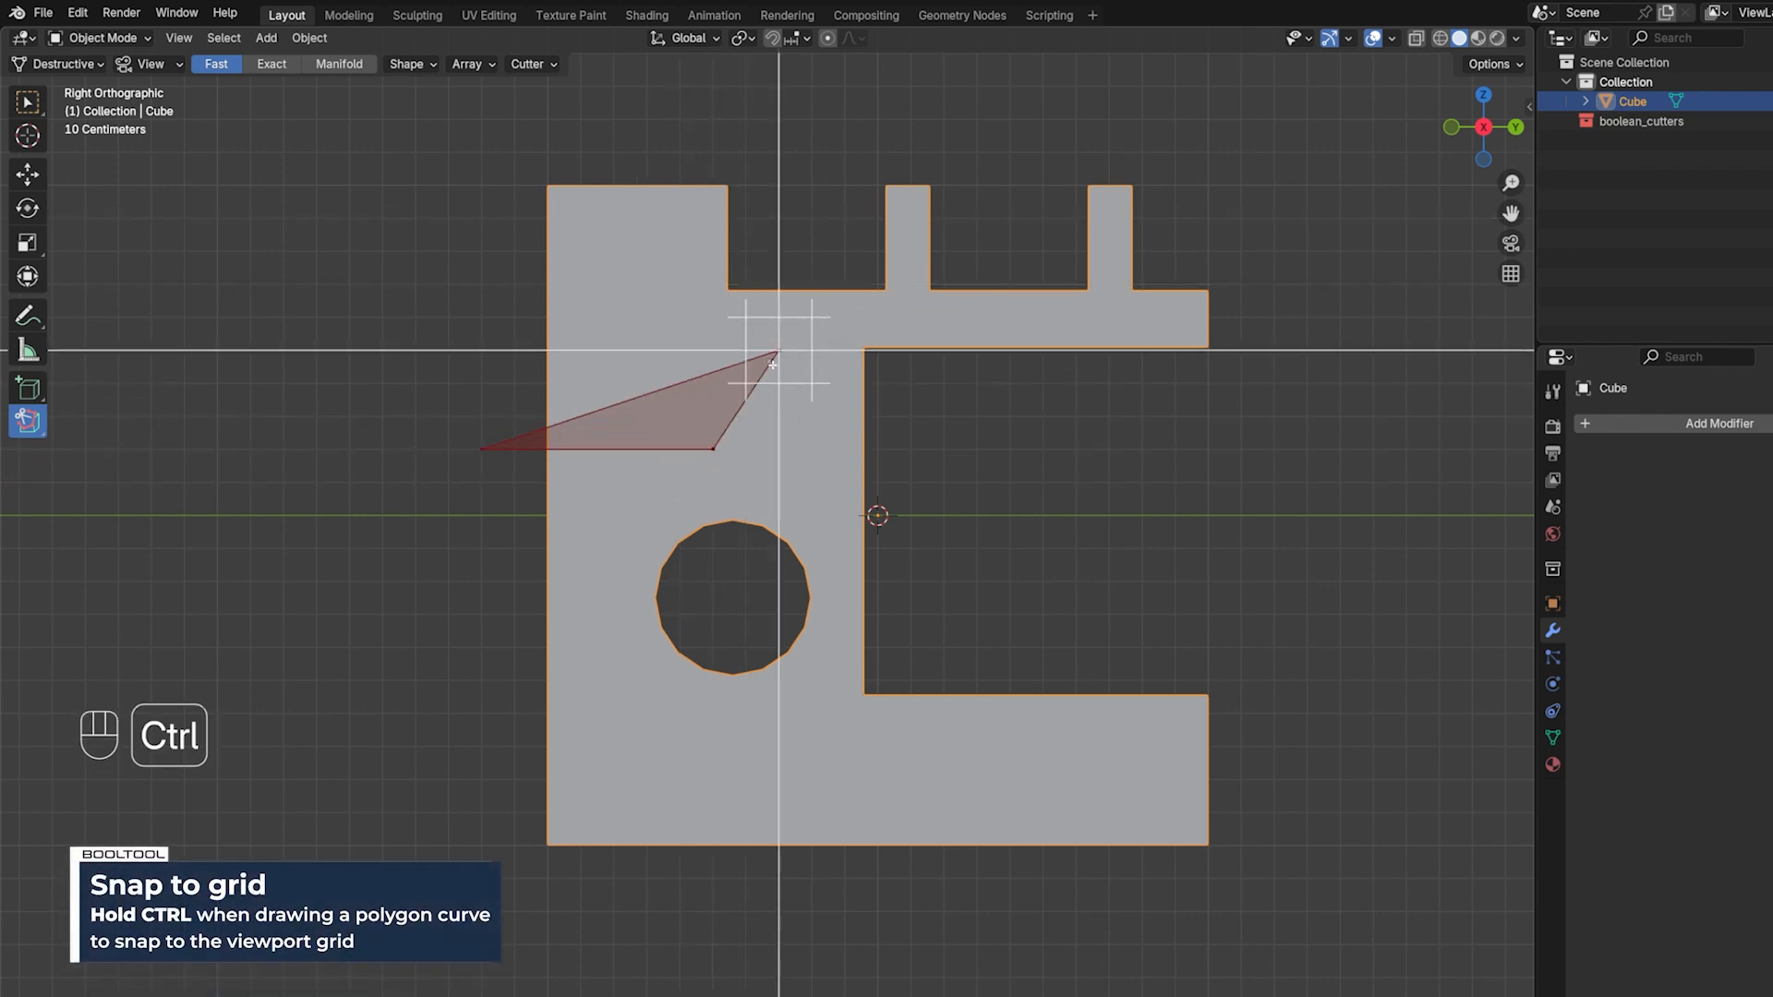
click(469, 332)
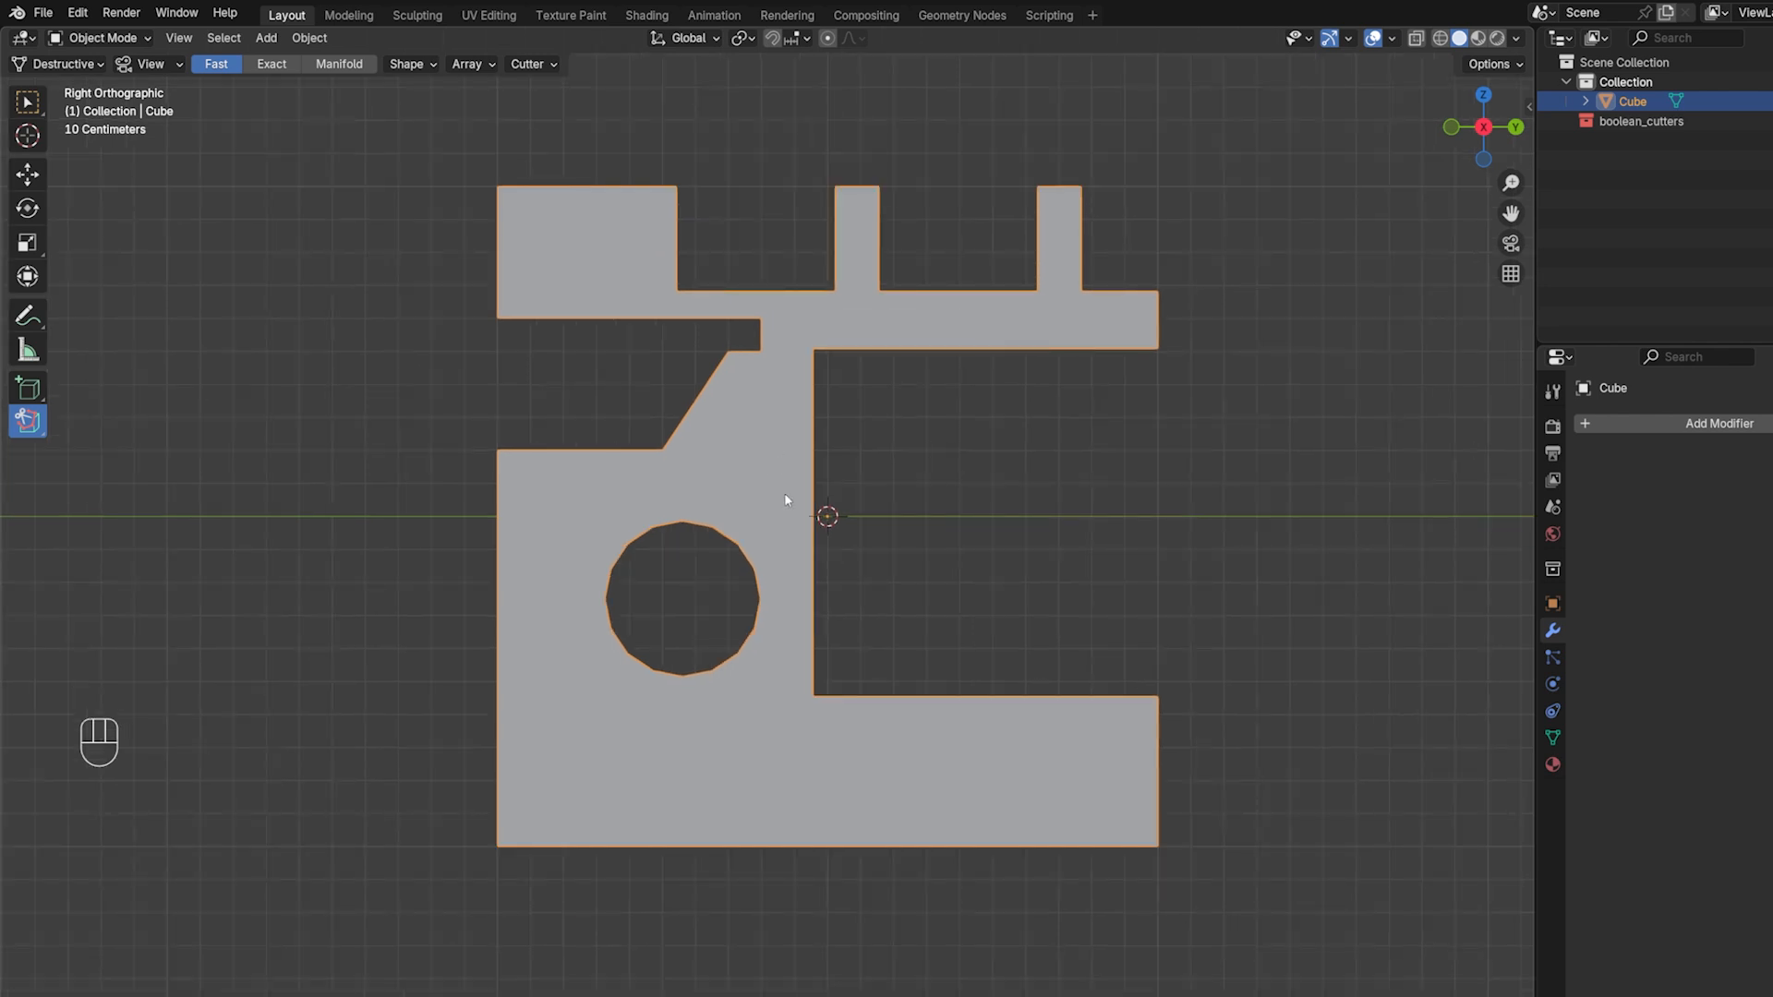
mouse_move(730, 480)
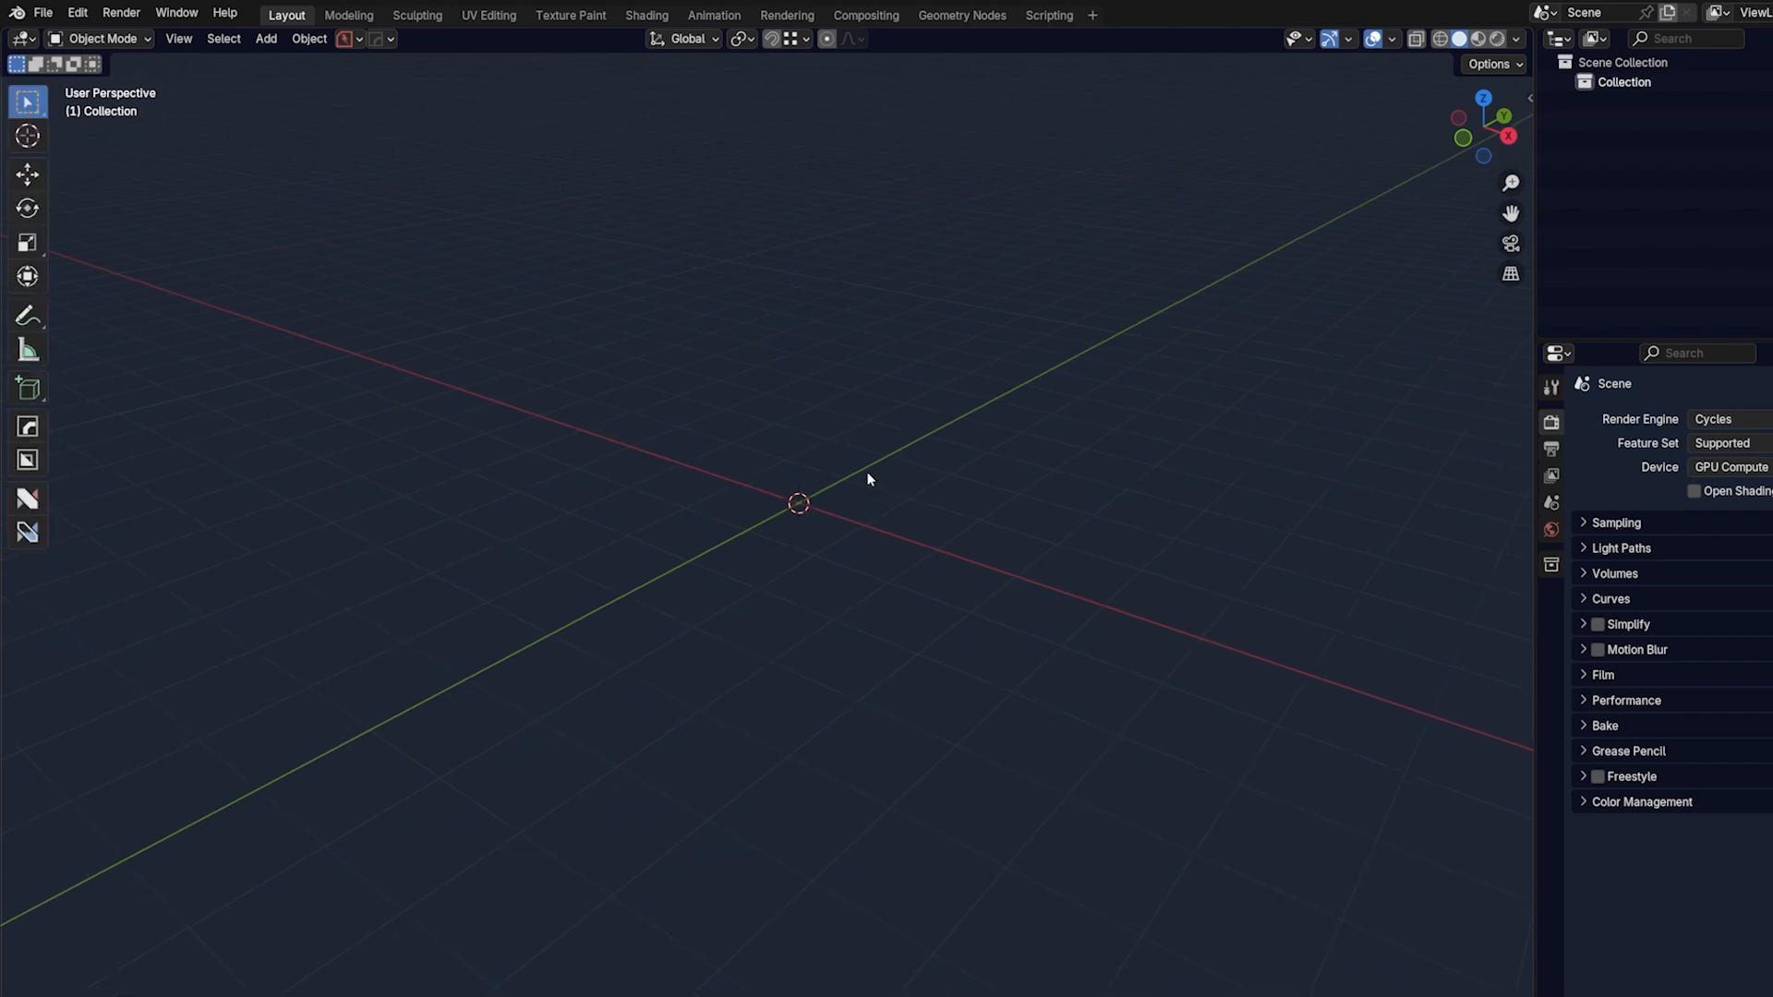
Add a single cube to the empty scene from the Add menu
click(266, 37)
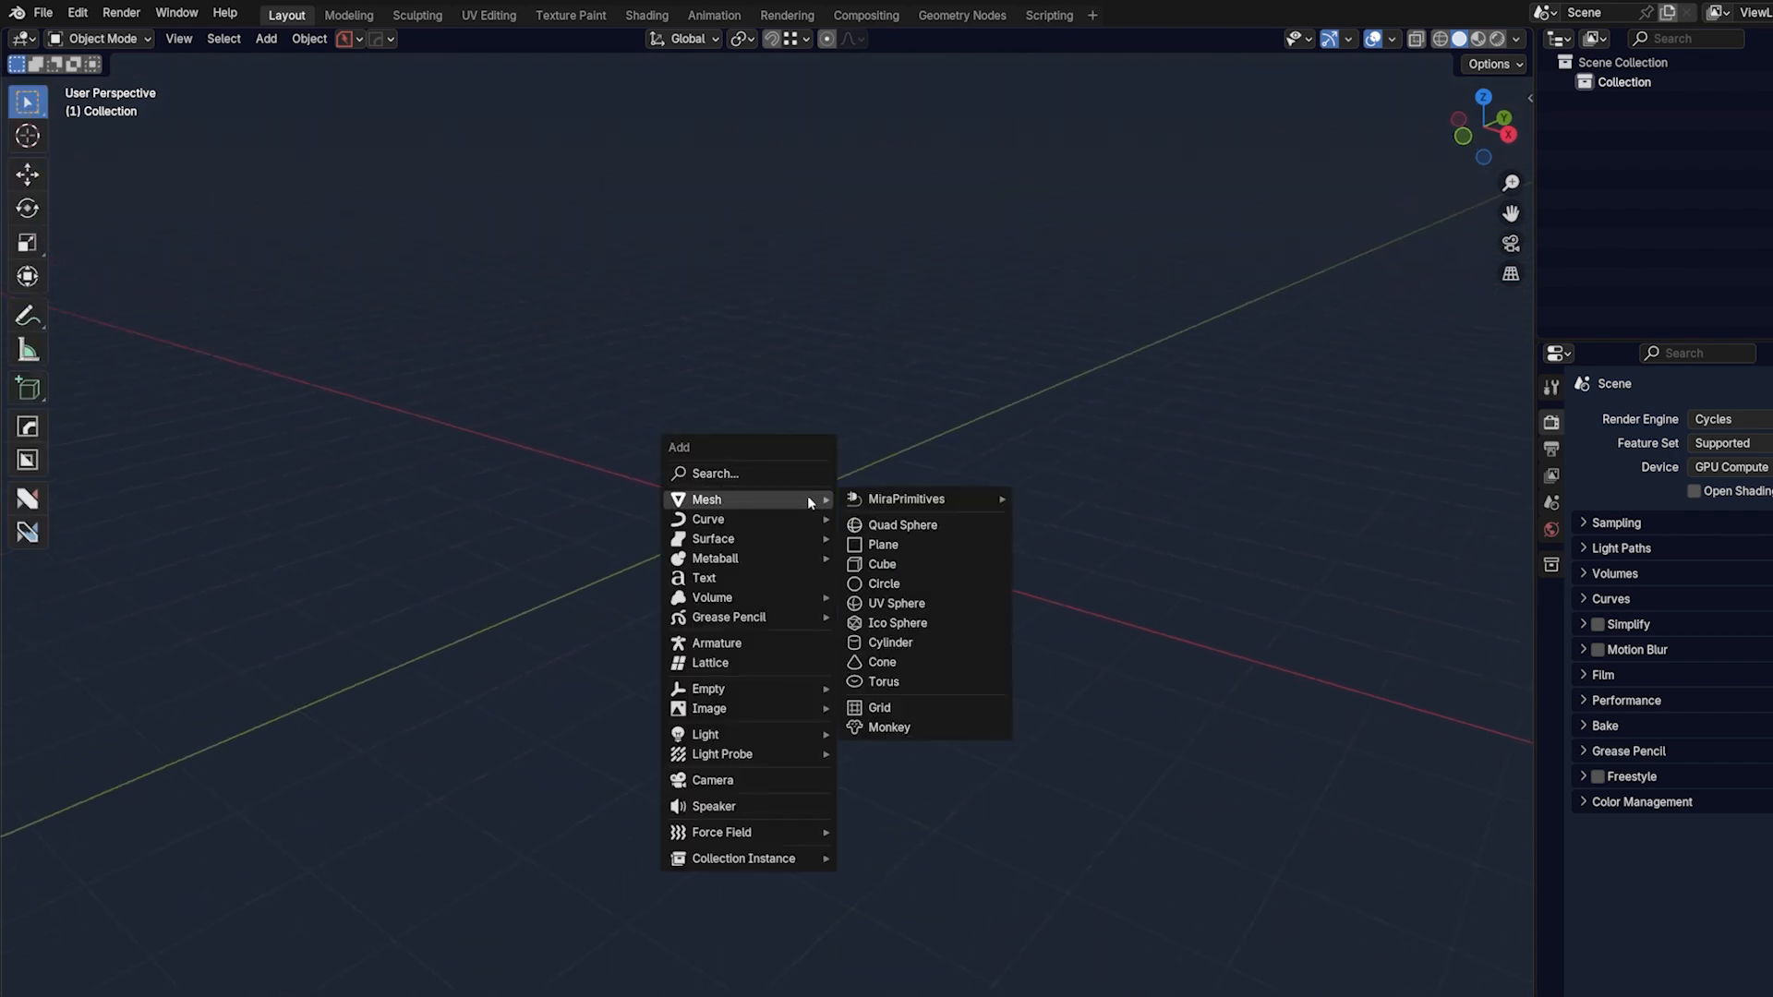
click(882, 565)
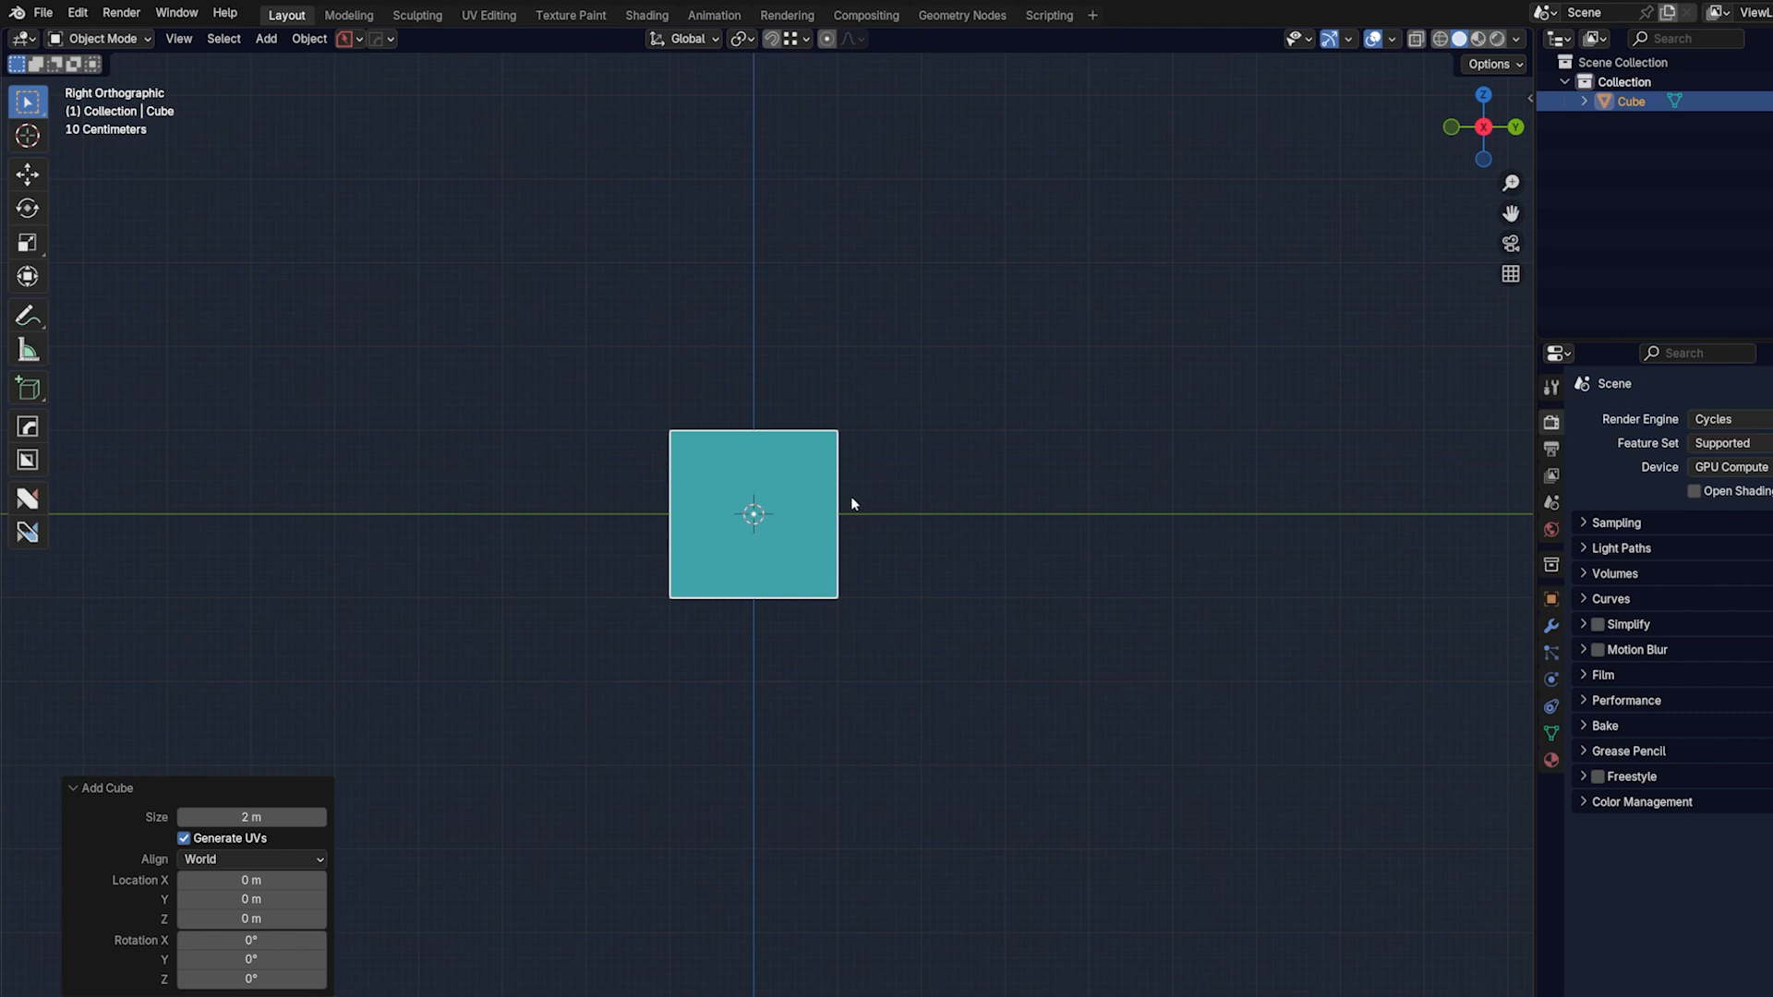
mouse_move(884, 595)
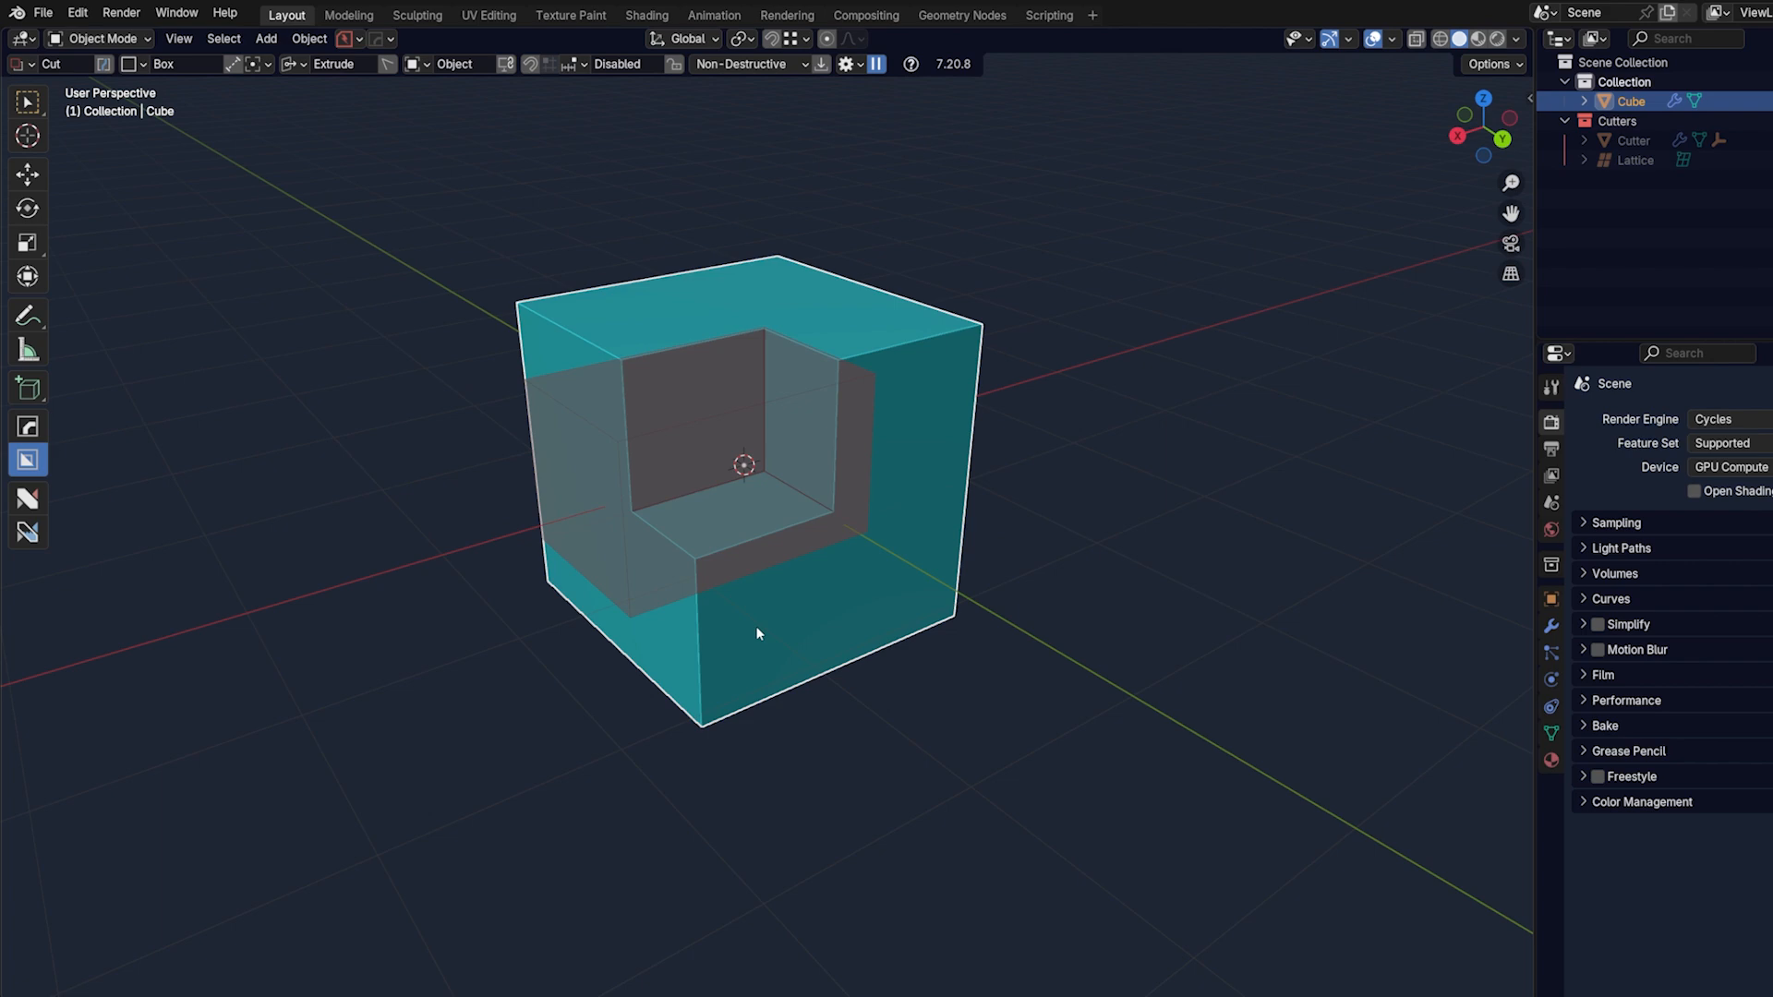
Lock the live cutter, bevel its corners, and confirm the notch, groove and slits
key(Tab)
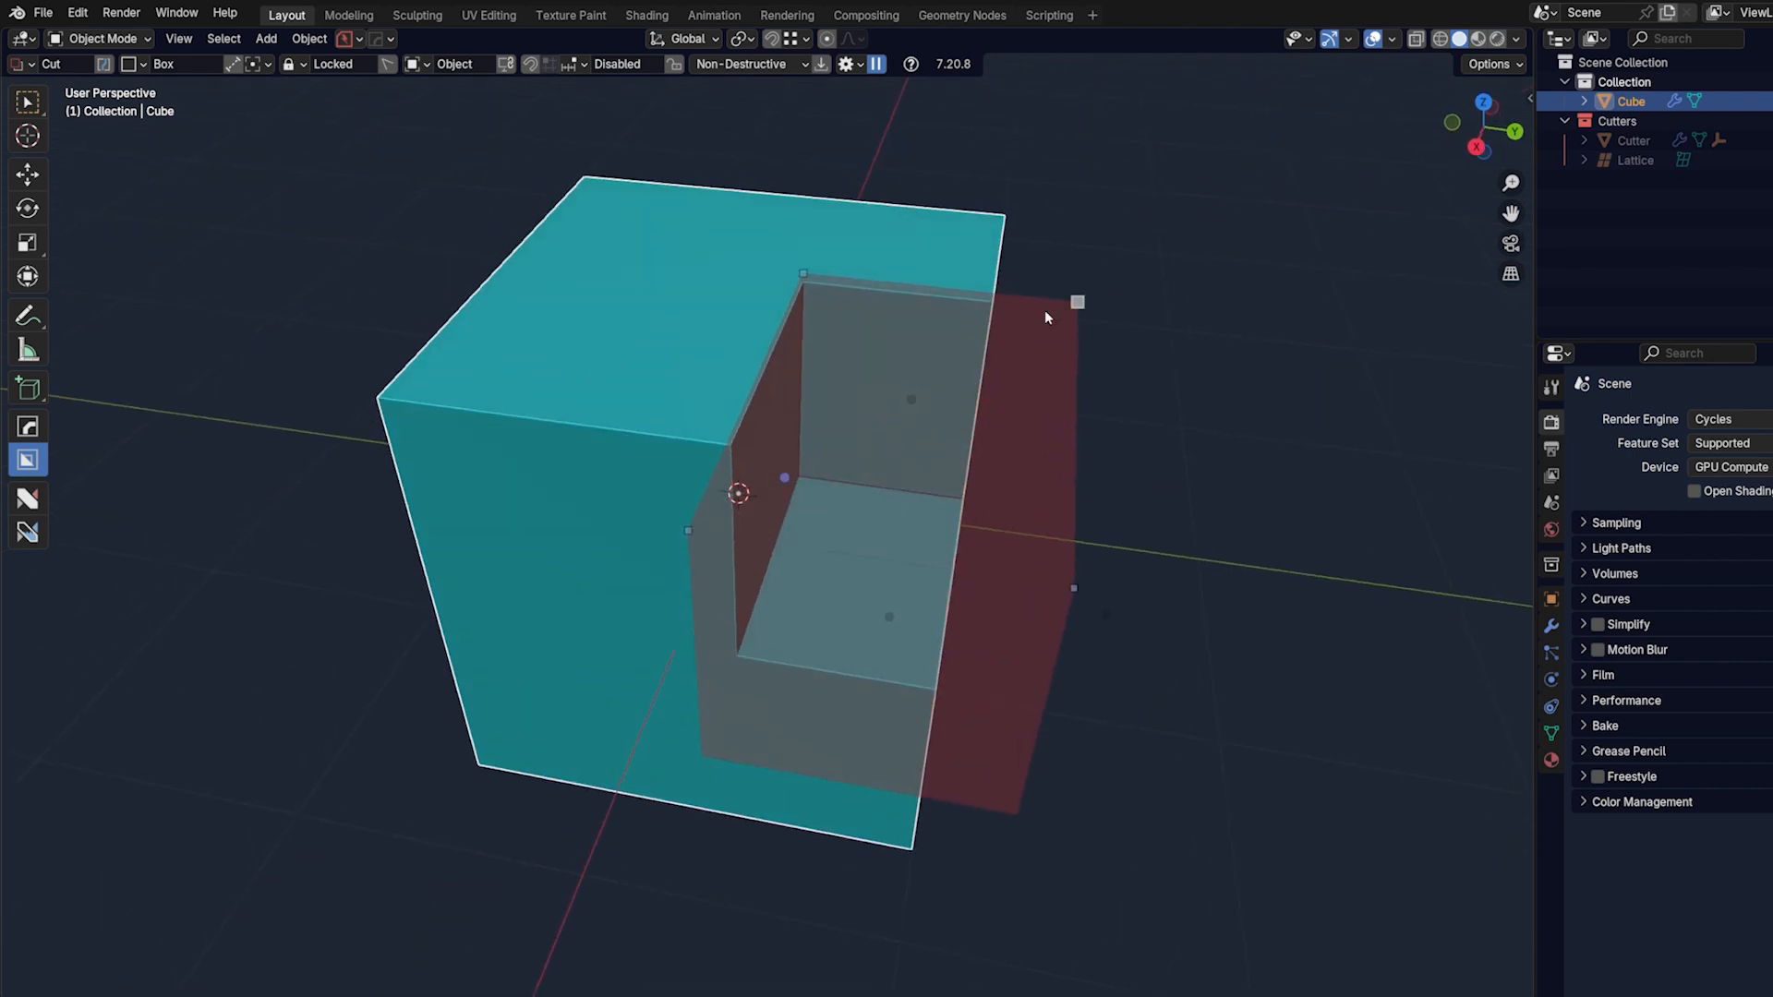
key(B)
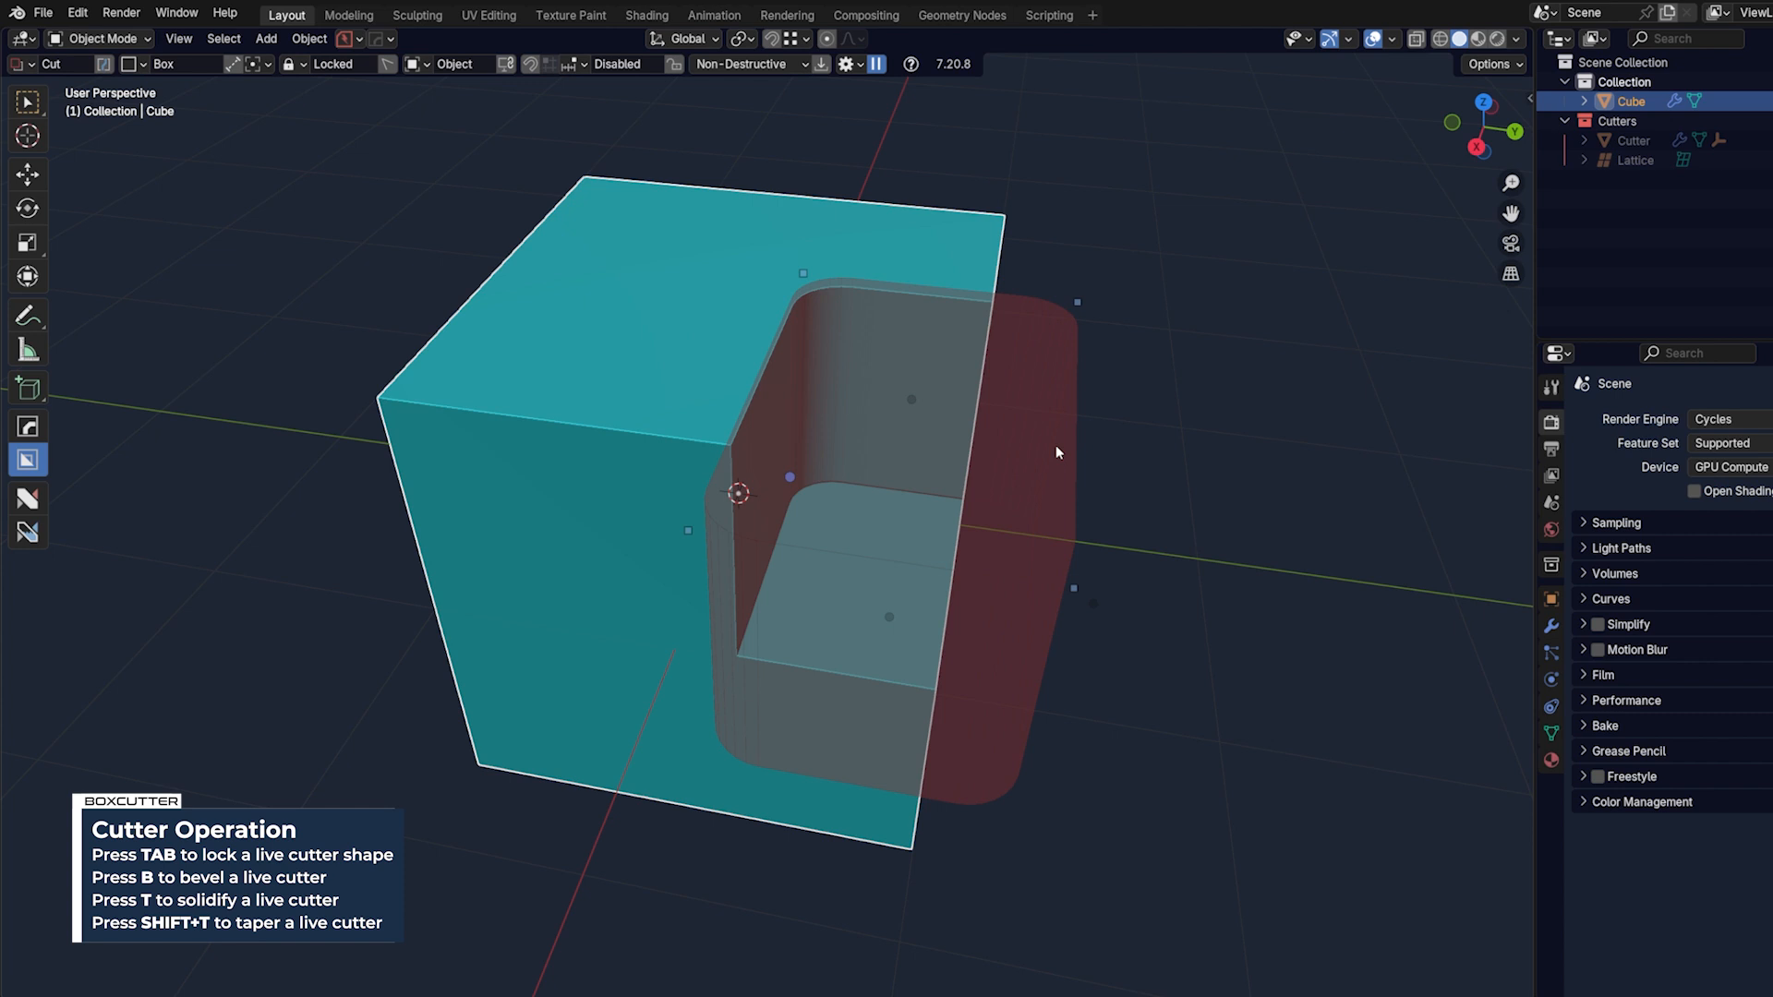
key(t)
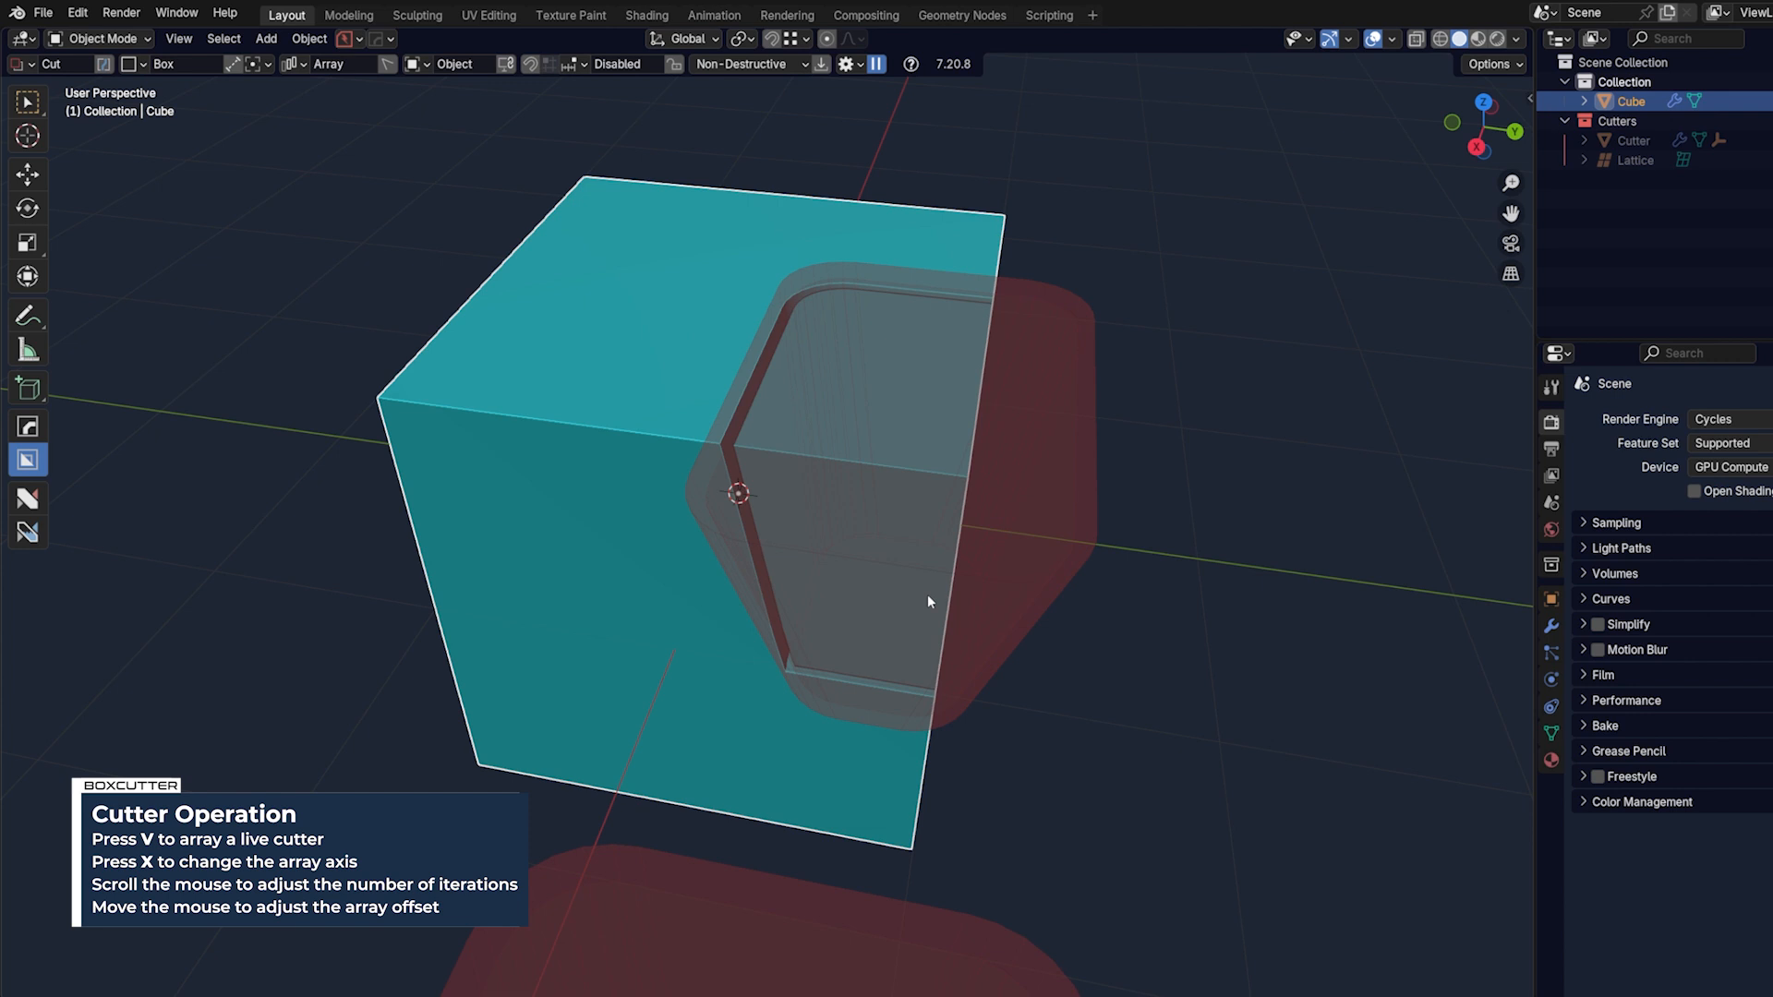
mouse_move(967, 398)
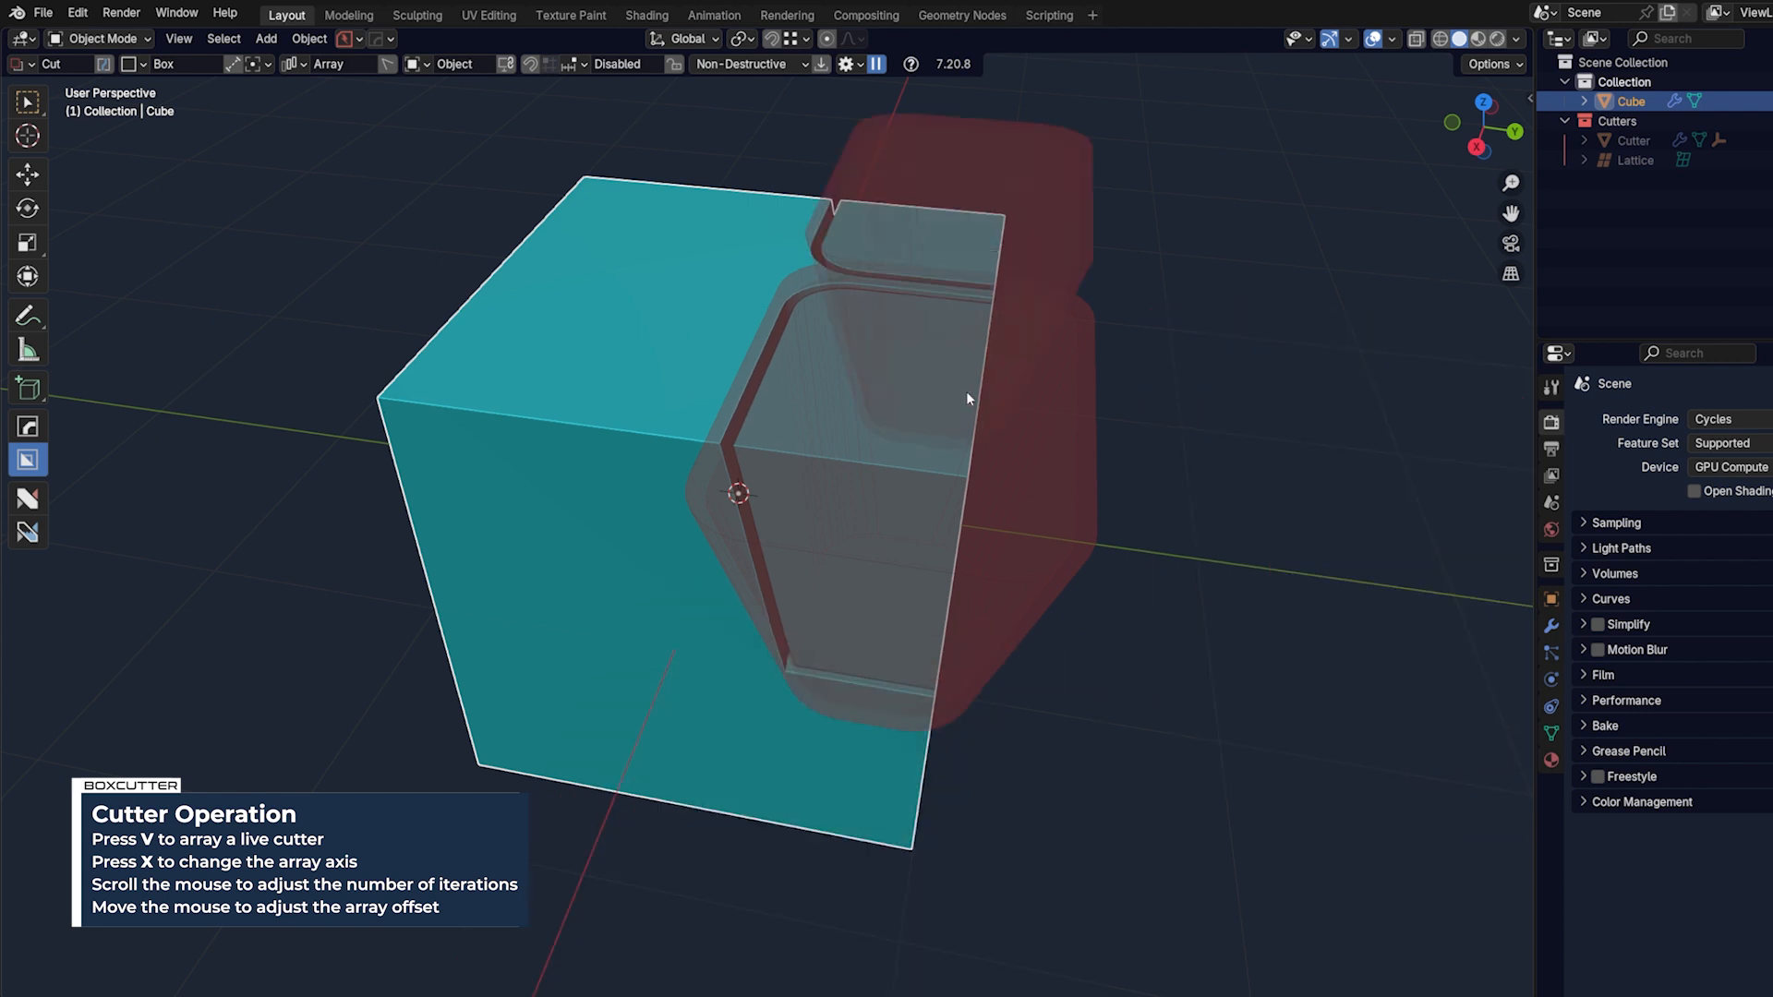
mouse_move(977, 404)
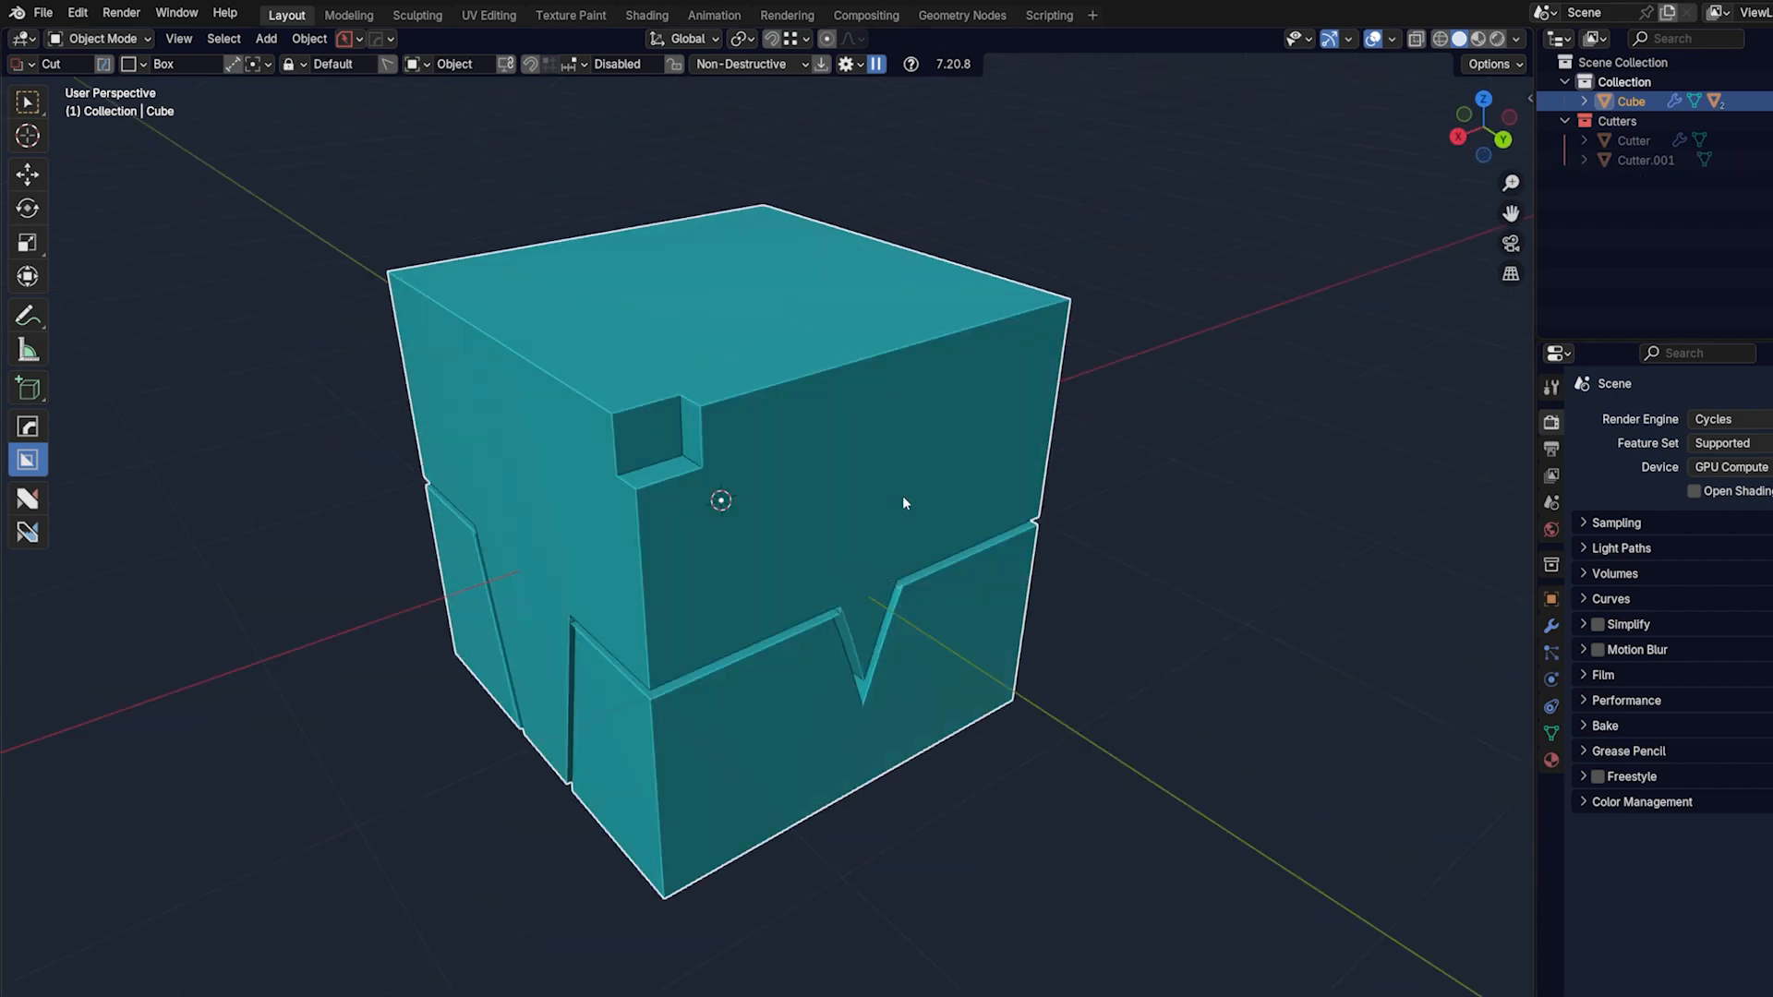
Replace the carved cube with a new cube and cut an inset recess into it
click(266, 37)
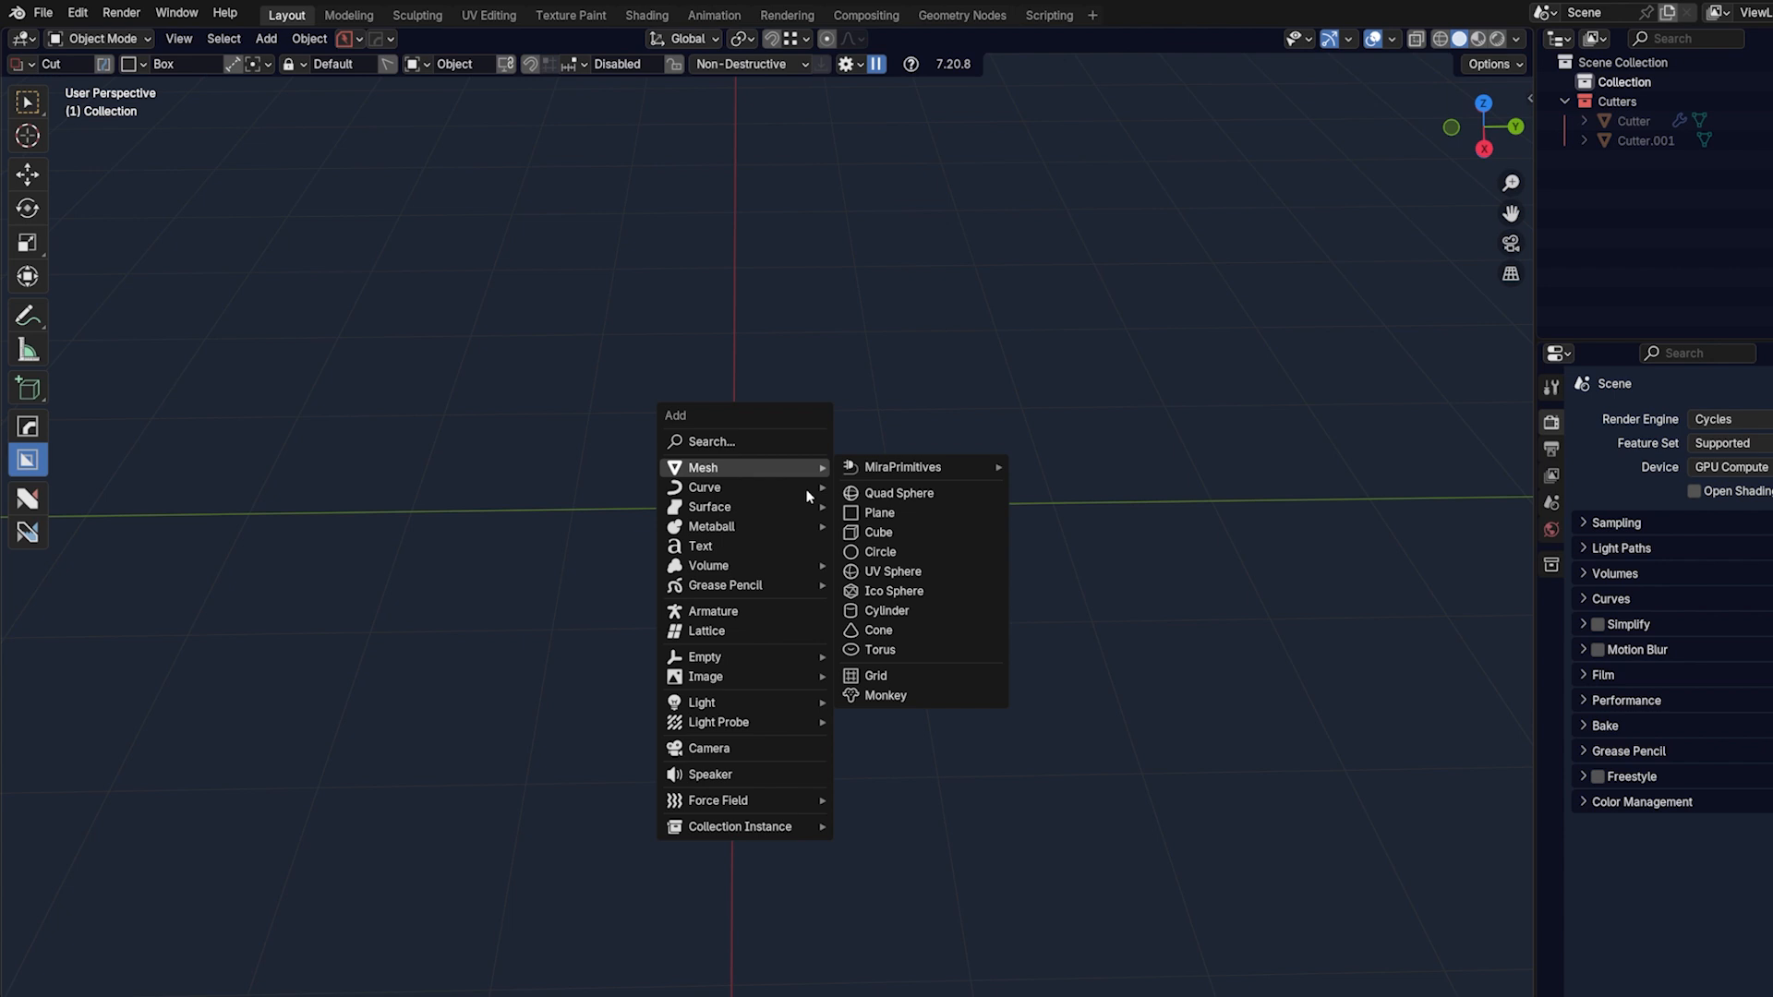
click(877, 532)
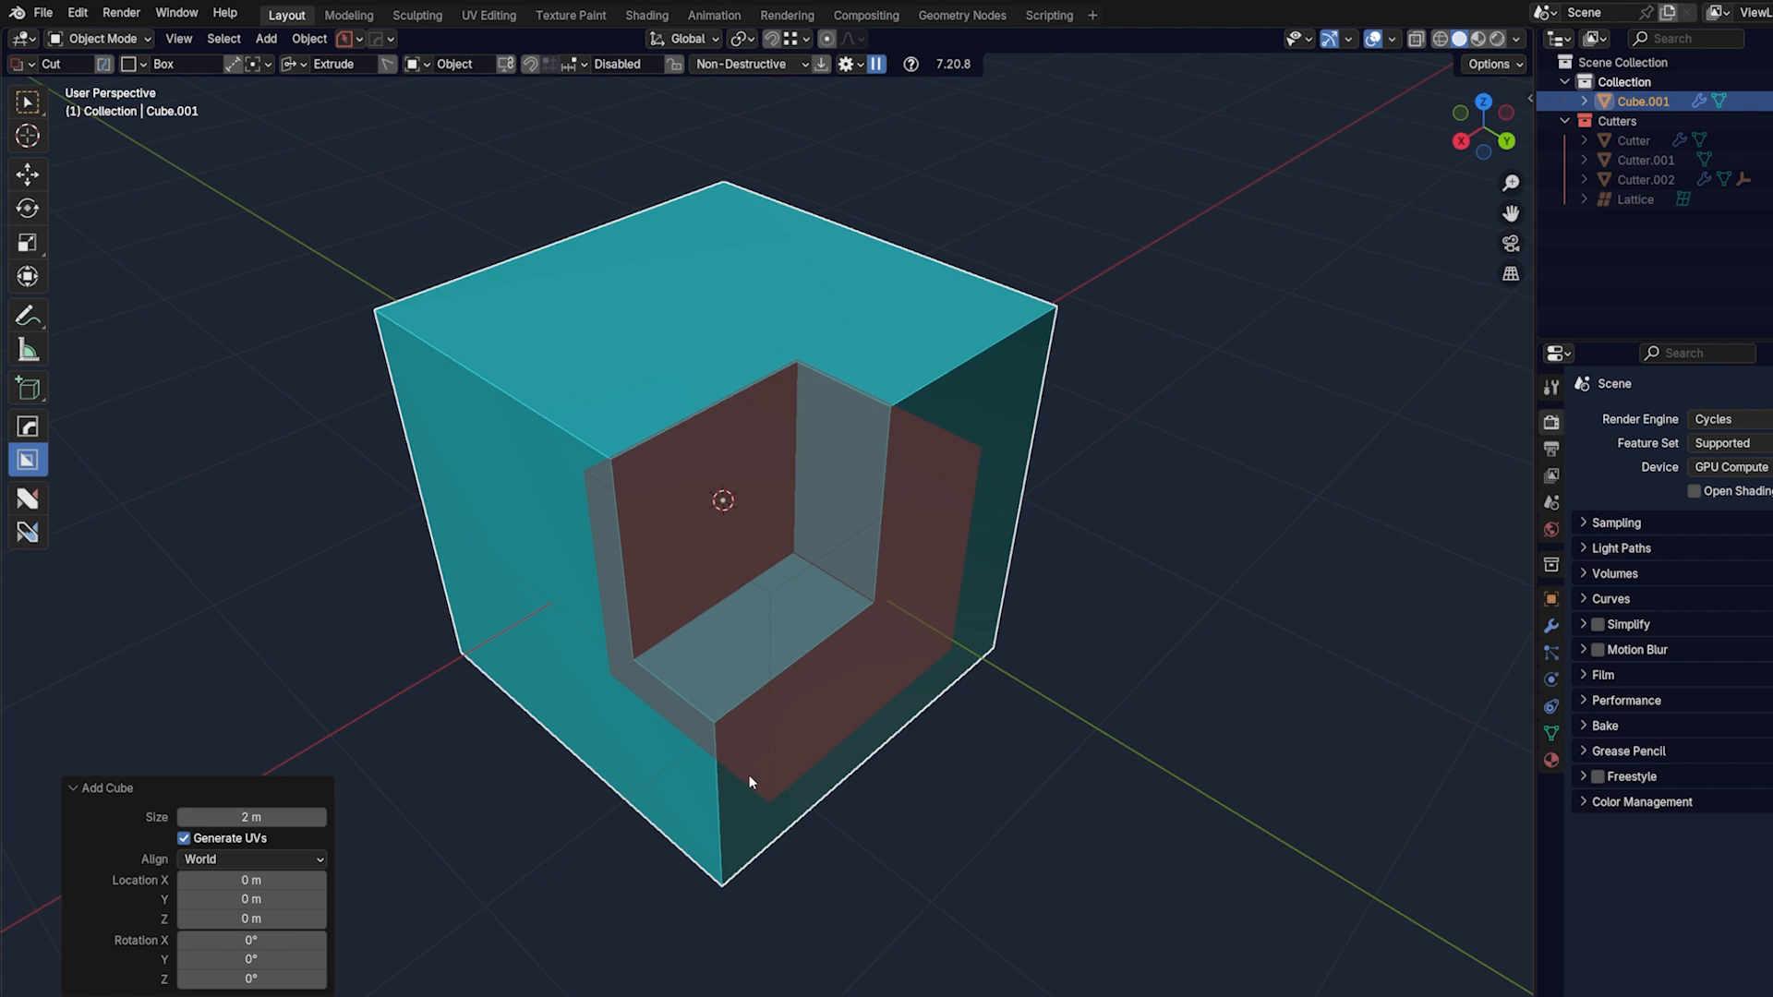
key(x)
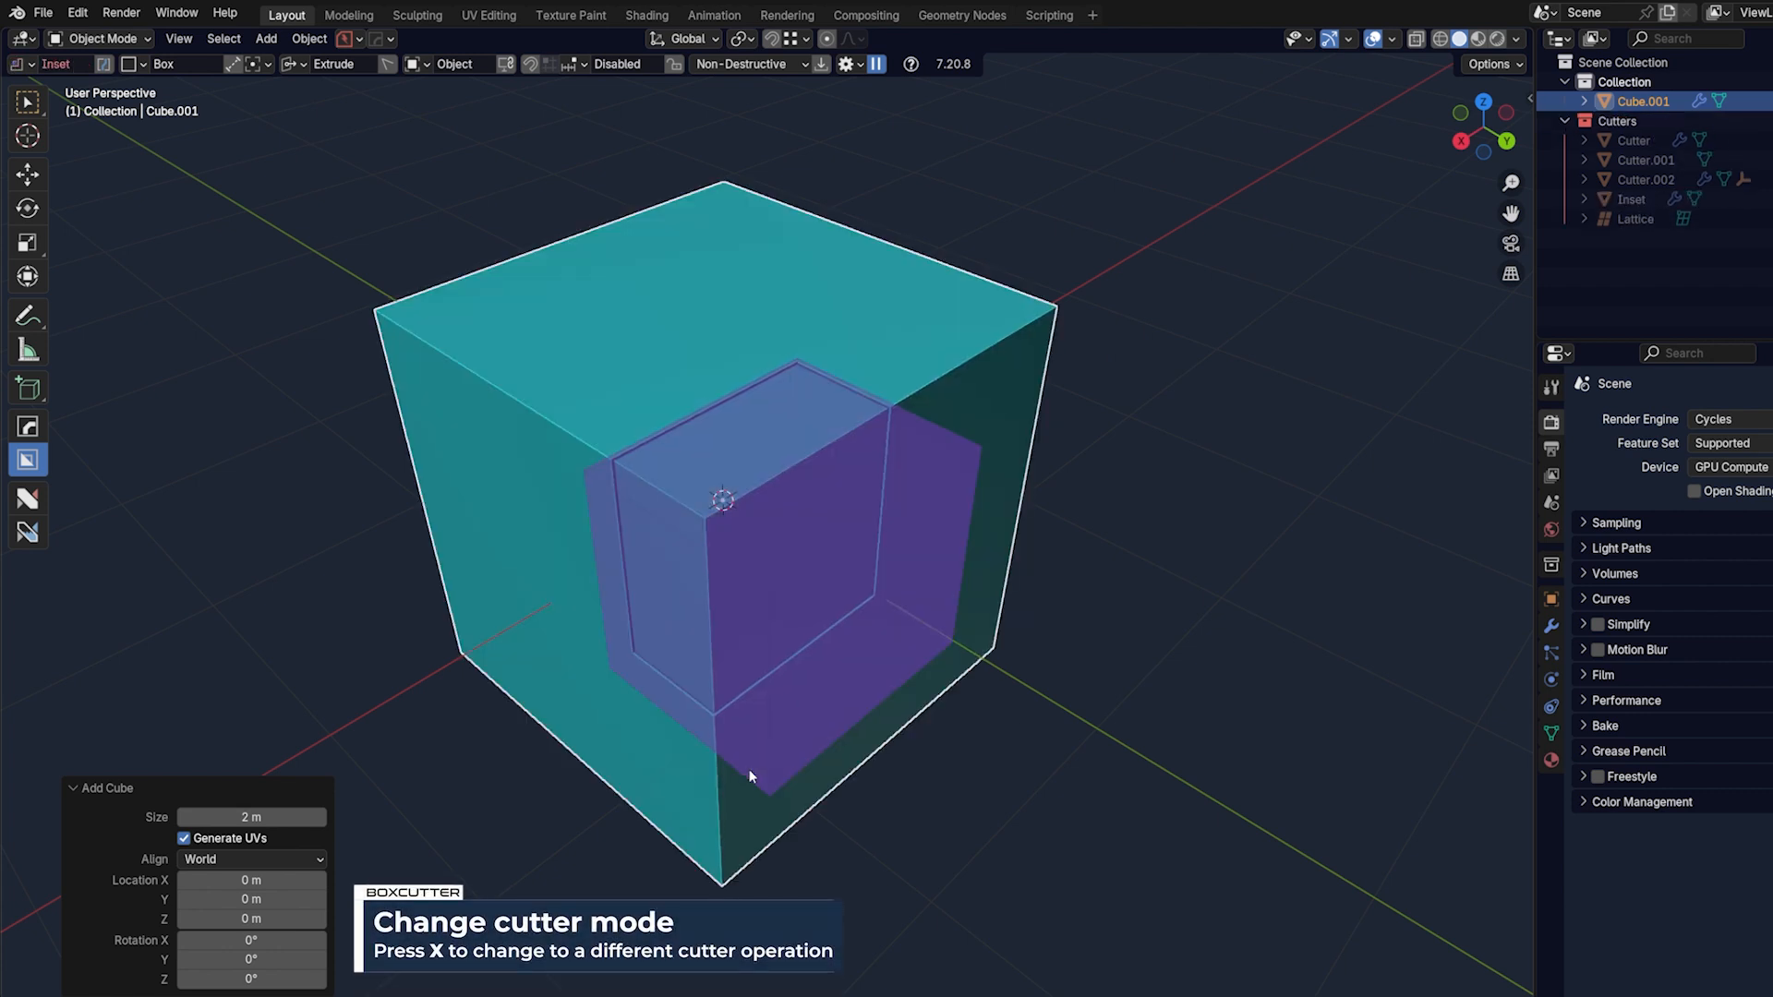
key(x)
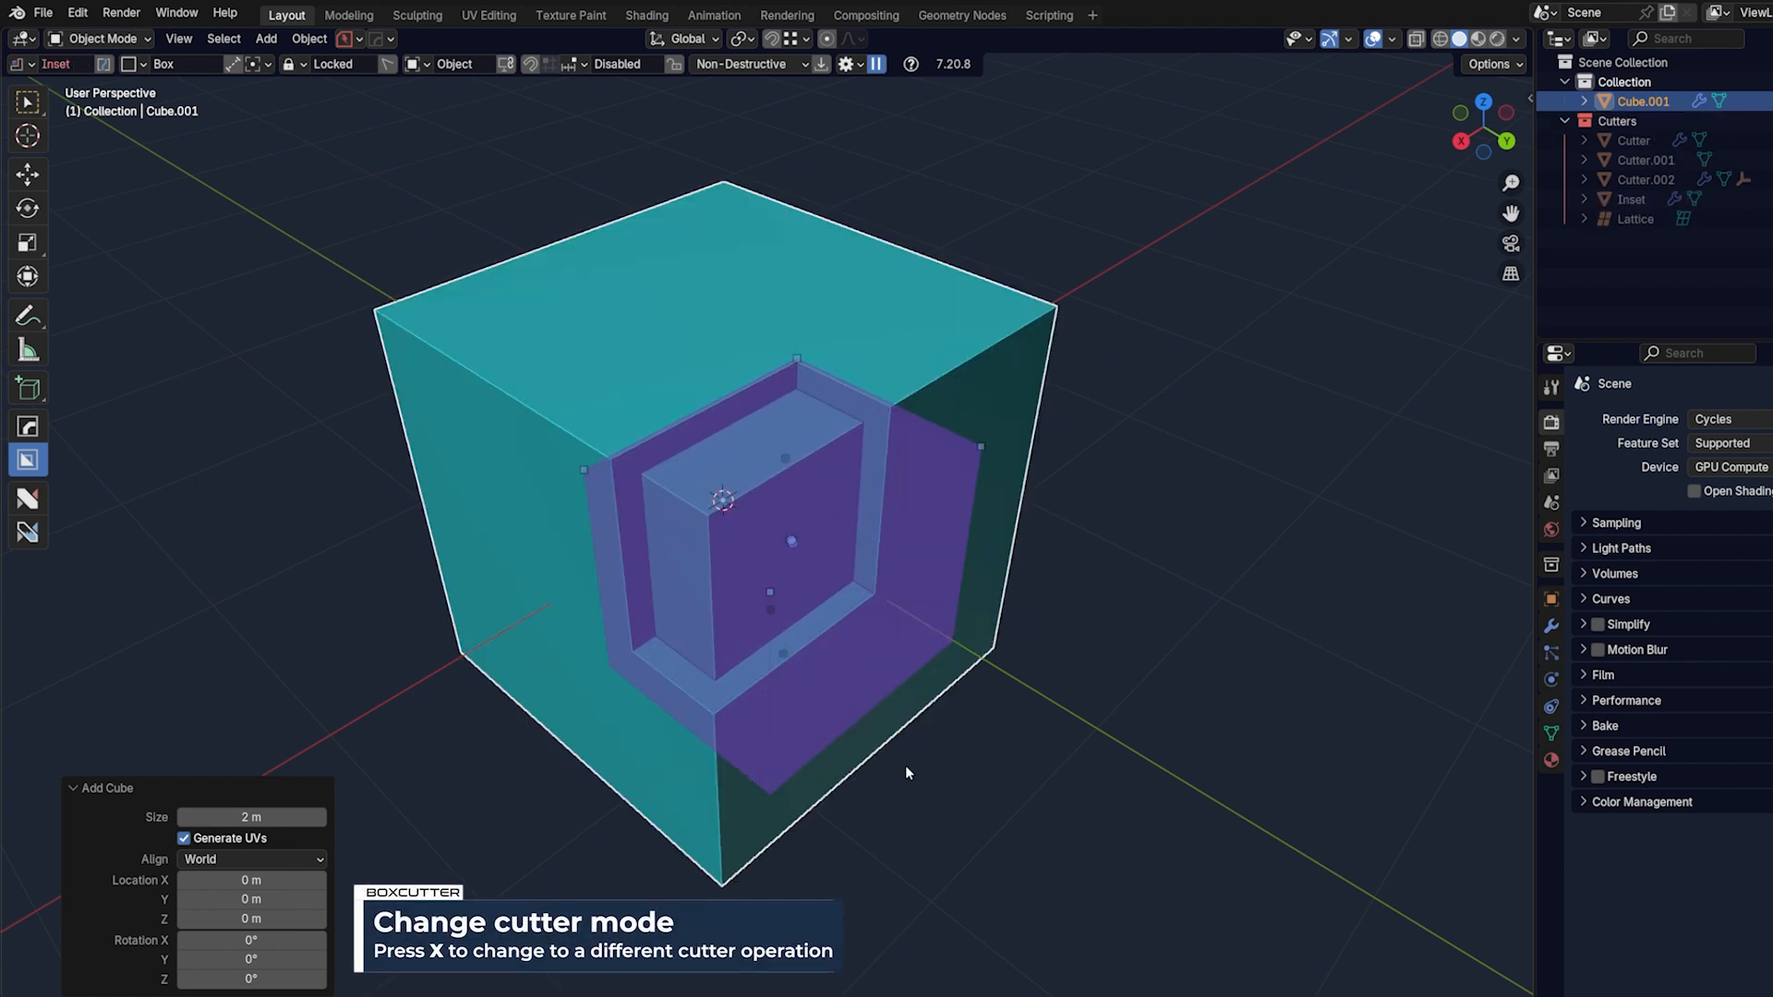
key(x)
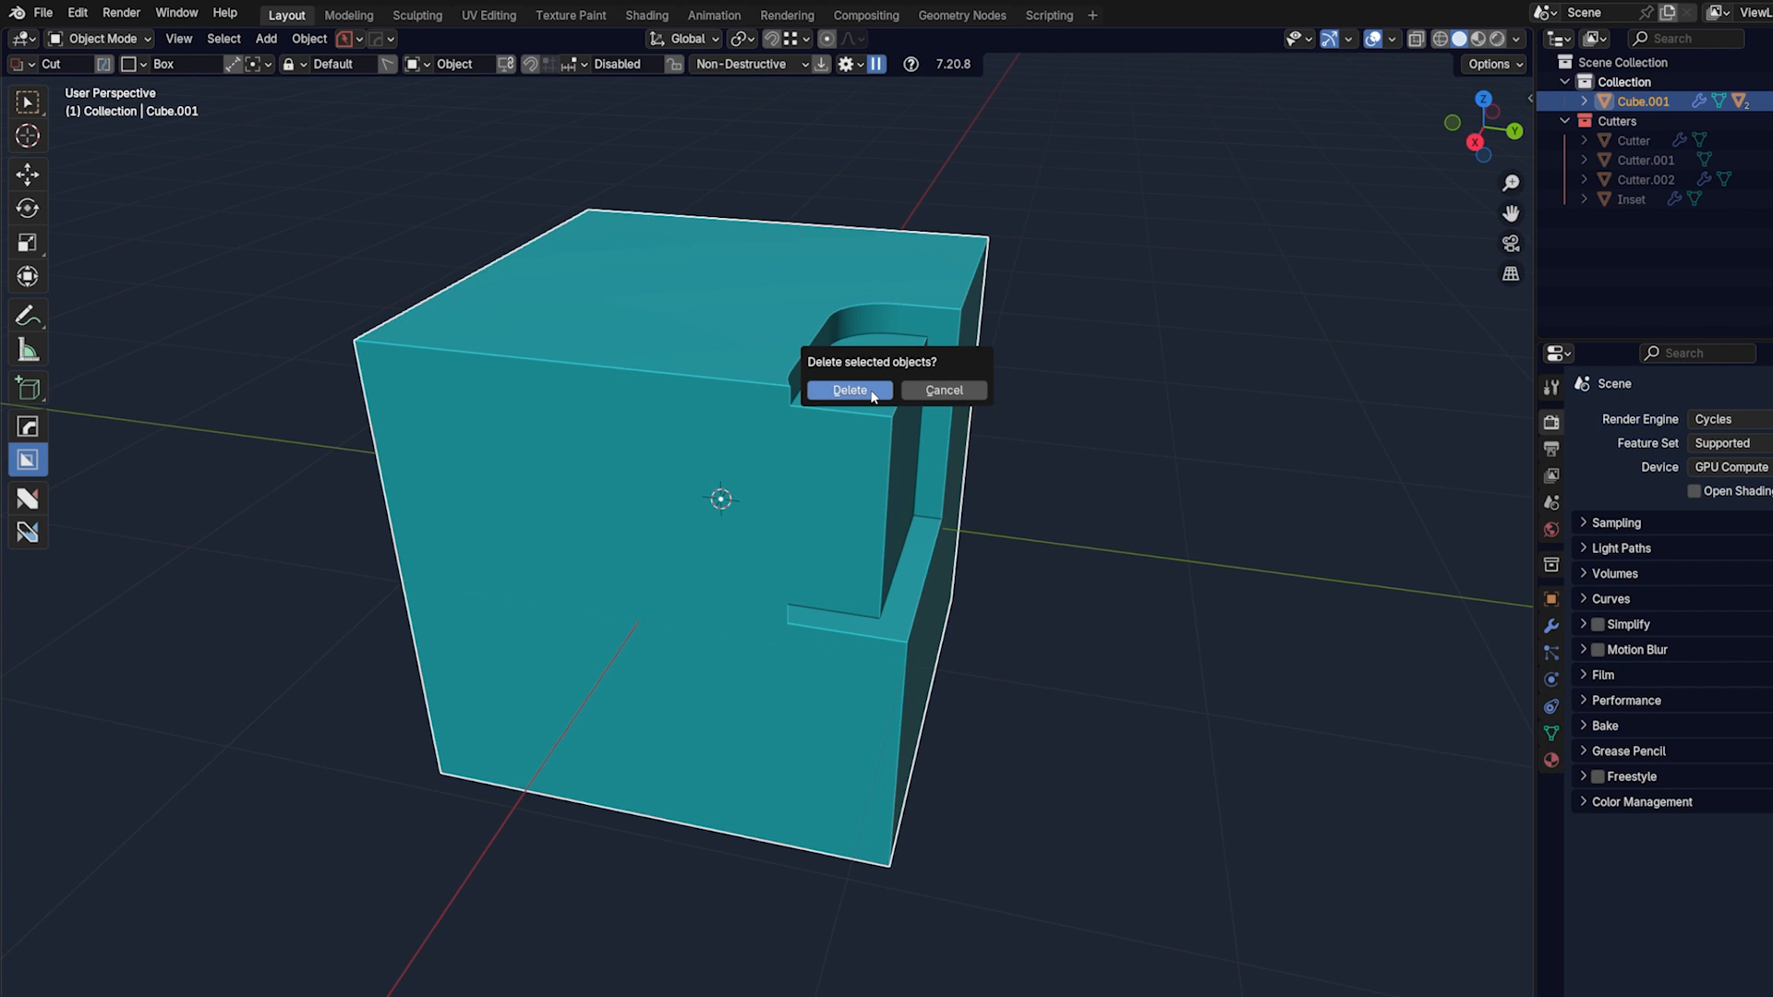
Confirm deletion of the inset-carved cube
click(850, 390)
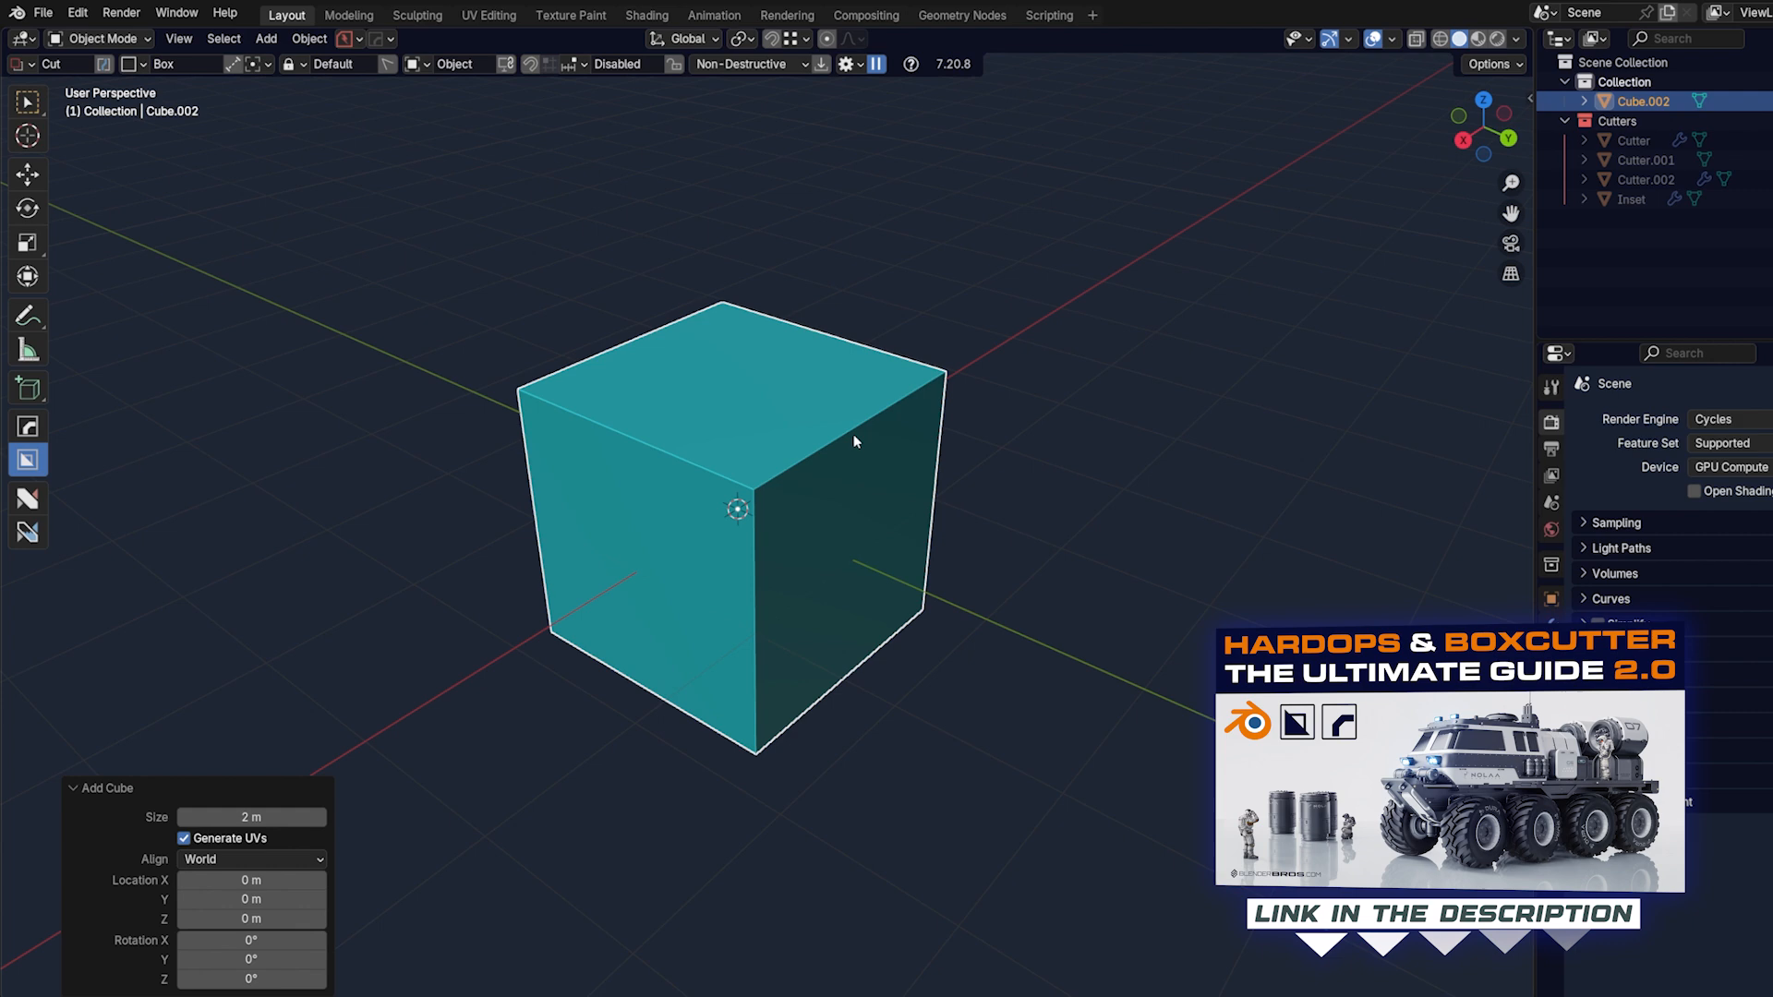
mouse_move(876, 493)
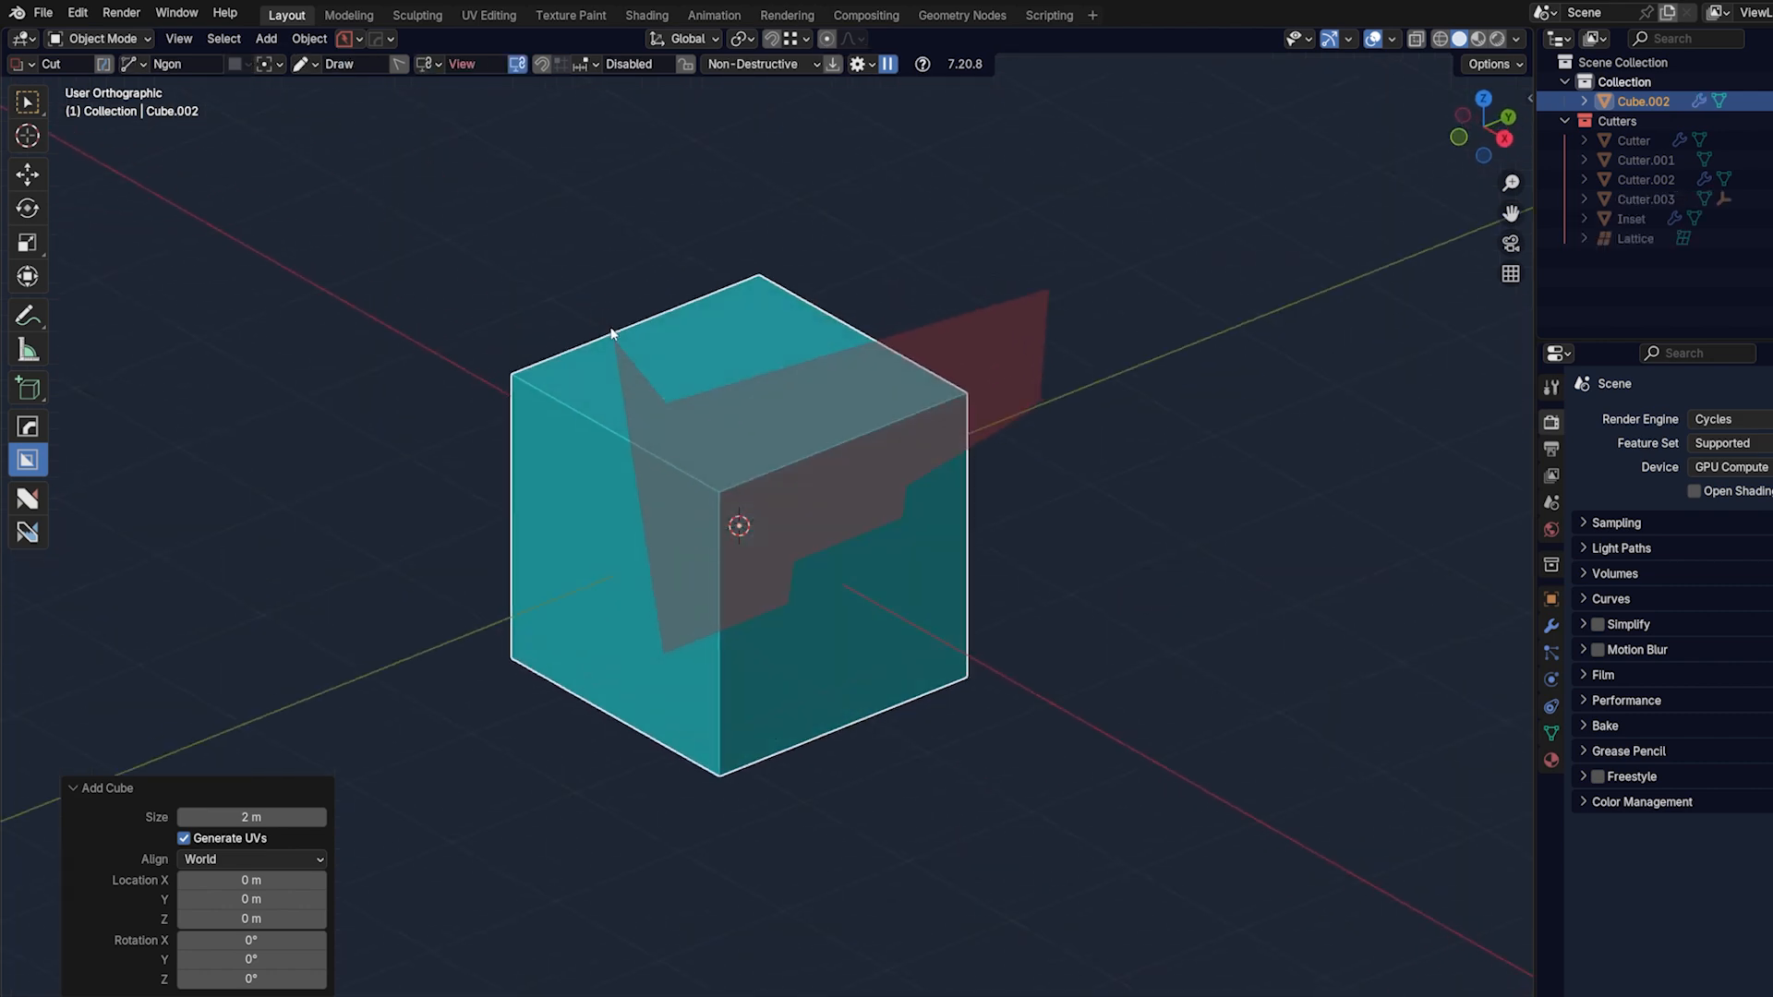
Taper the stepped Ngon cutter through the cube and confirm the cut
key(e)
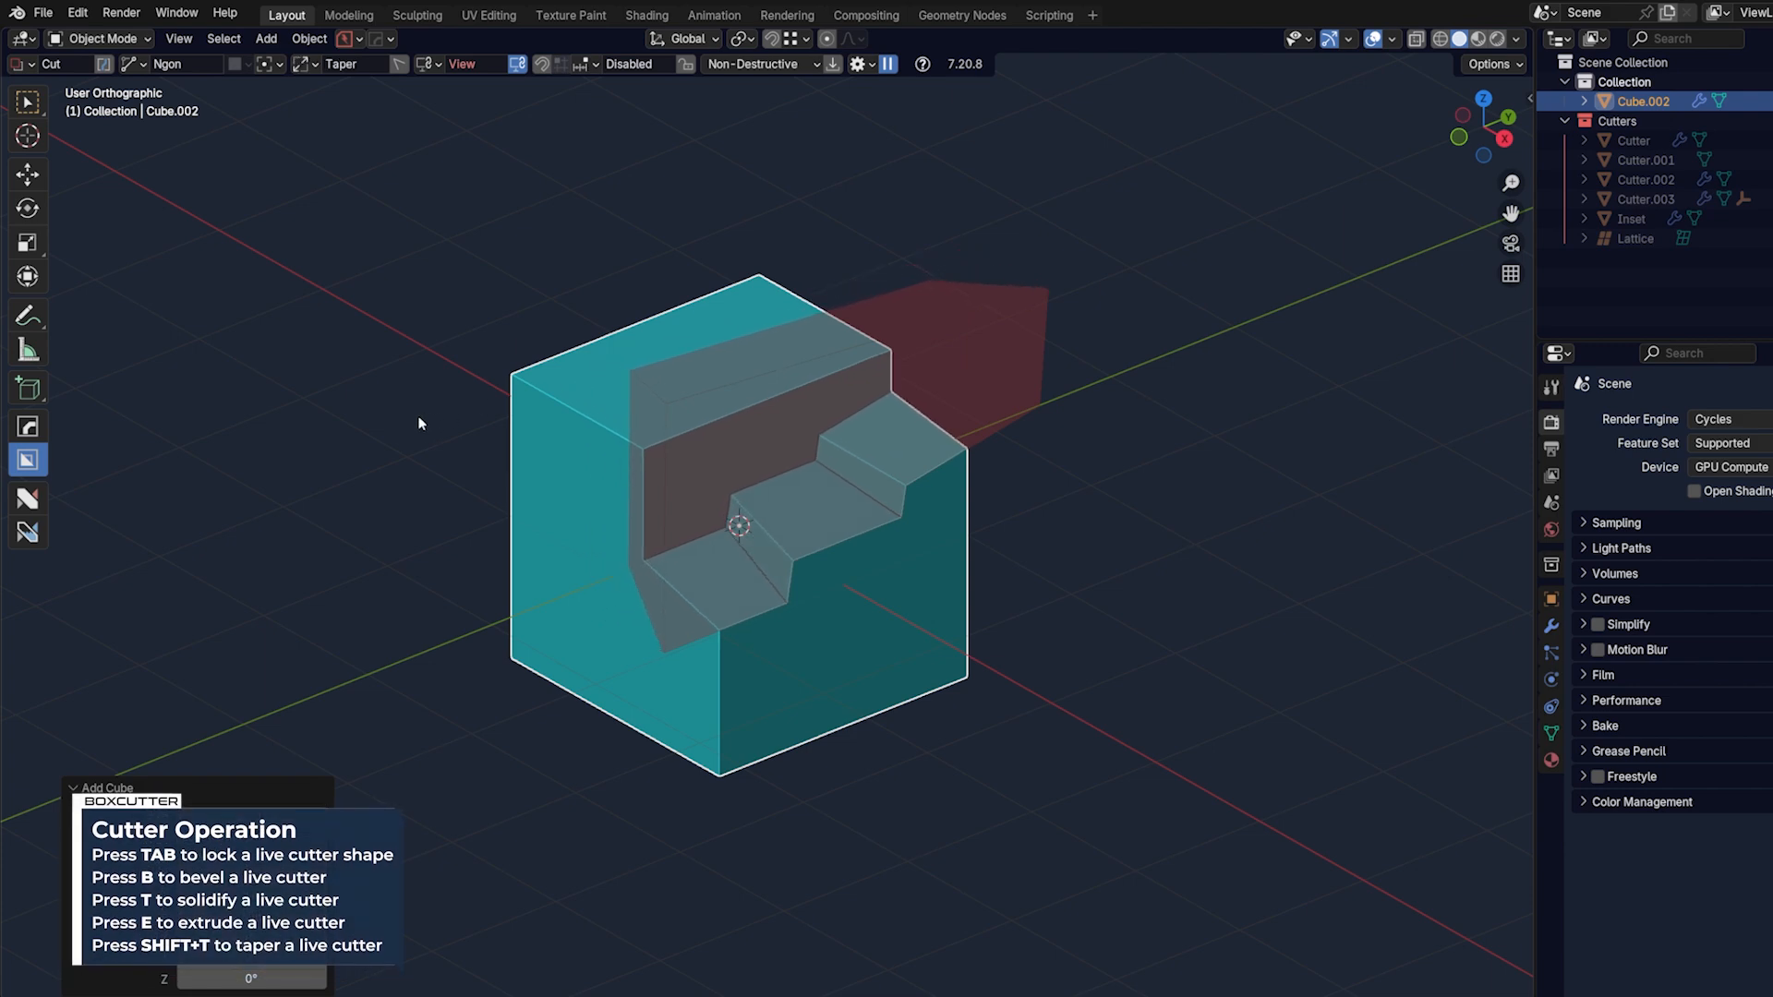
key(Tab)
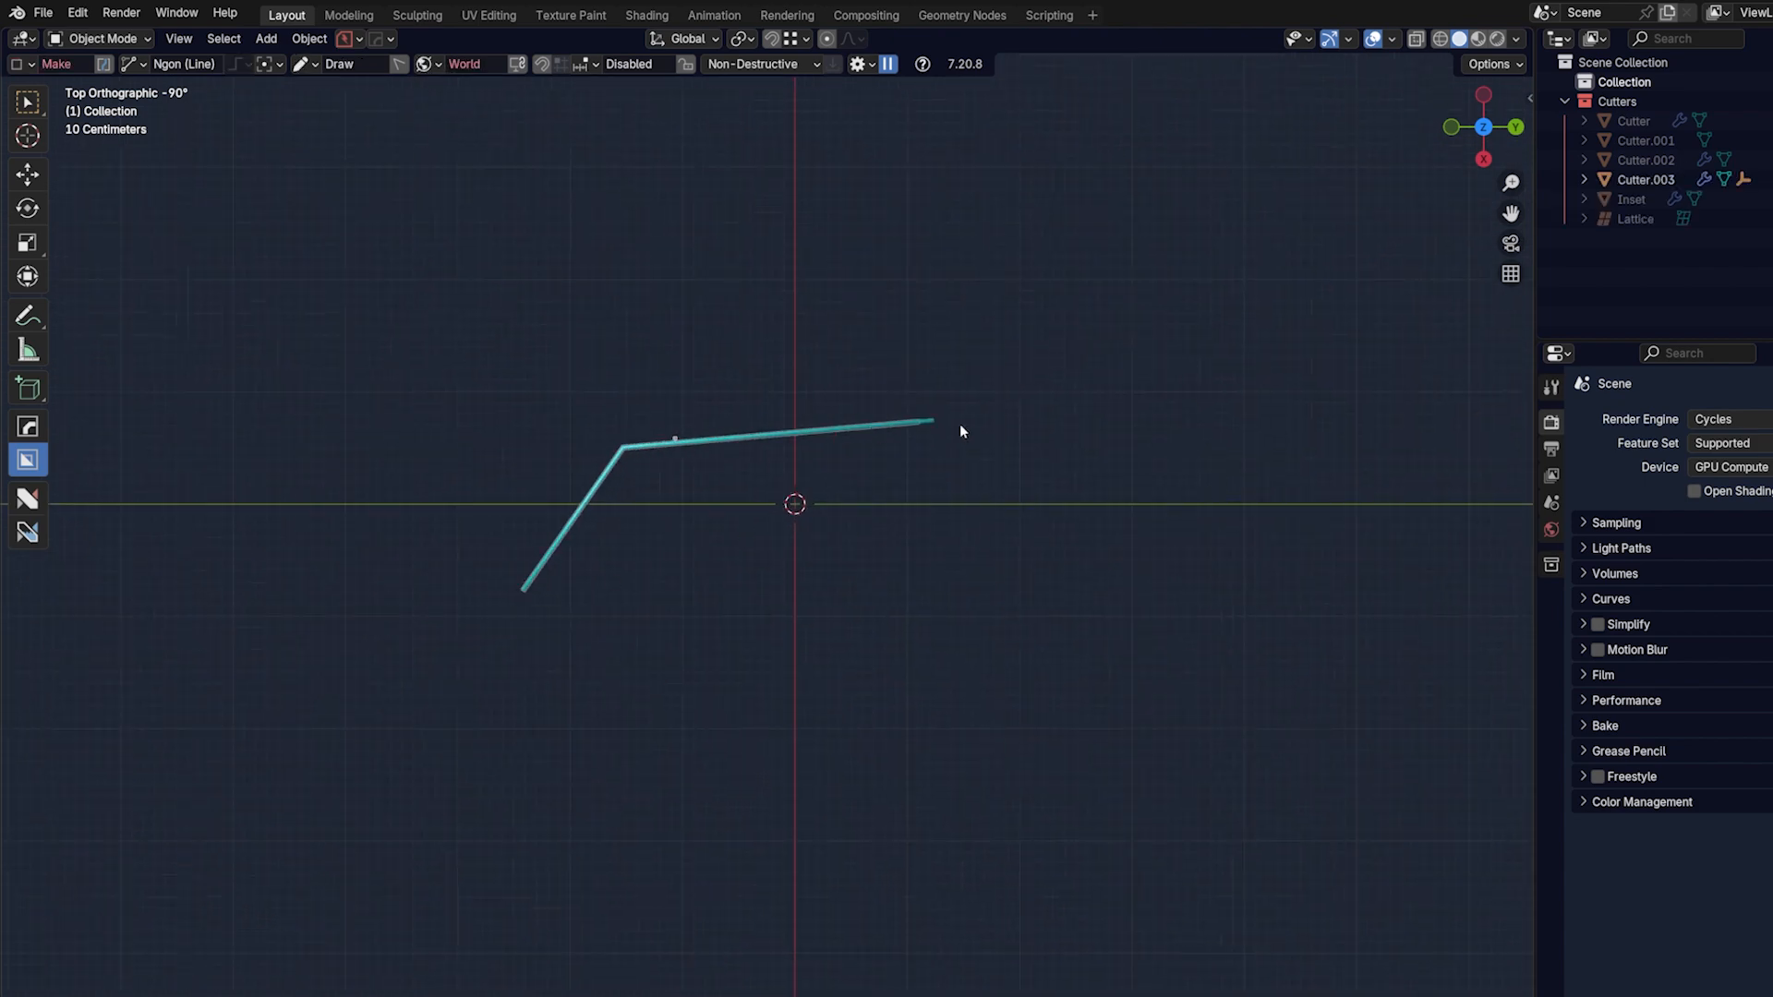
Add the last corner to the wall path and finish the bent wall outline
click(1318, 392)
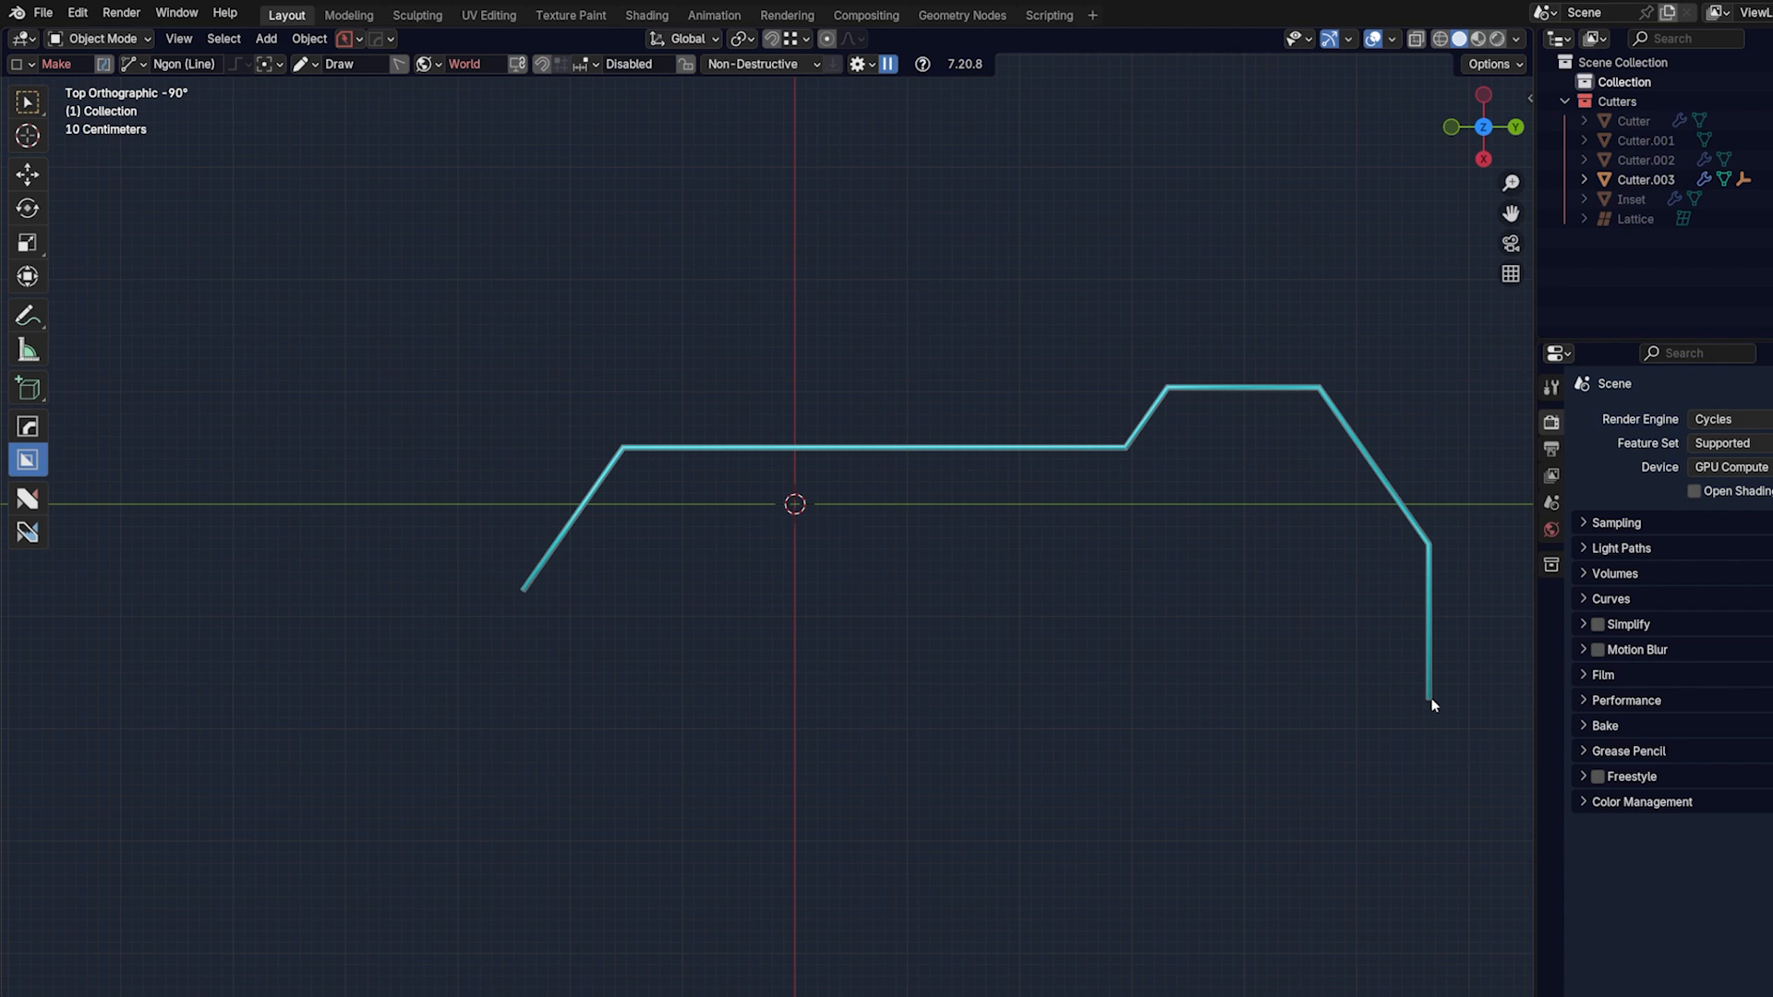
click(353, 64)
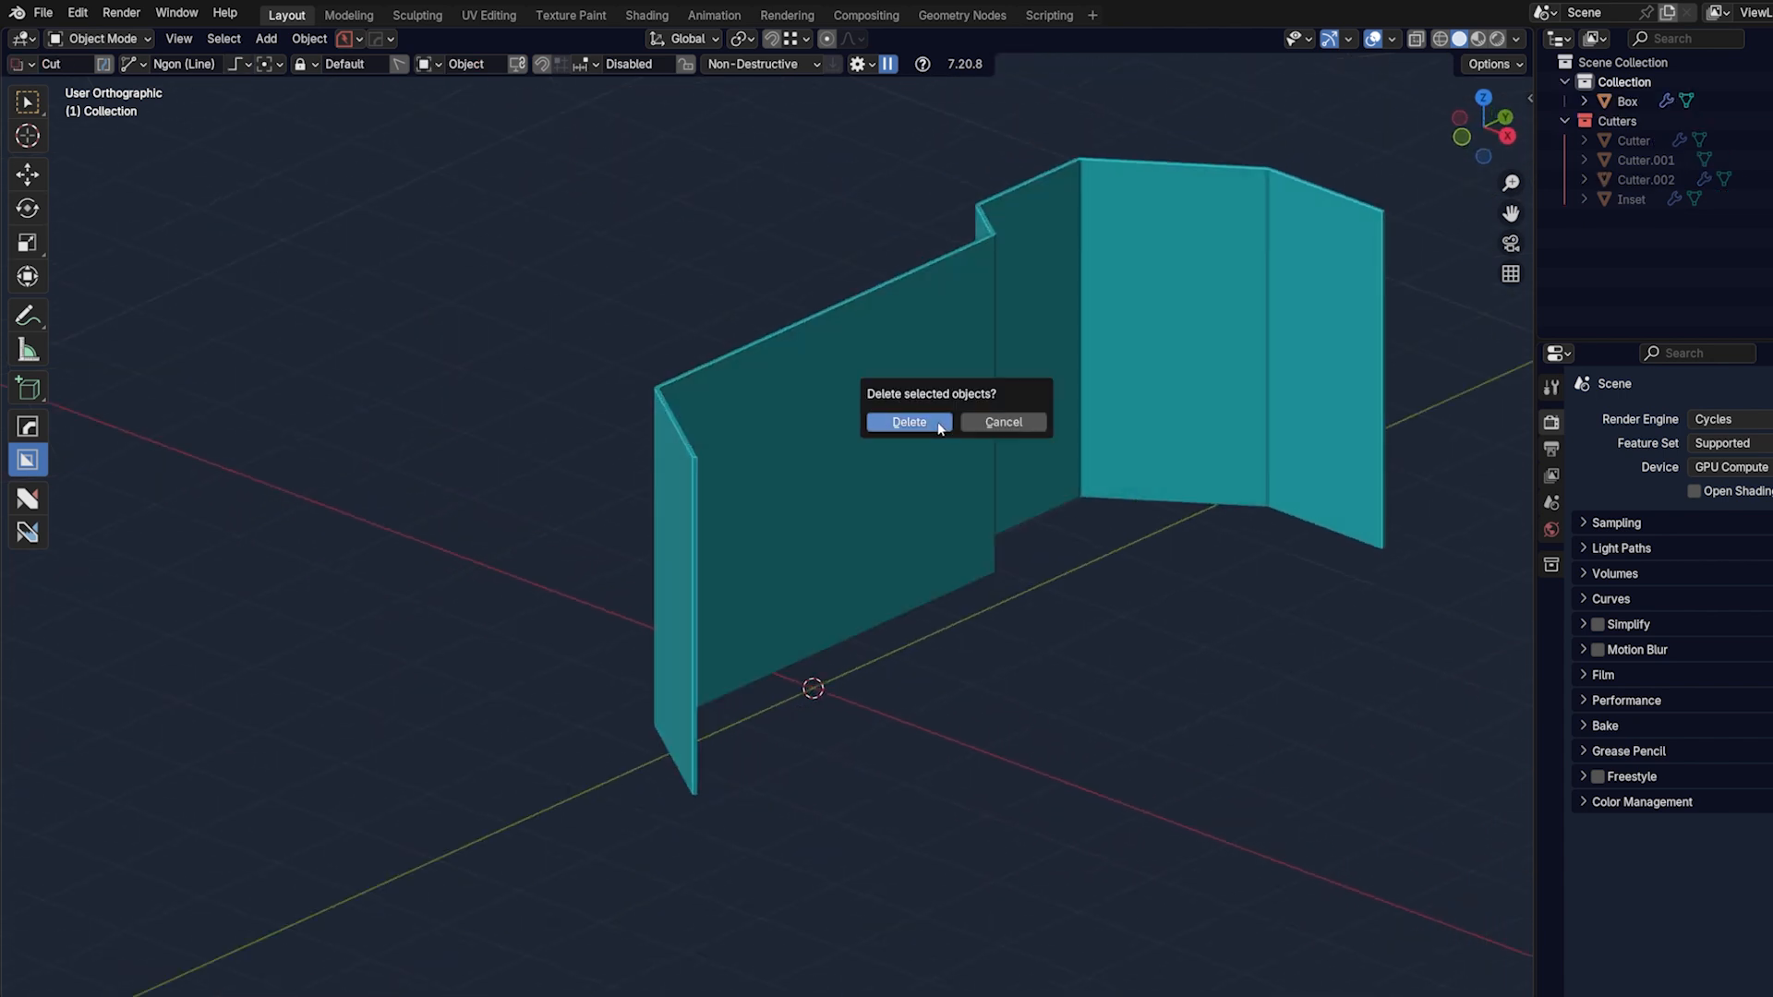
Delete the wall, add a new cube, and set the cutter shape to Circle in Box Helper
click(908, 422)
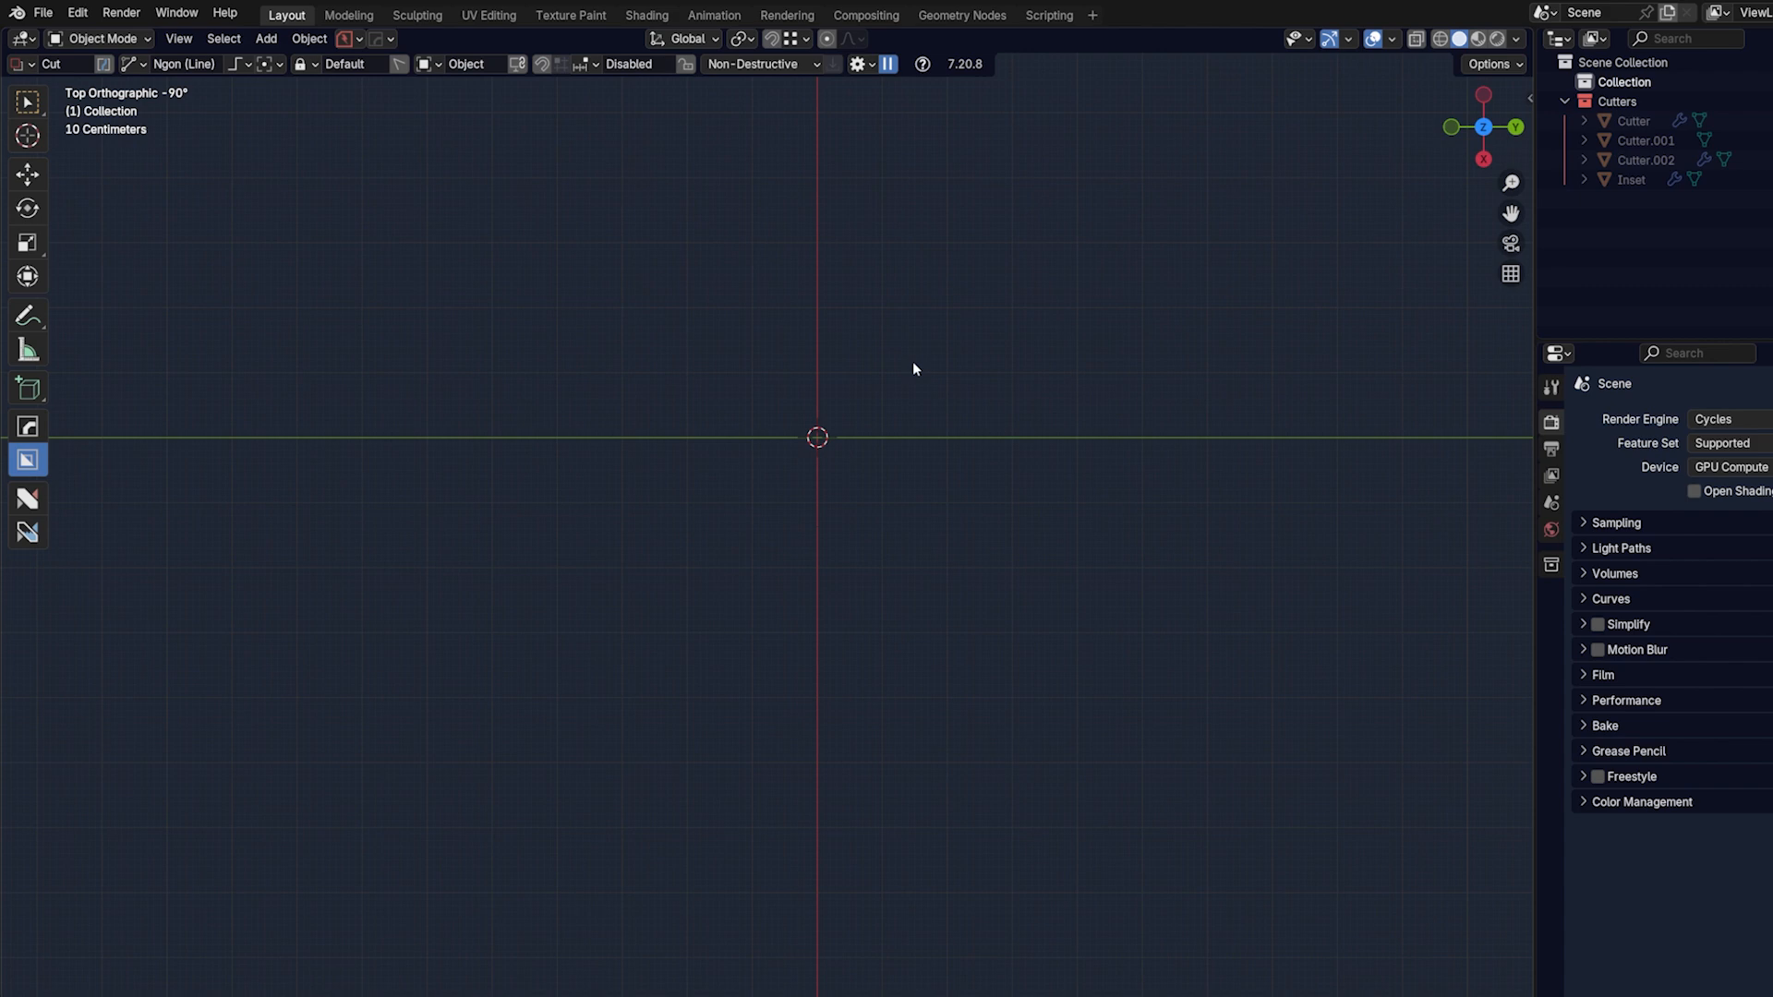
mouse_move(979, 470)
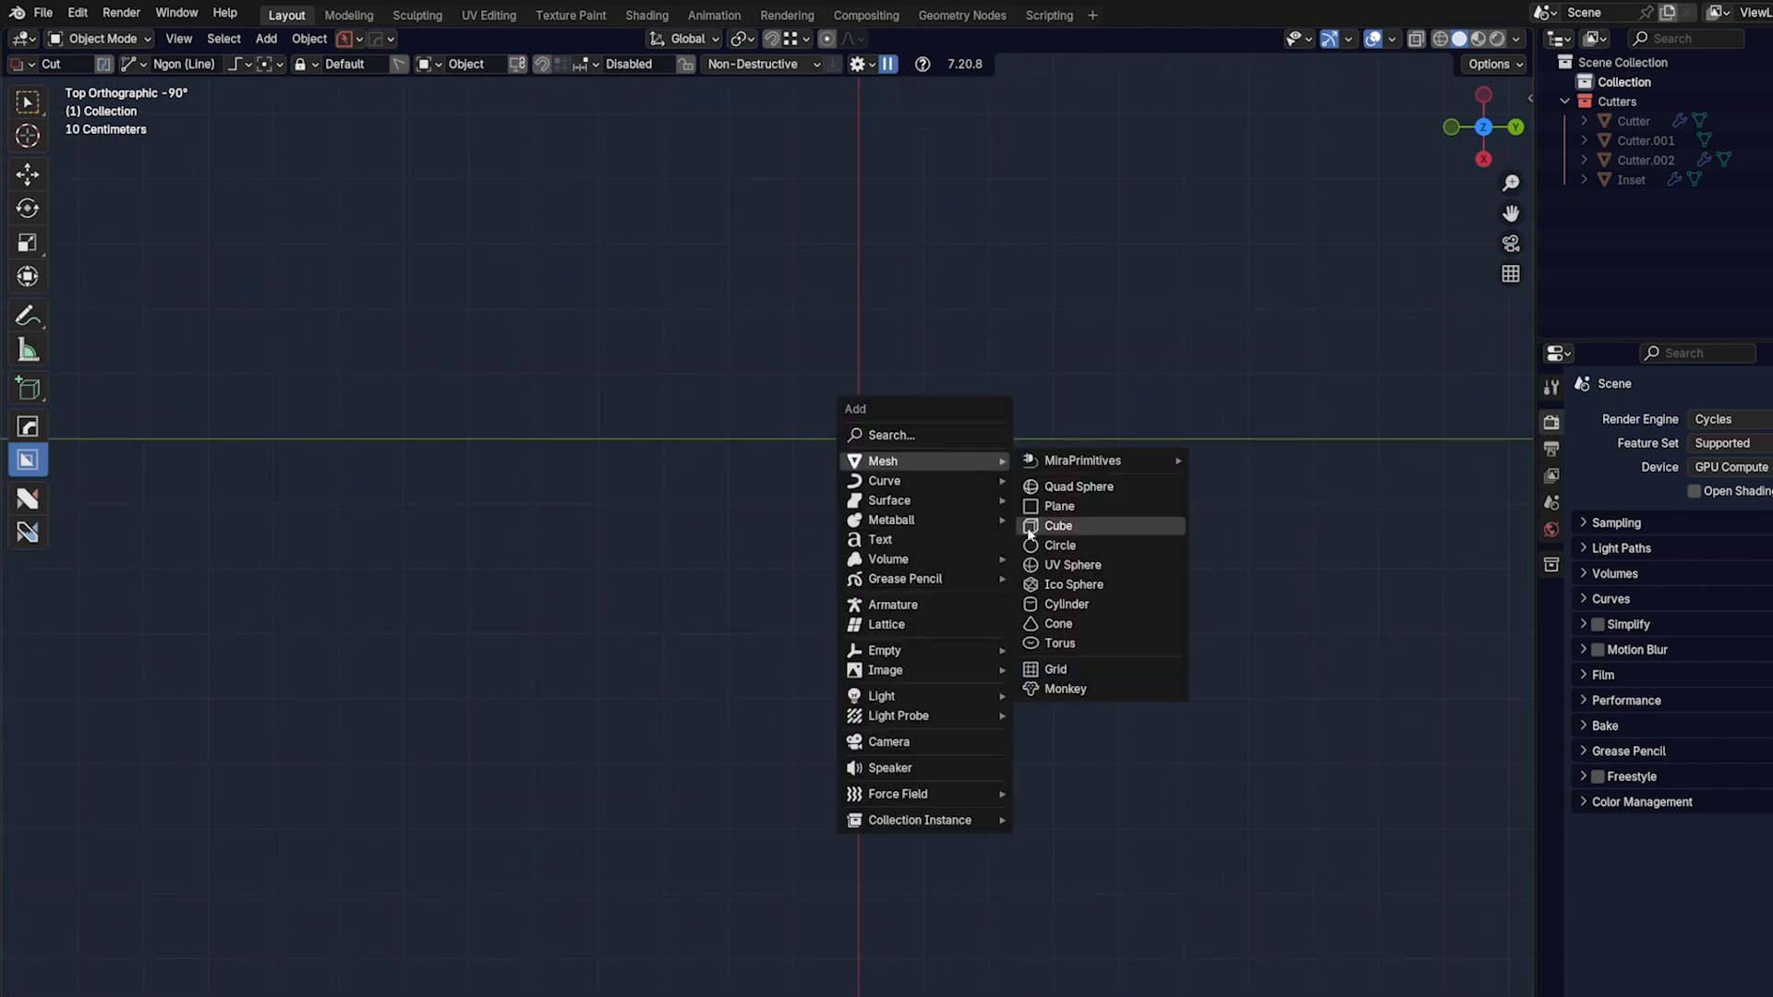
click(1058, 526)
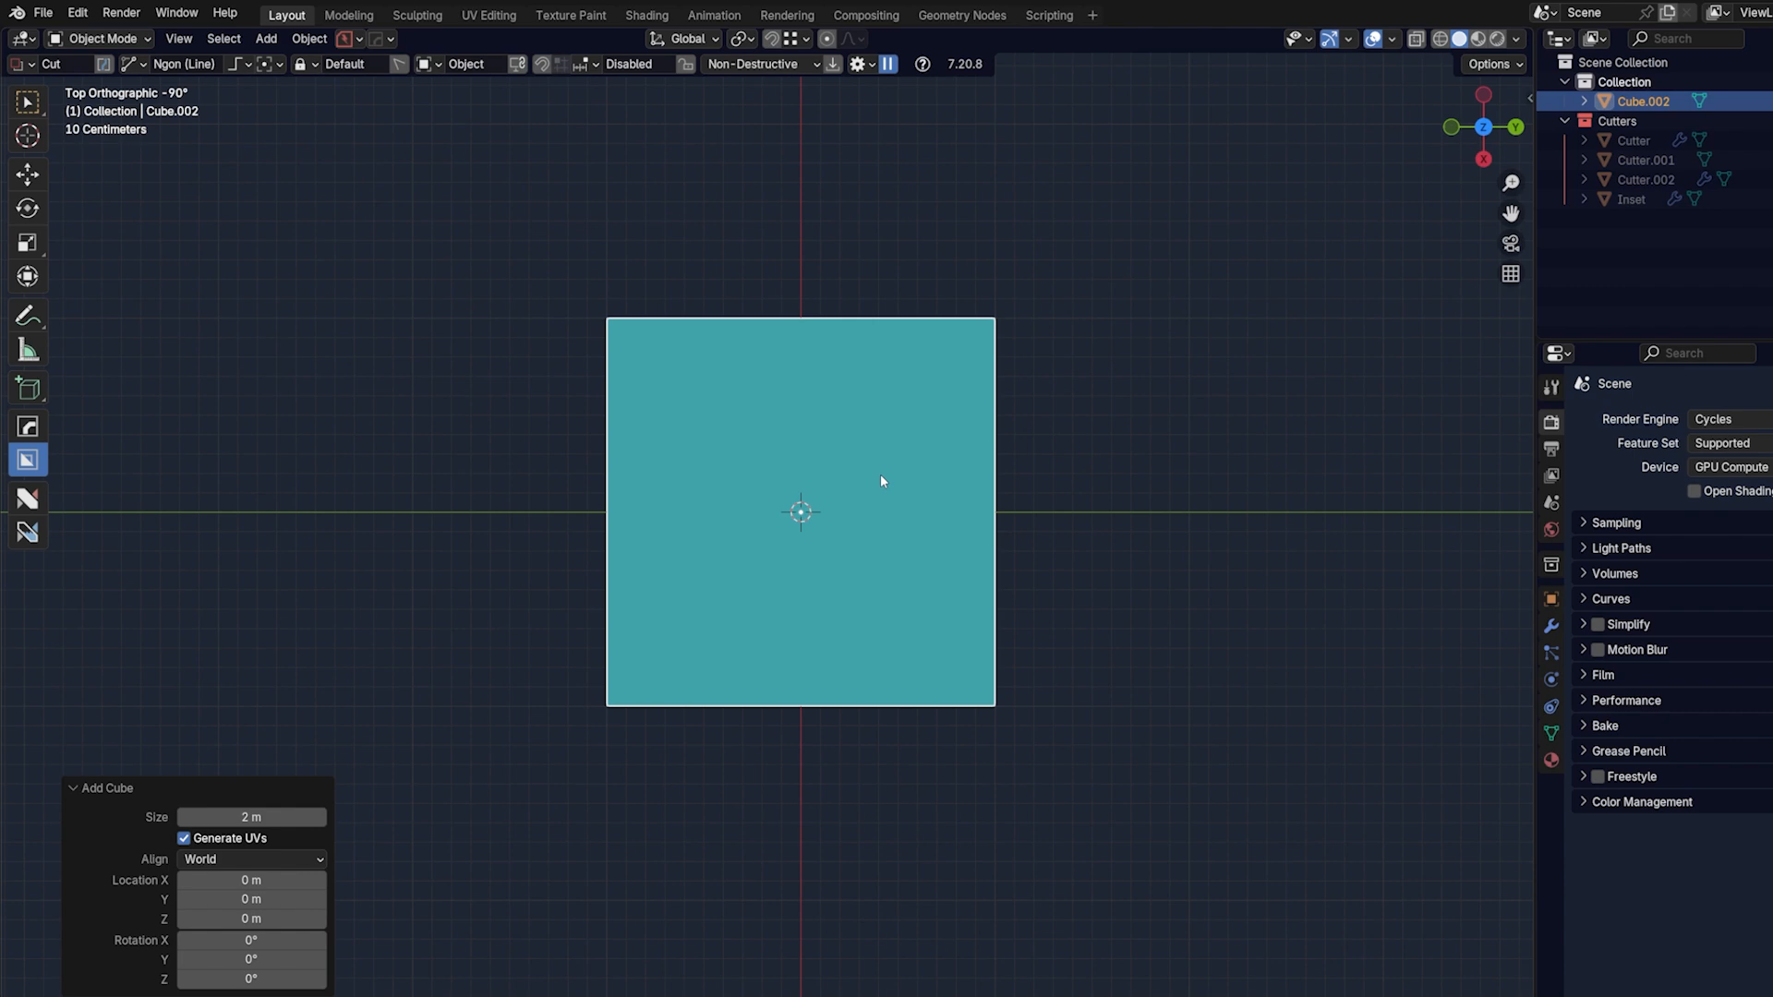
click(882, 482)
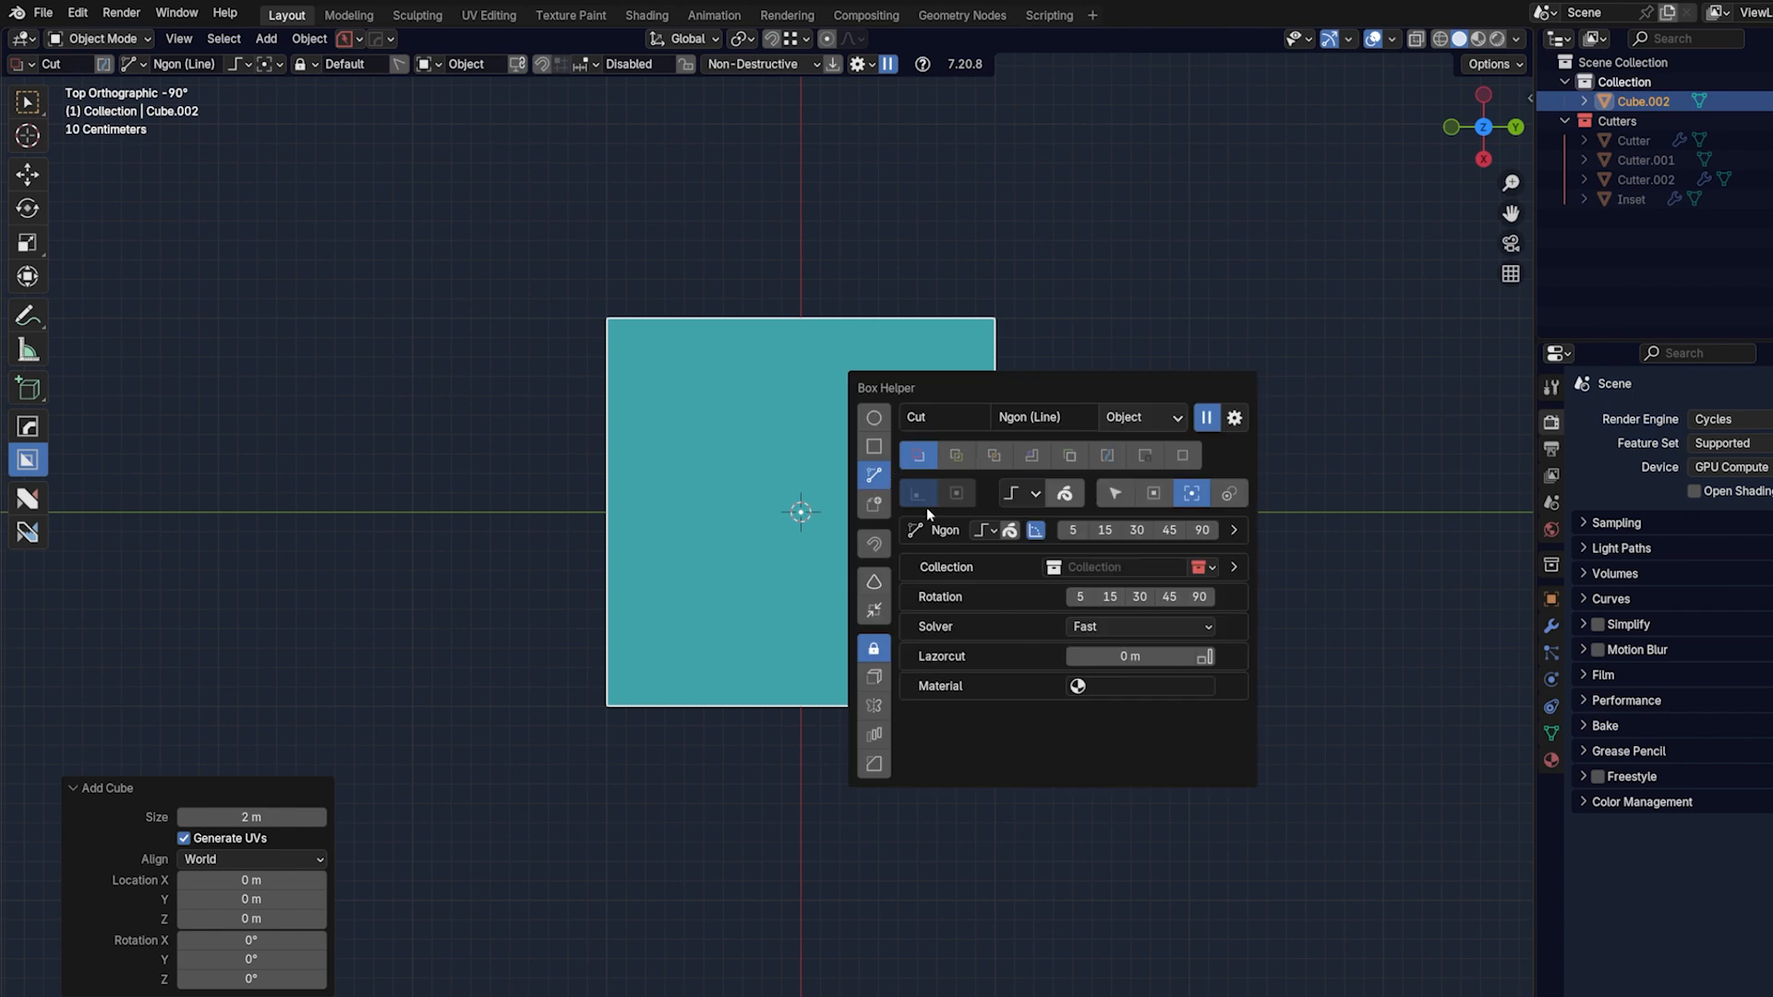
click(829, 401)
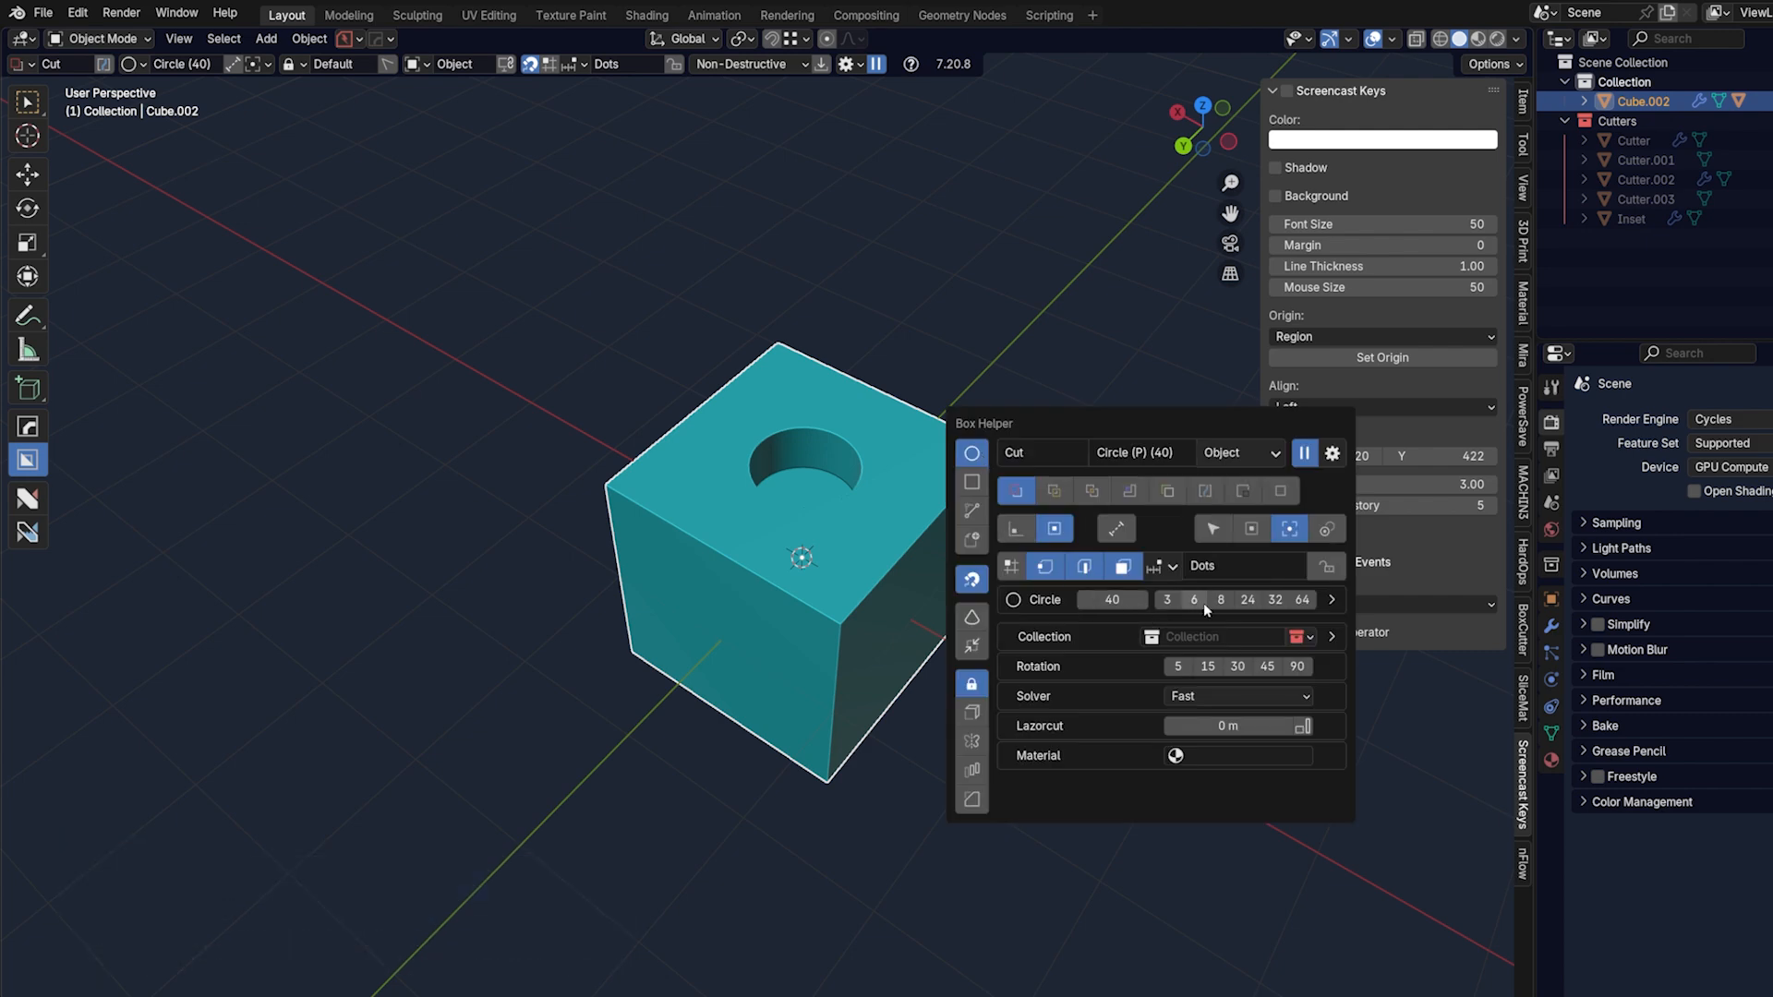
Close Box Helper, open BoxCutter's gear options, and expand the Behavior section
click(388, 65)
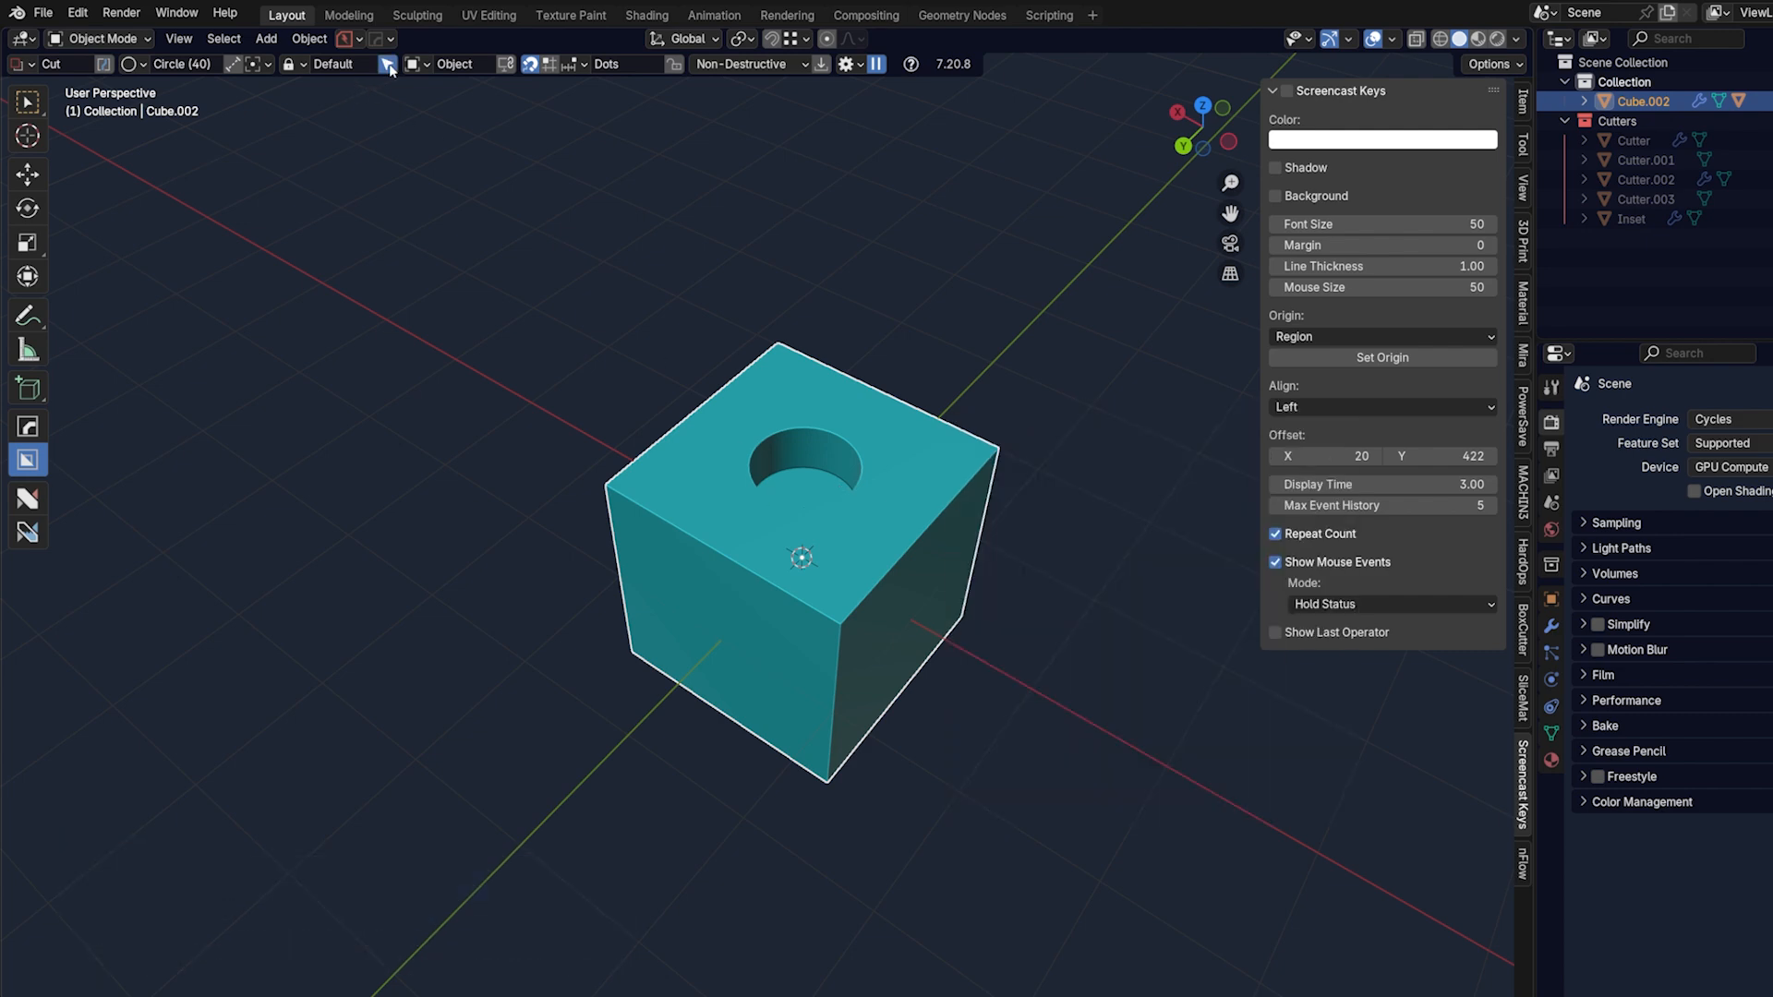
click(389, 64)
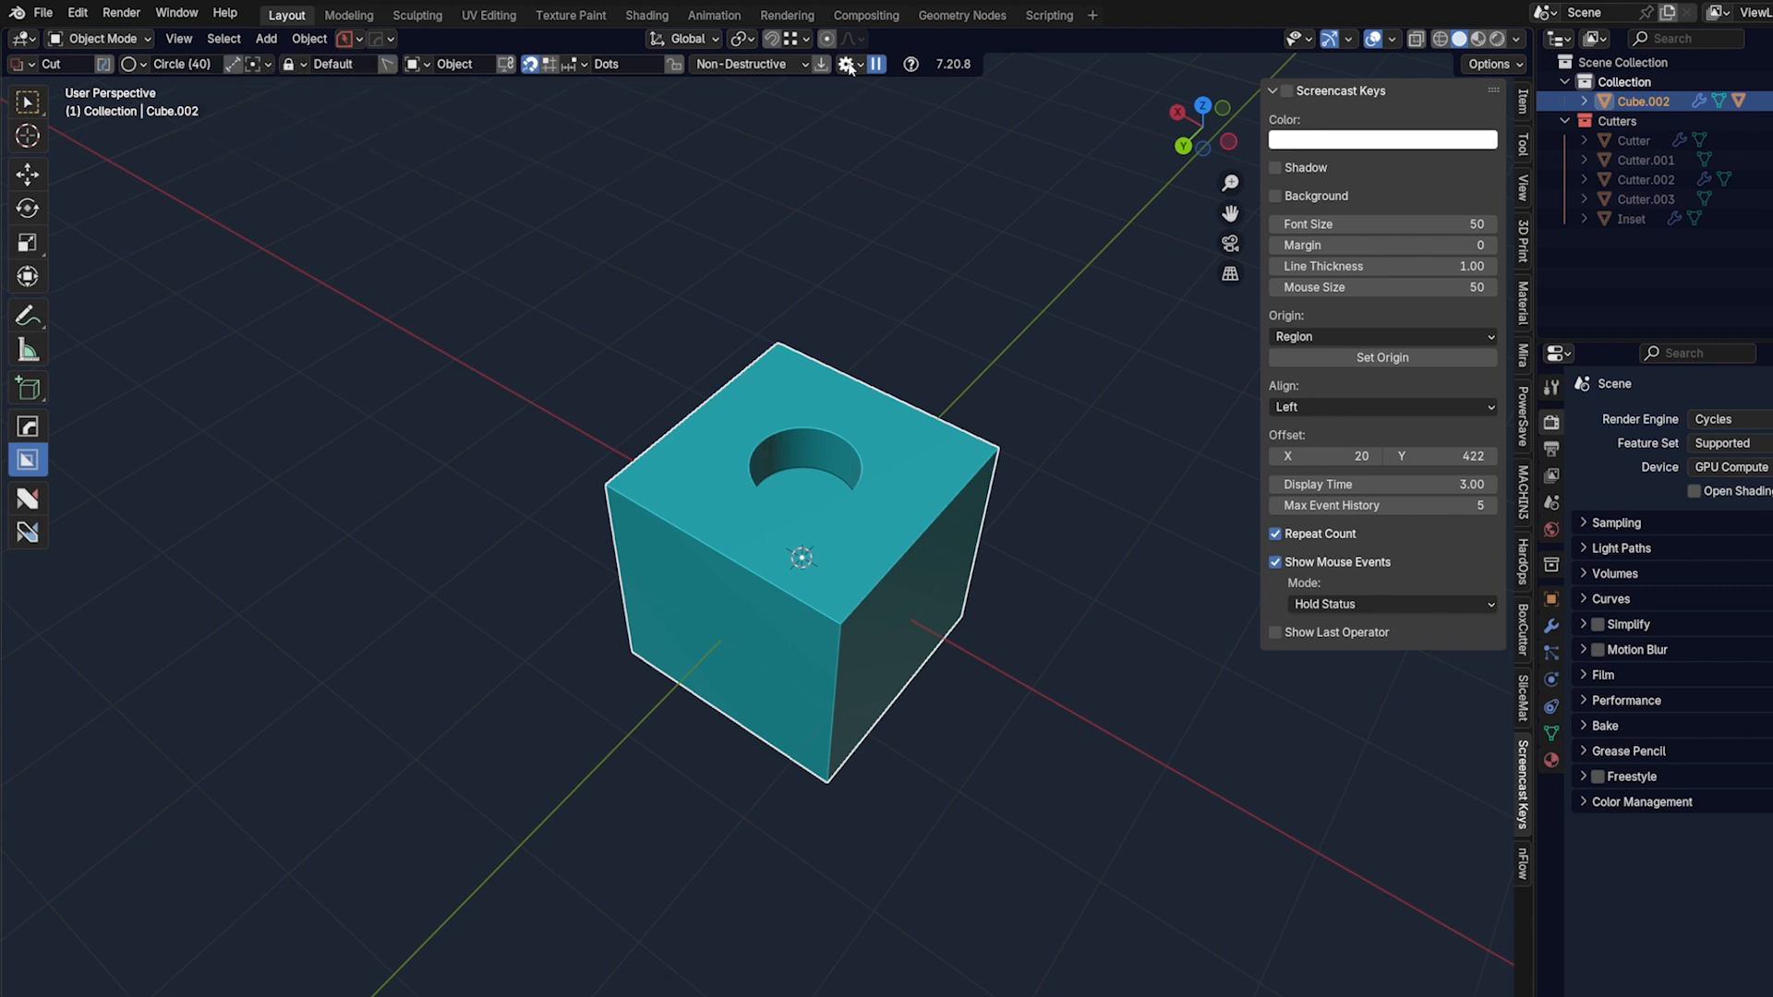
click(846, 64)
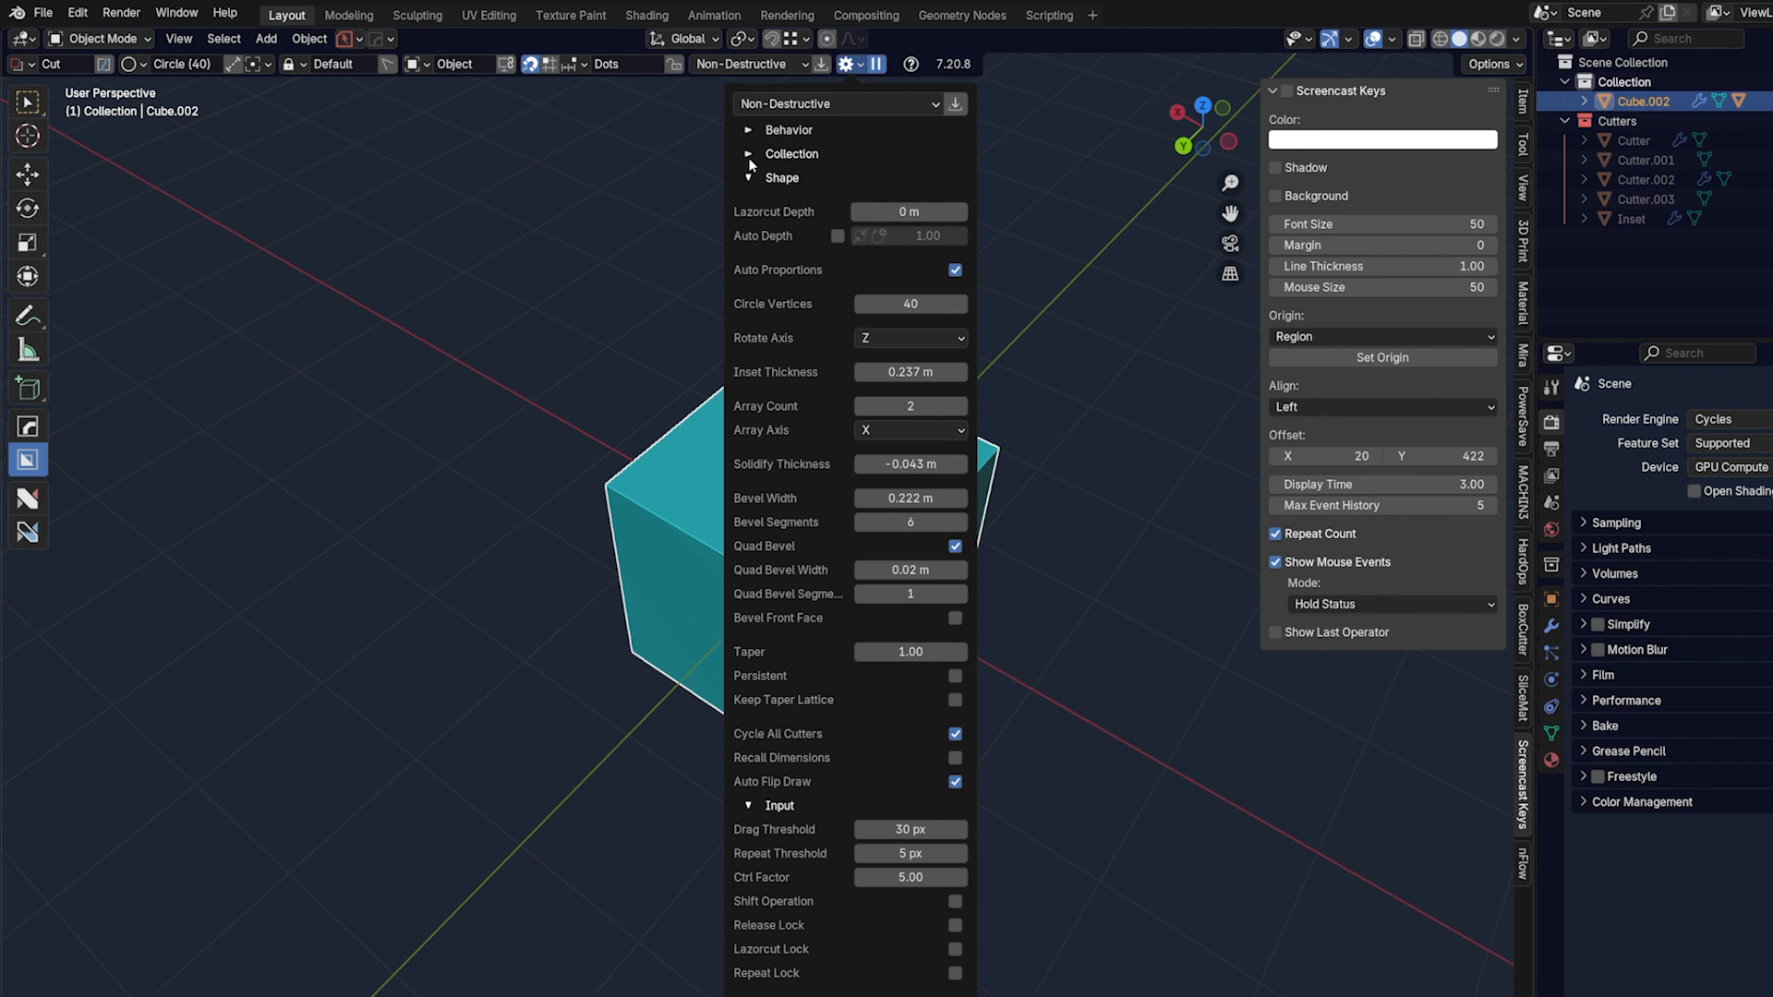
click(787, 130)
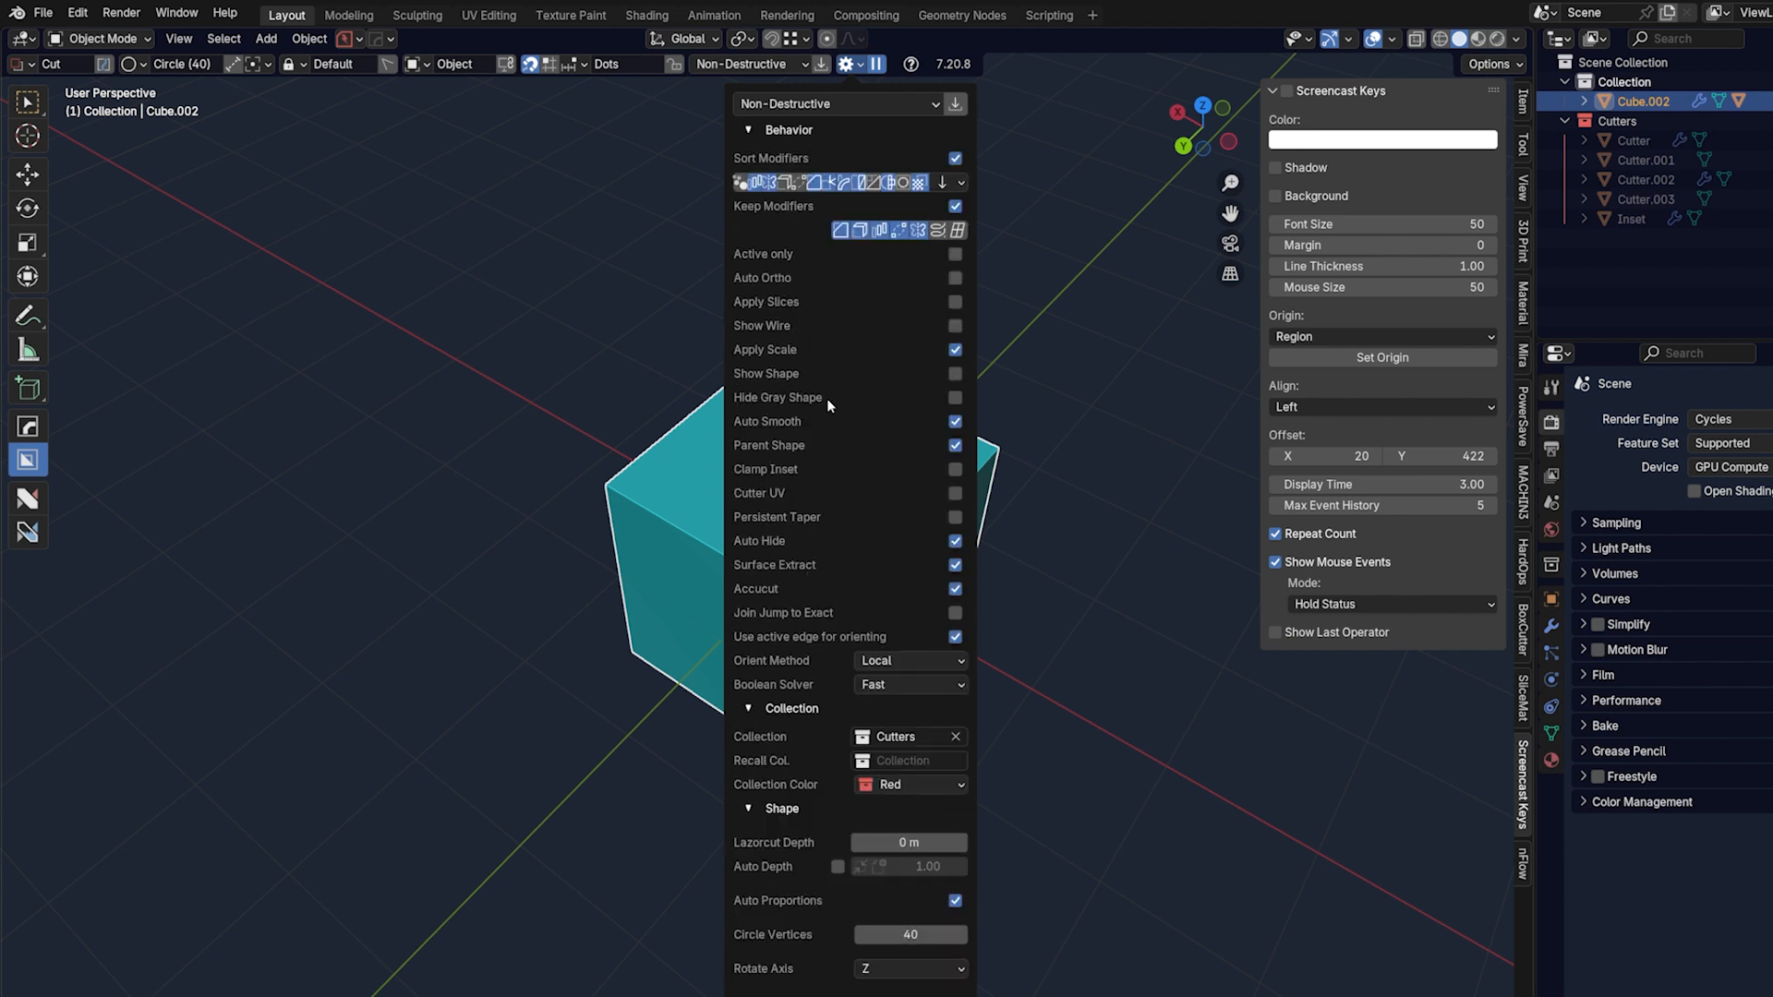
mouse_move(841, 442)
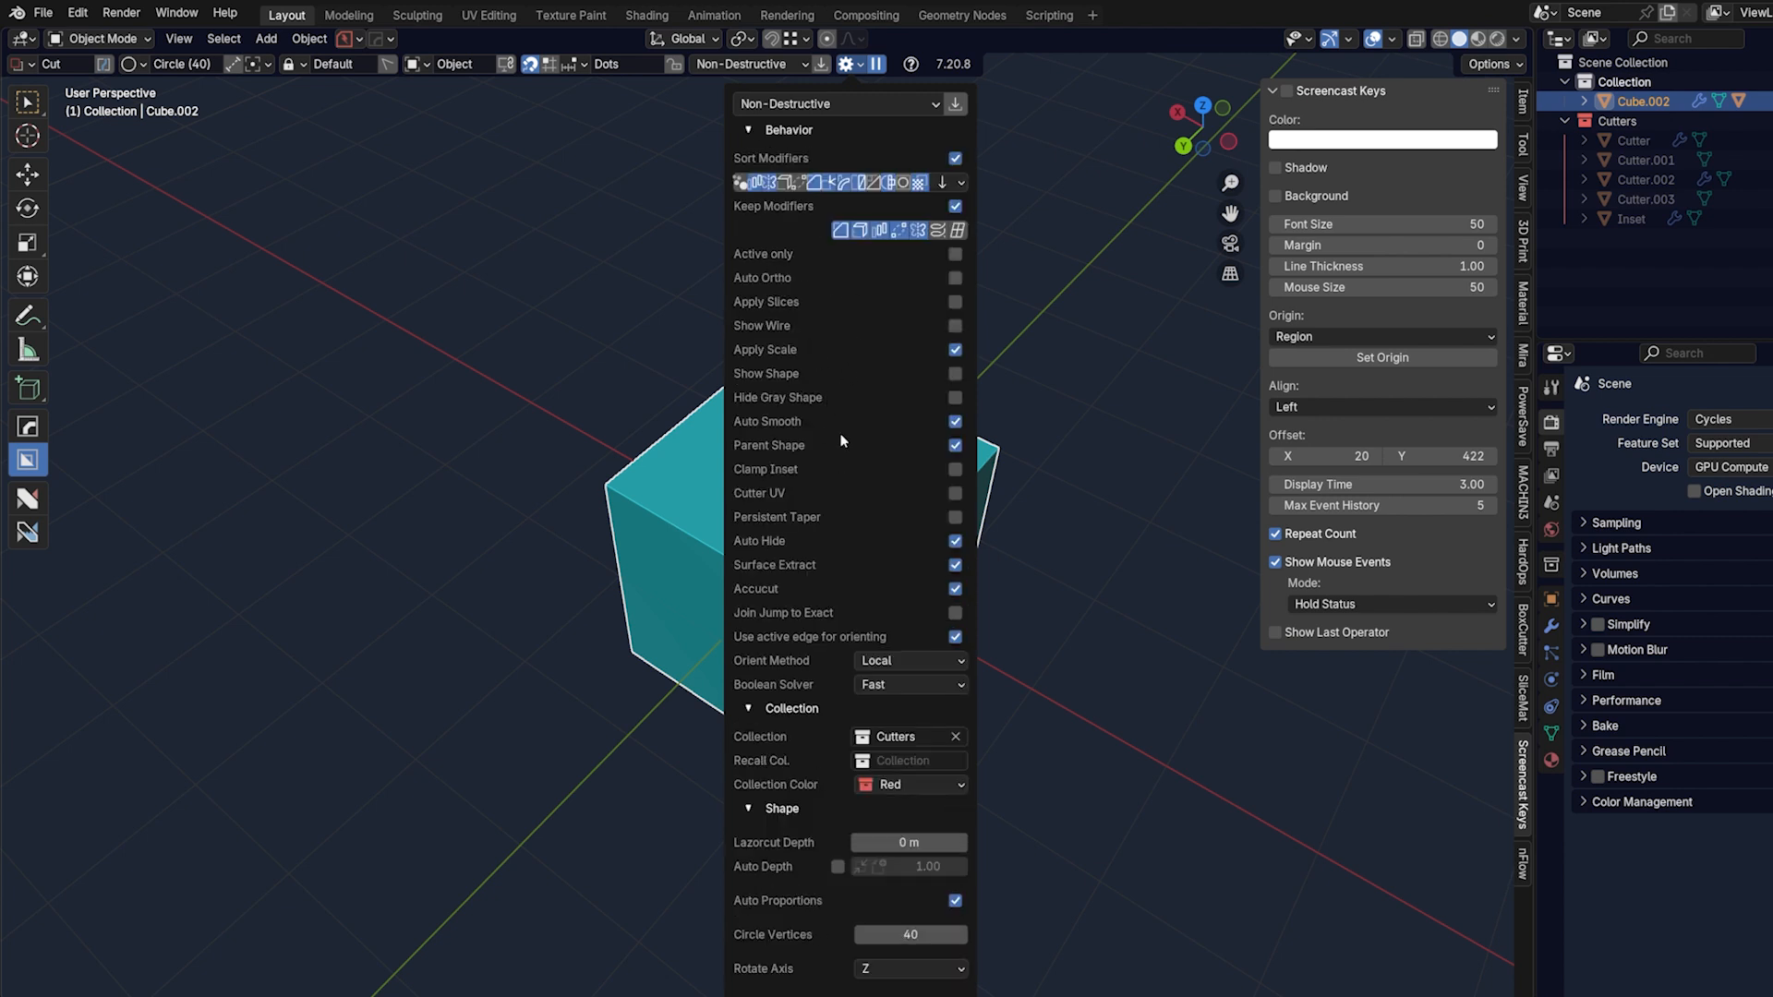